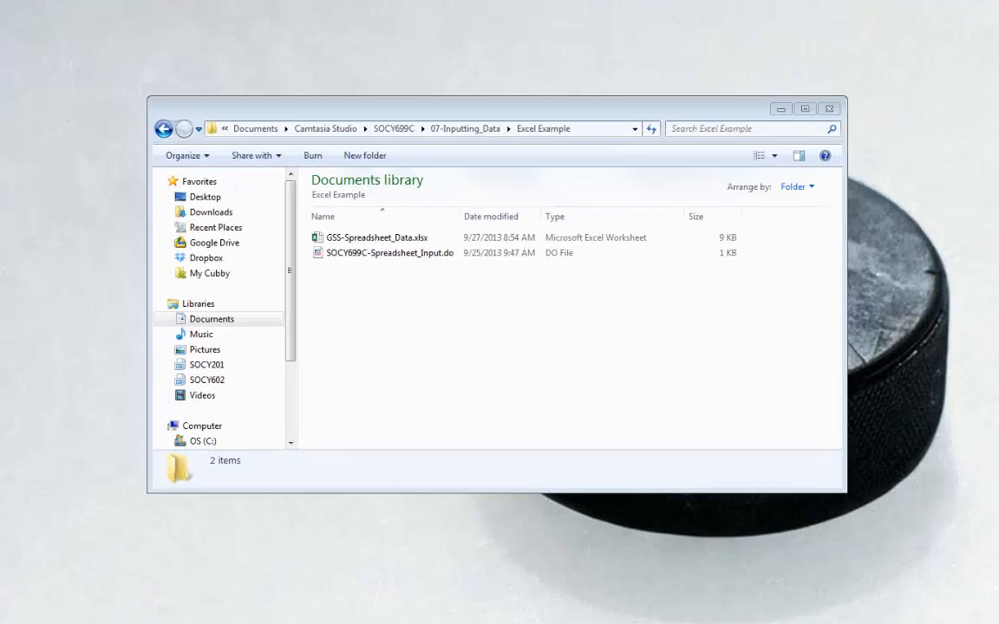
Open GSS-Spreadsheet_Data.xlsx from the Excel Example folder in Excel.
left_click(805, 108)
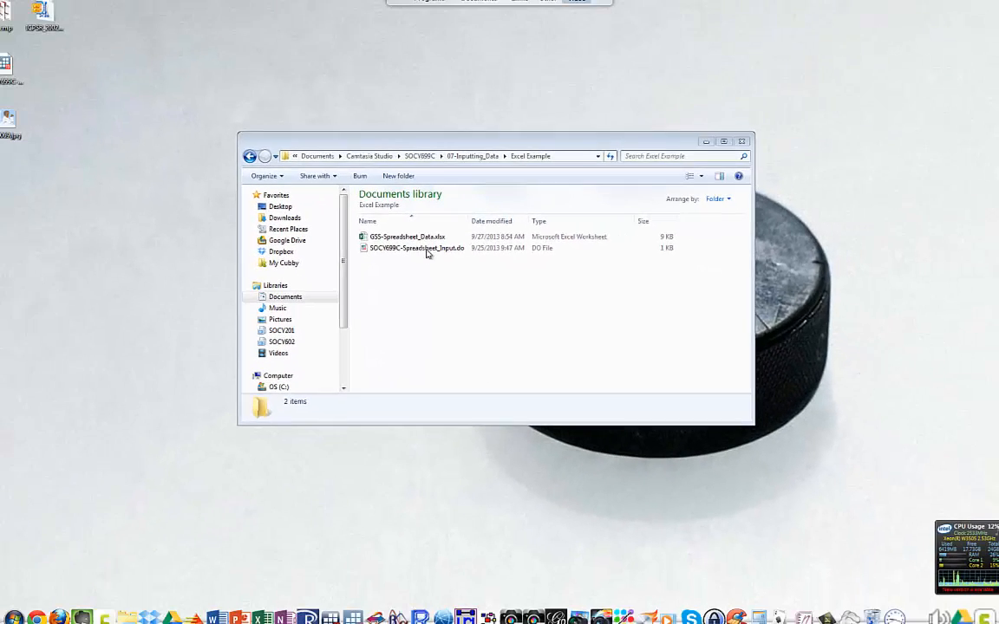
left_click(408, 236)
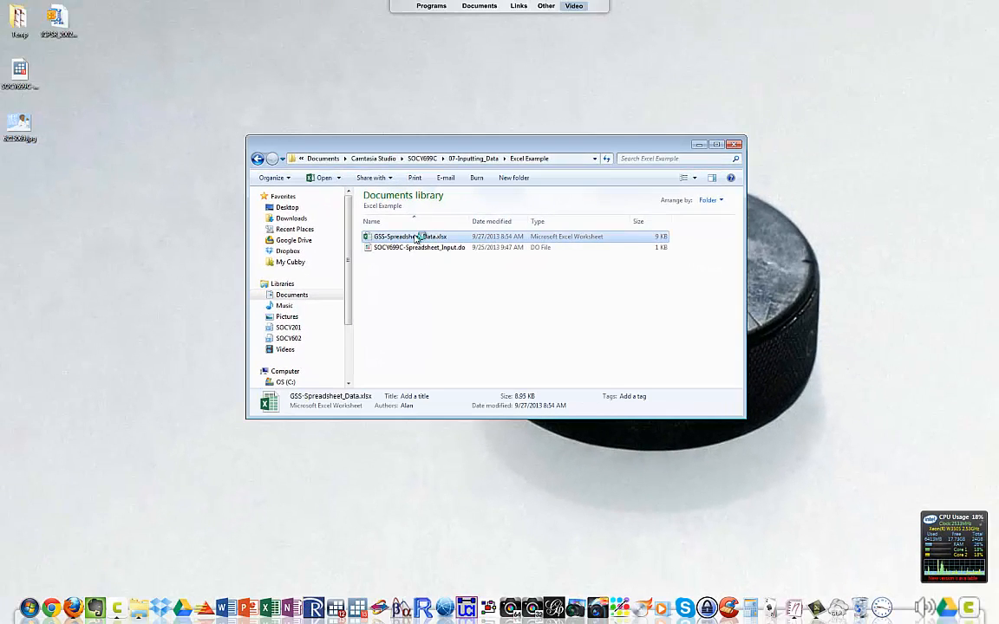
double_click(409, 236)
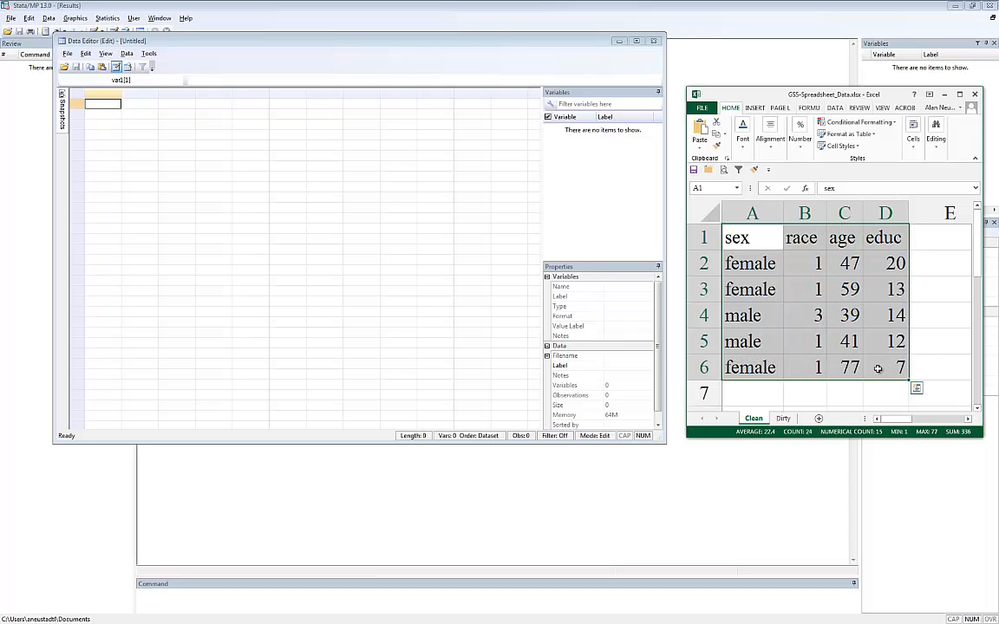
mouse_move(841, 347)
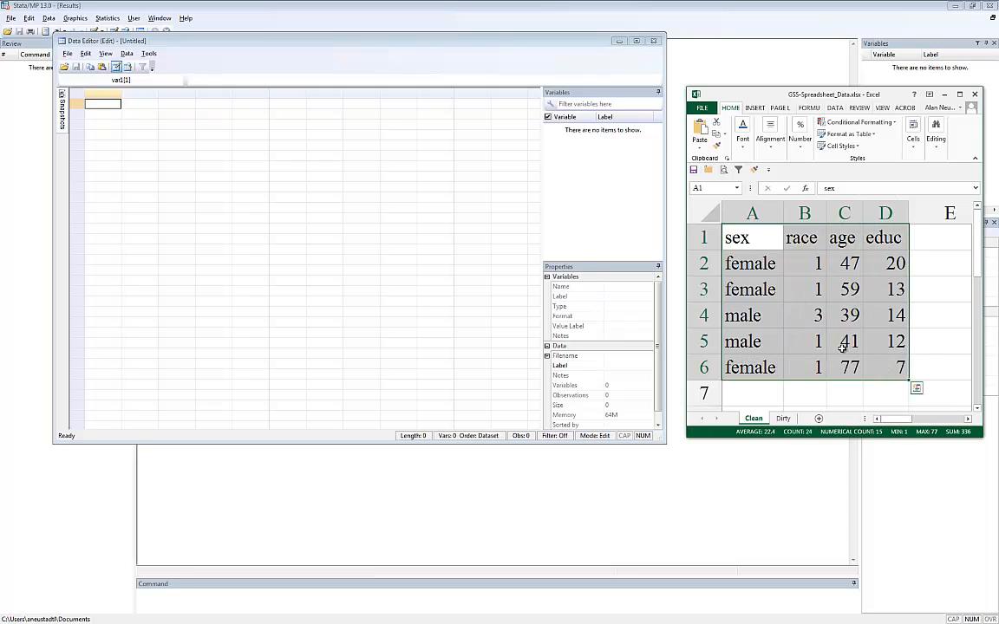
Paste the copied sex, race, age, educ table into the Data Editor with the first row as variable names.
right_click(848, 341)
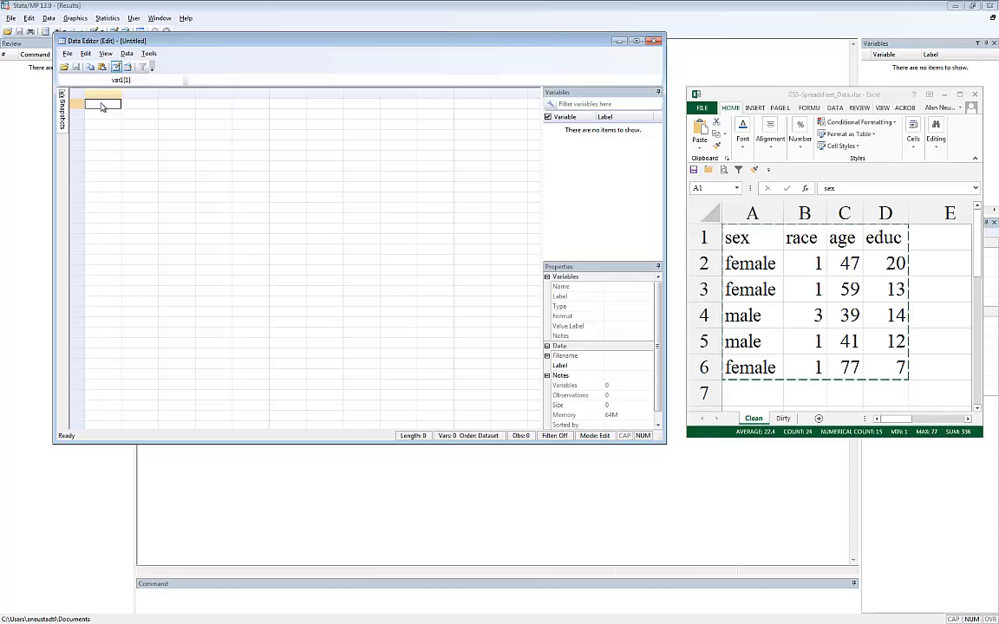
right_click(101, 105)
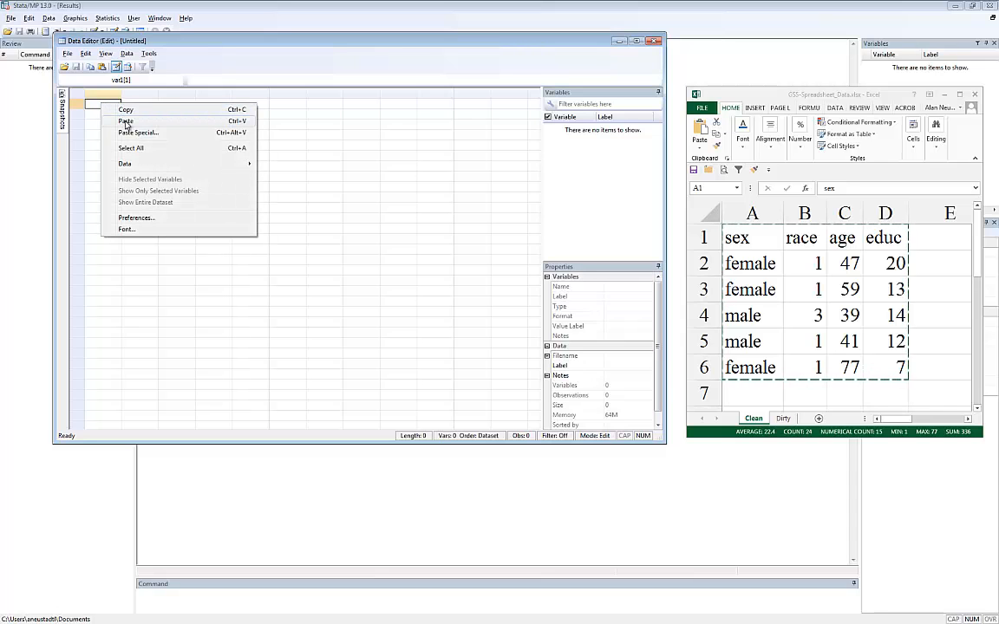
left_click(125, 122)
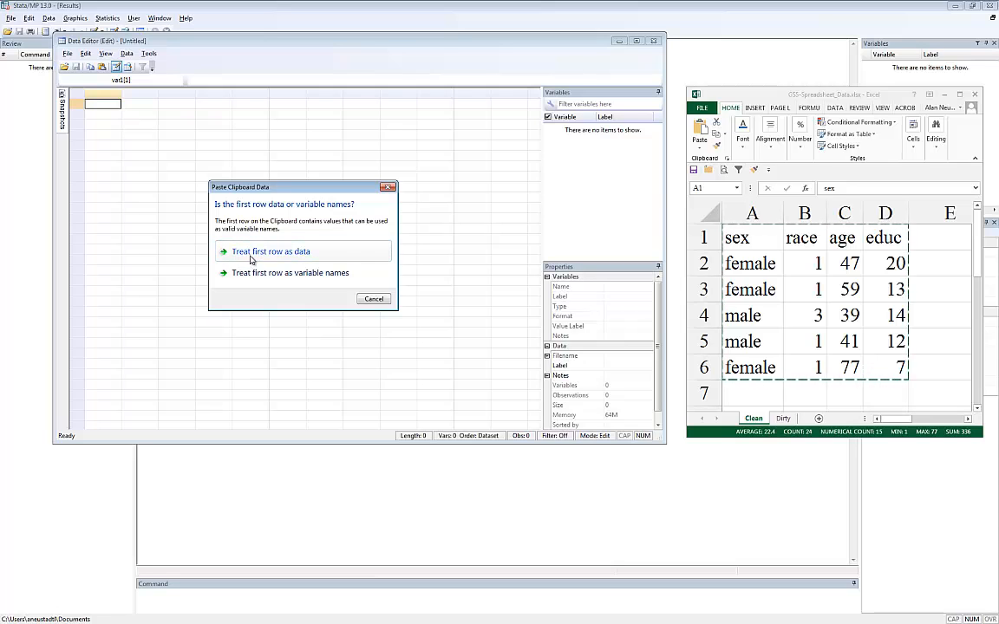
mouse_move(292, 273)
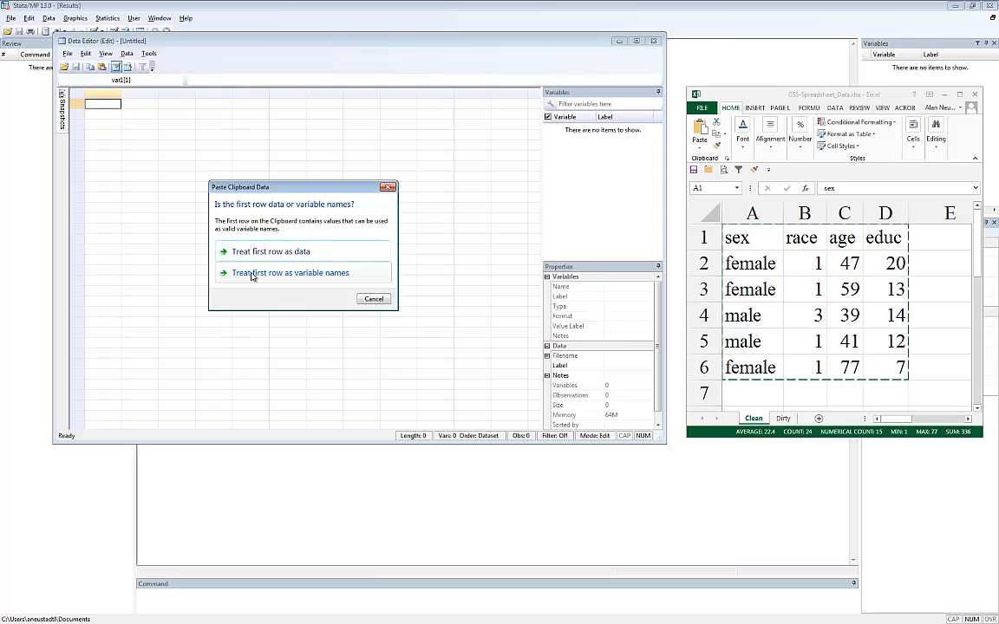
left_click(291, 273)
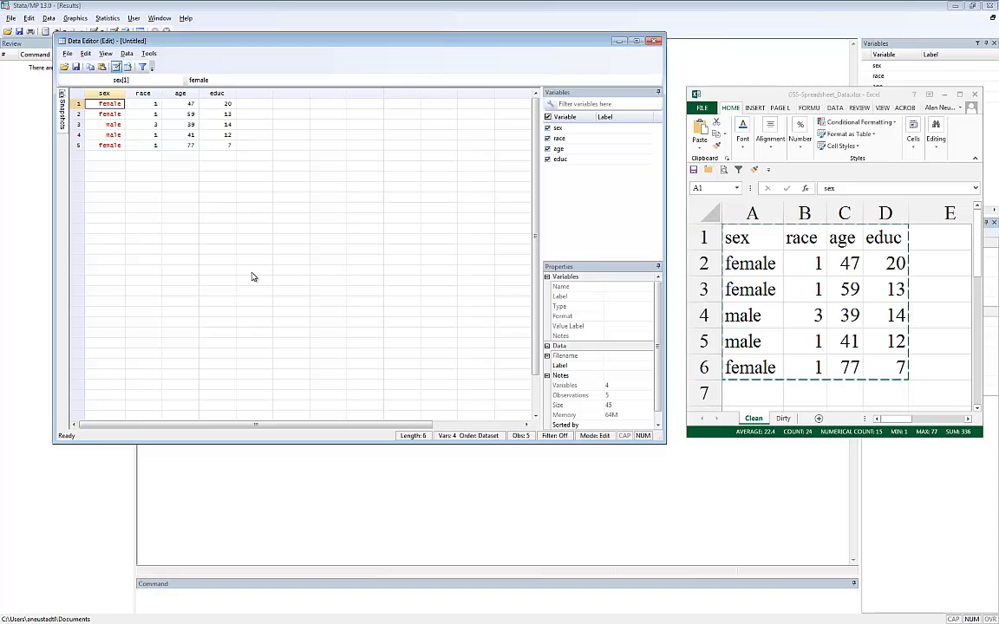
Close the Data Editor and run describe and list to show the five observations.
left_click(654, 42)
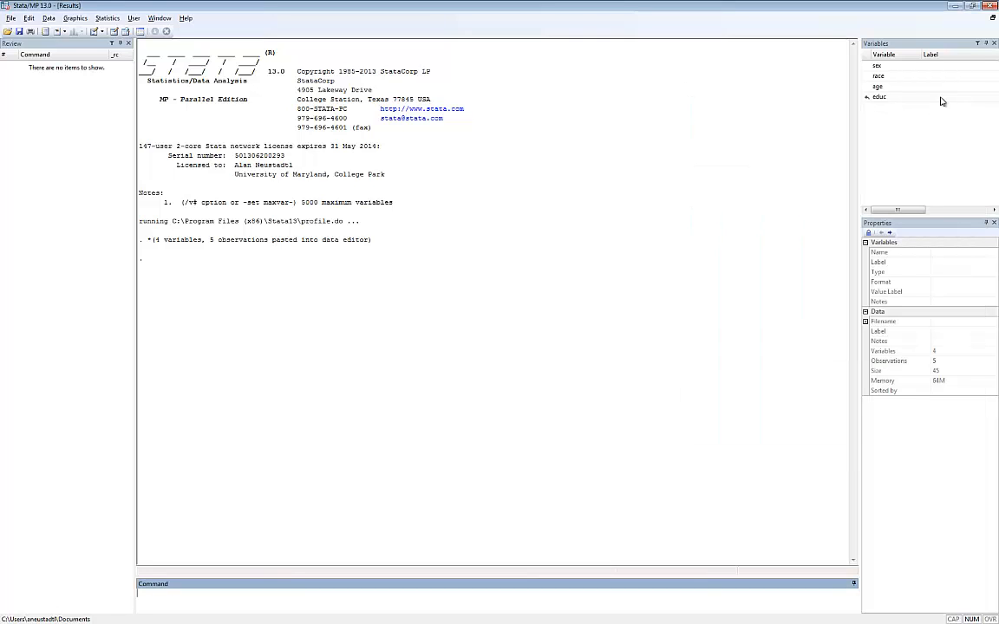
type("desc")
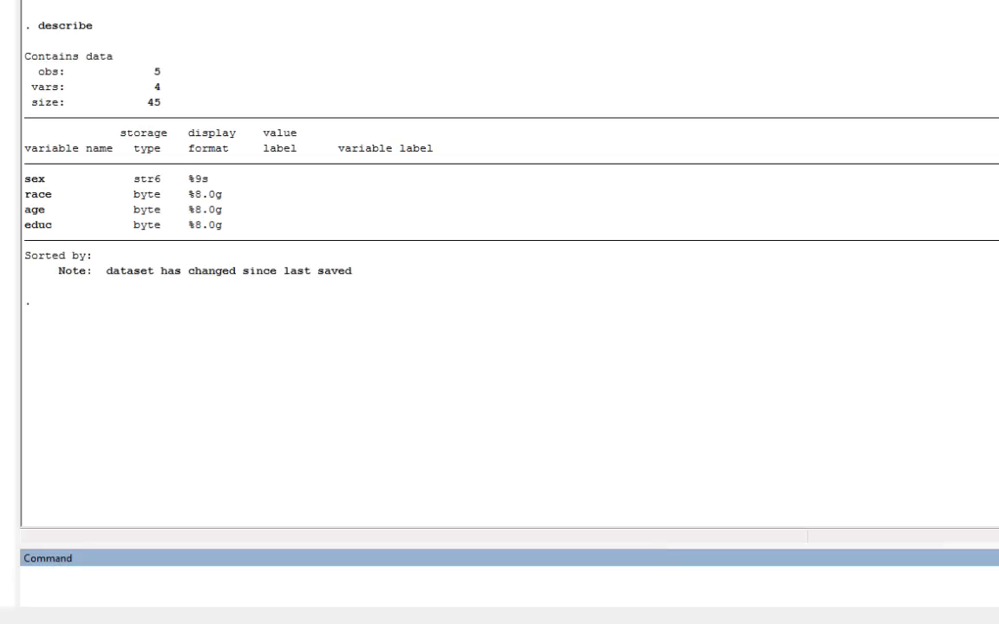
type("list")
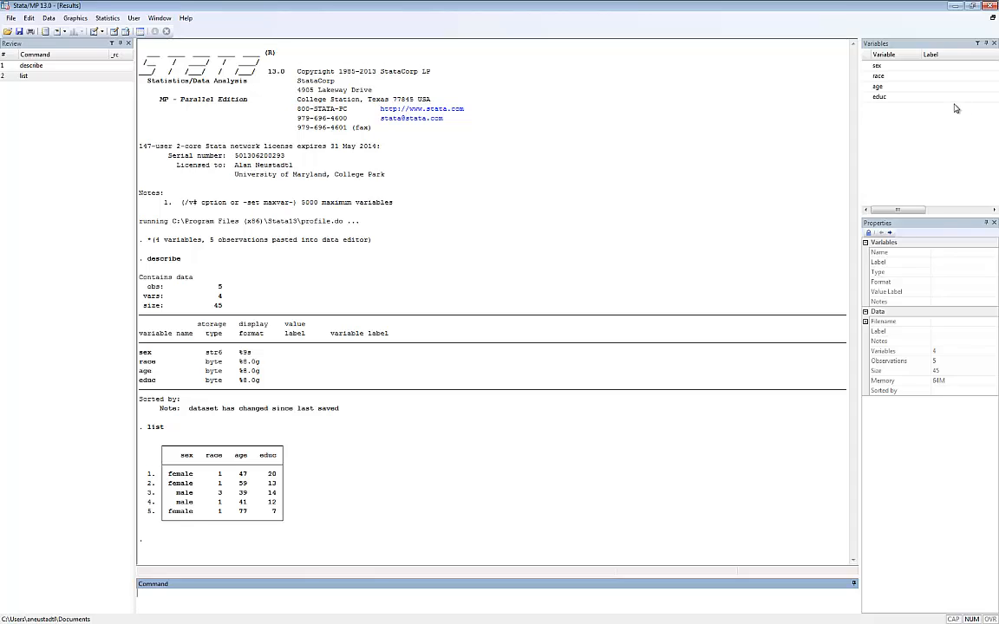
type("c")
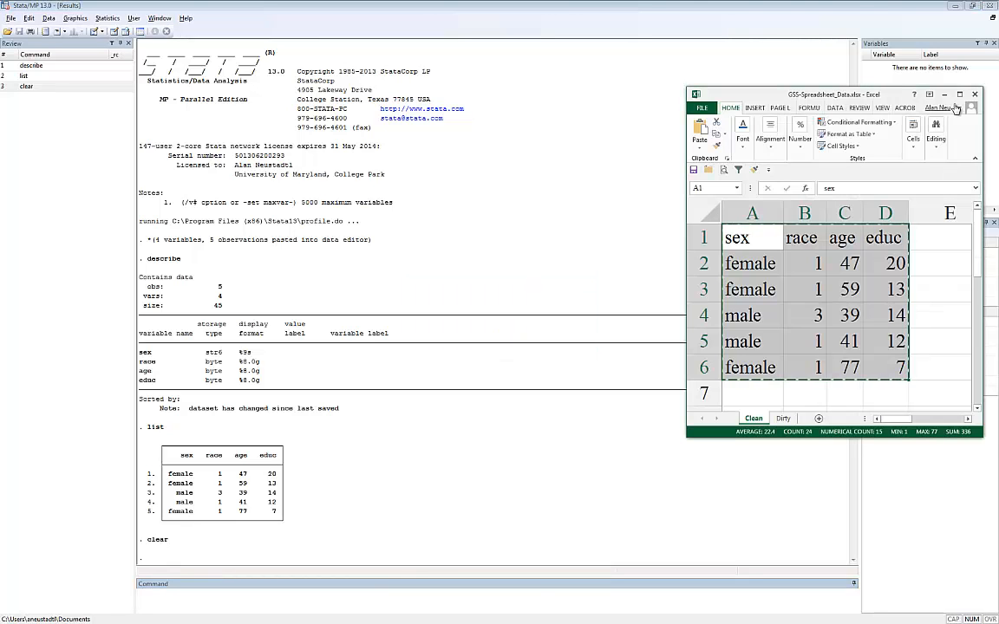
mouse_move(276, 50)
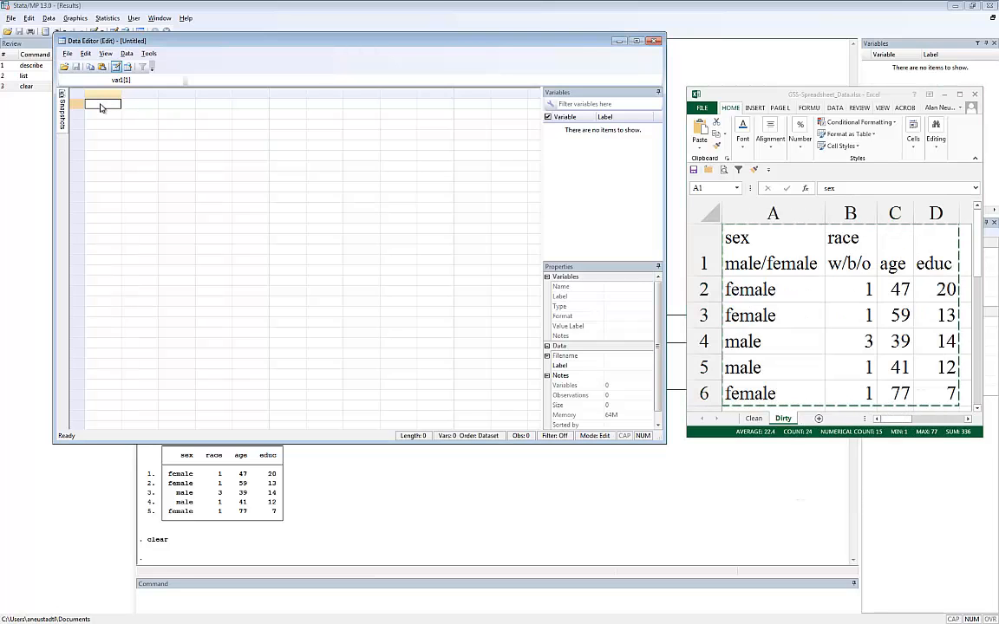
Paste the Dirty sheet's table into the Data Editor with the first row as variable names.
right_click(101, 104)
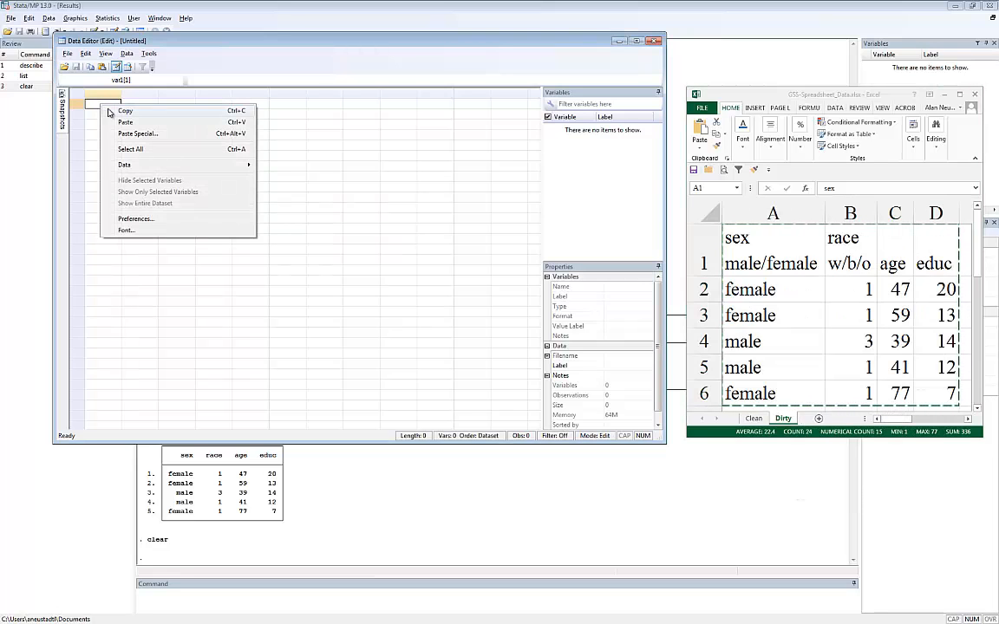
left_click(125, 122)
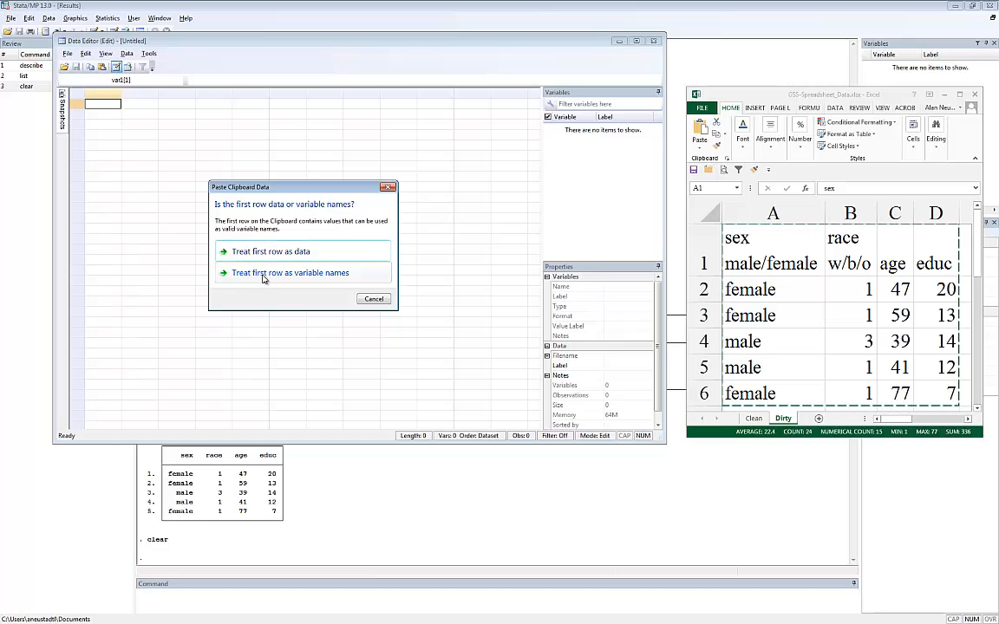
left_click(270, 251)
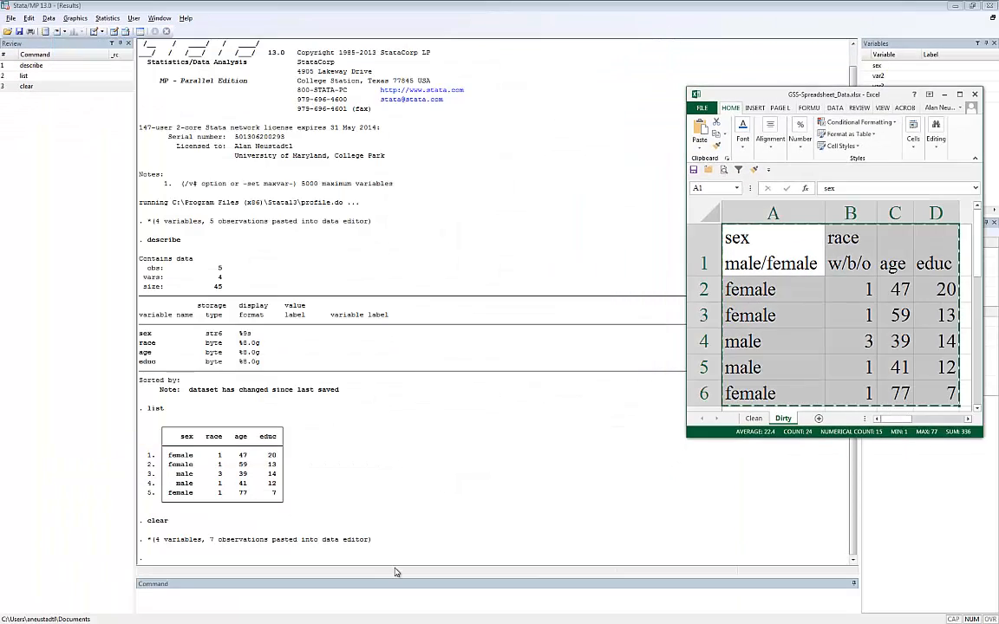
Clear the data, paste only the Dirty sheet's rows A2:D6 as var1–var4 and close the editor.
type("clear")
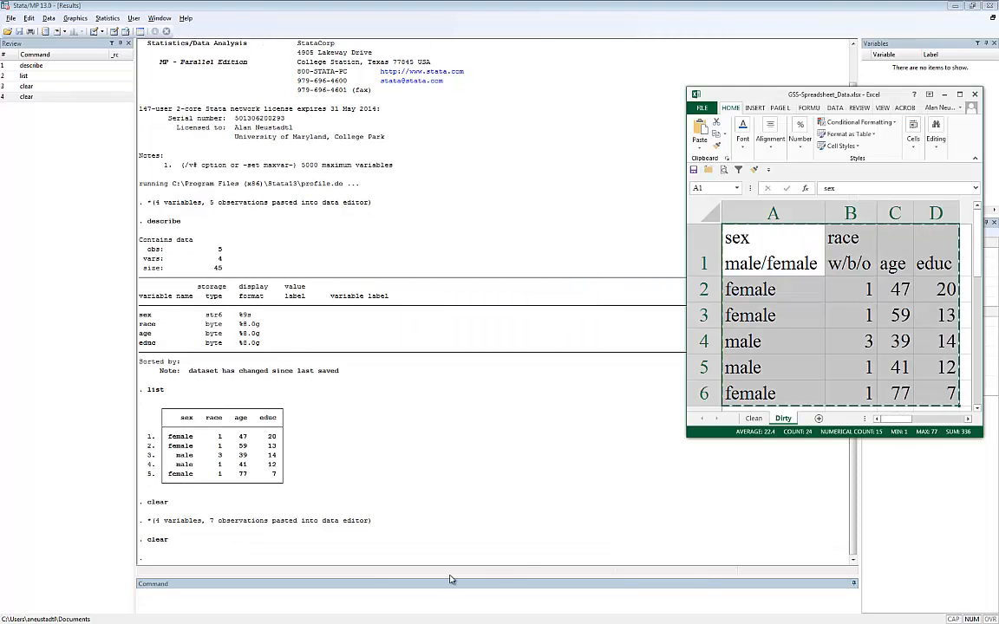
left_click(770, 288)
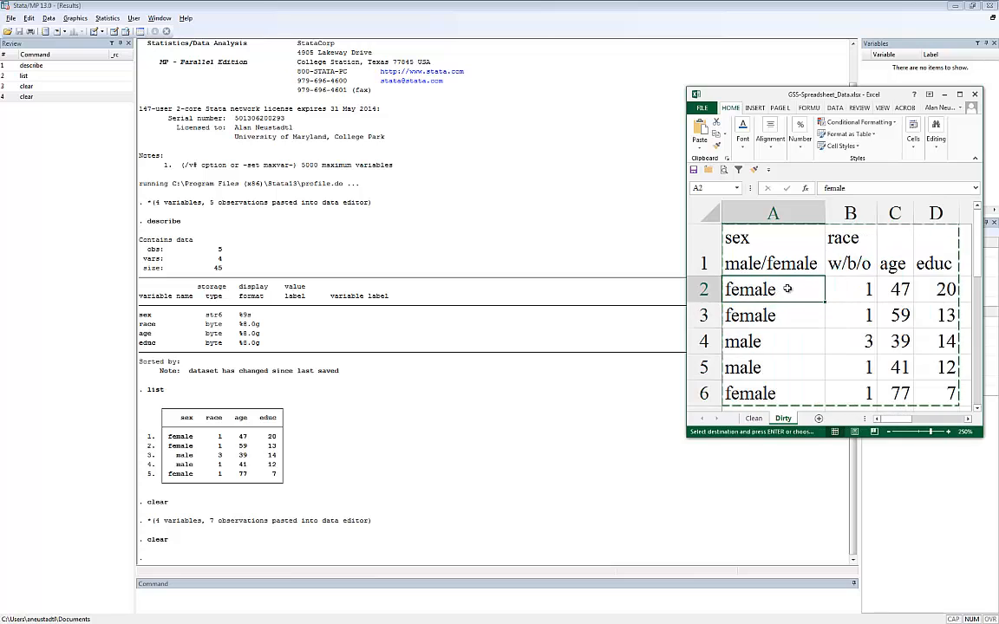
left_click_drag(774, 288, 773, 368)
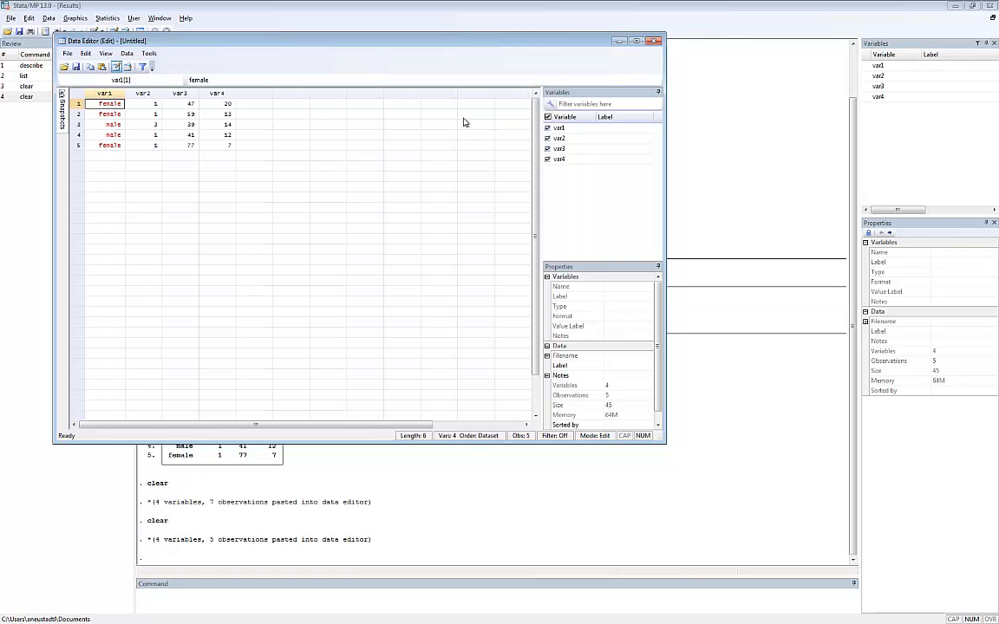
left_click(635, 42)
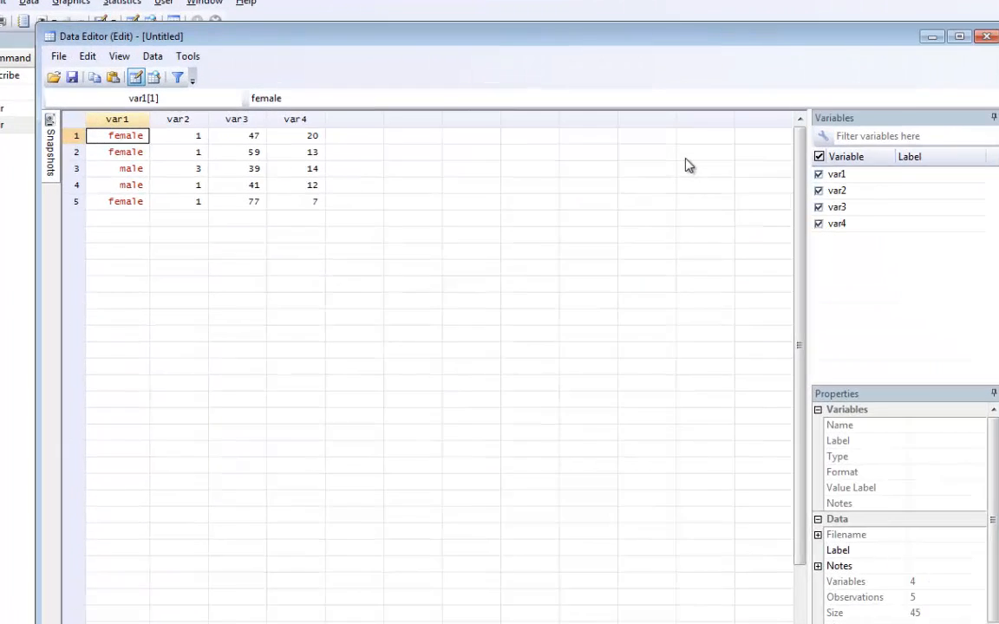
left_click(960, 35)
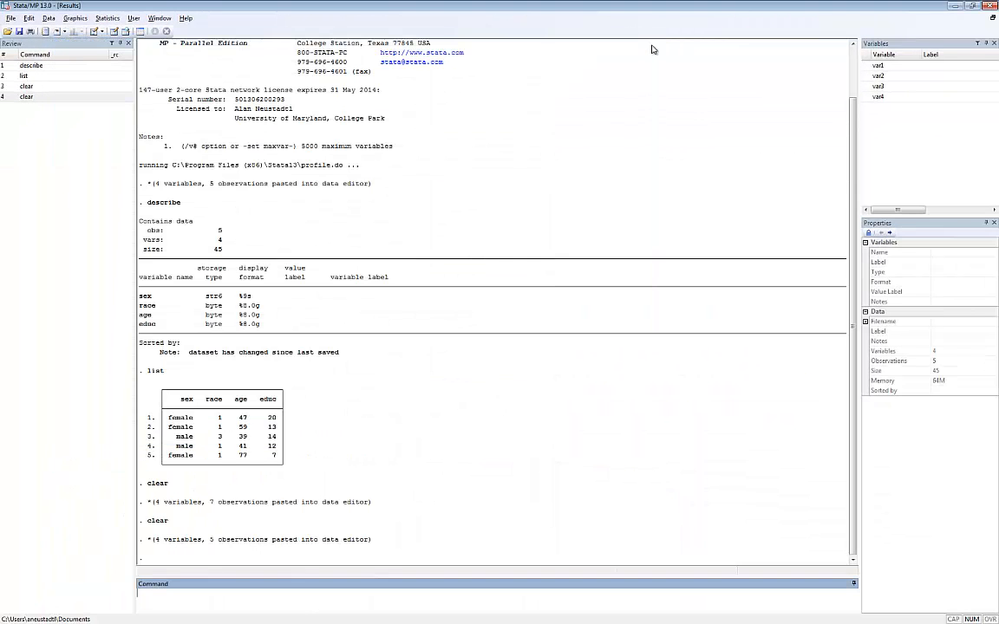
Clear memory, cd to the Excel Example folder and list its files with dir.
type("clear")
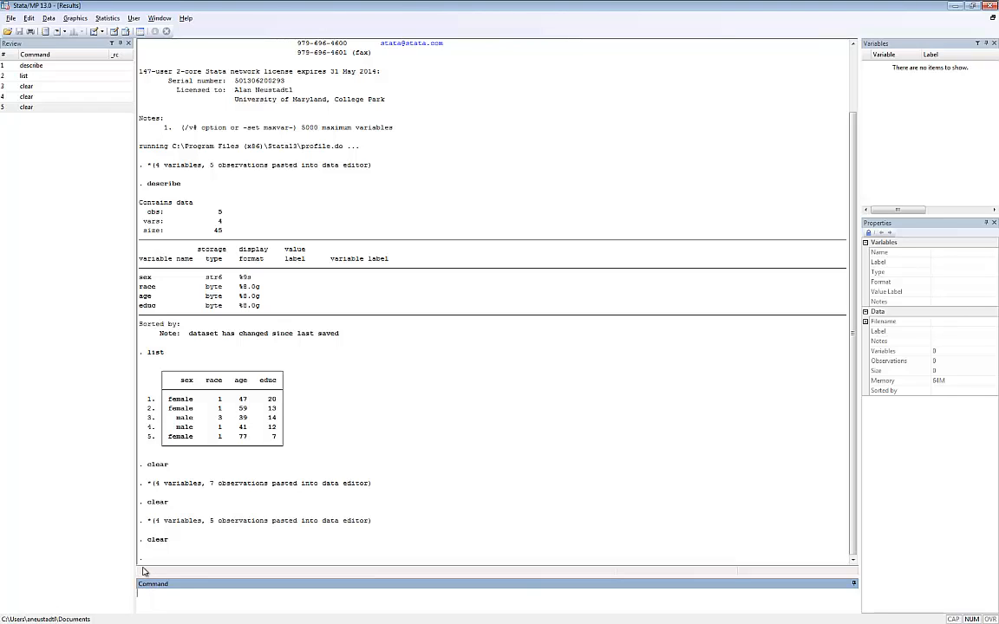
type("cd")
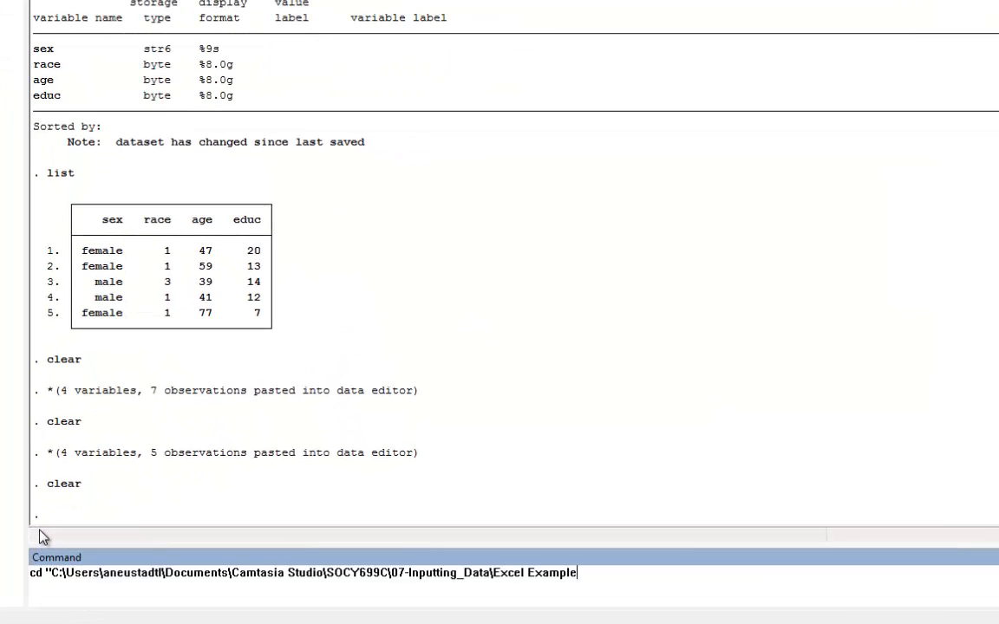
type("\"")
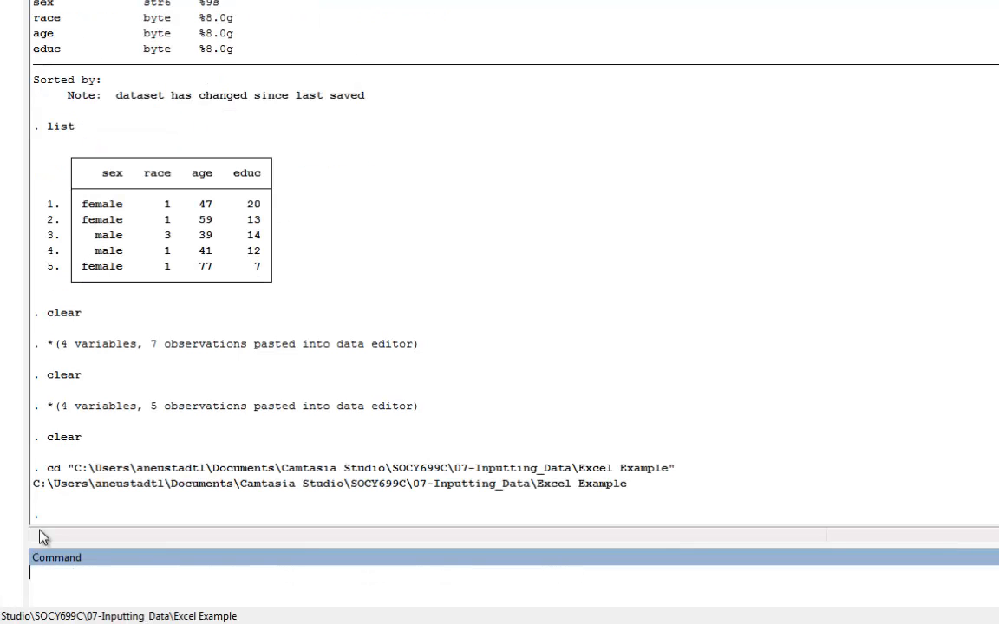
type("dir")
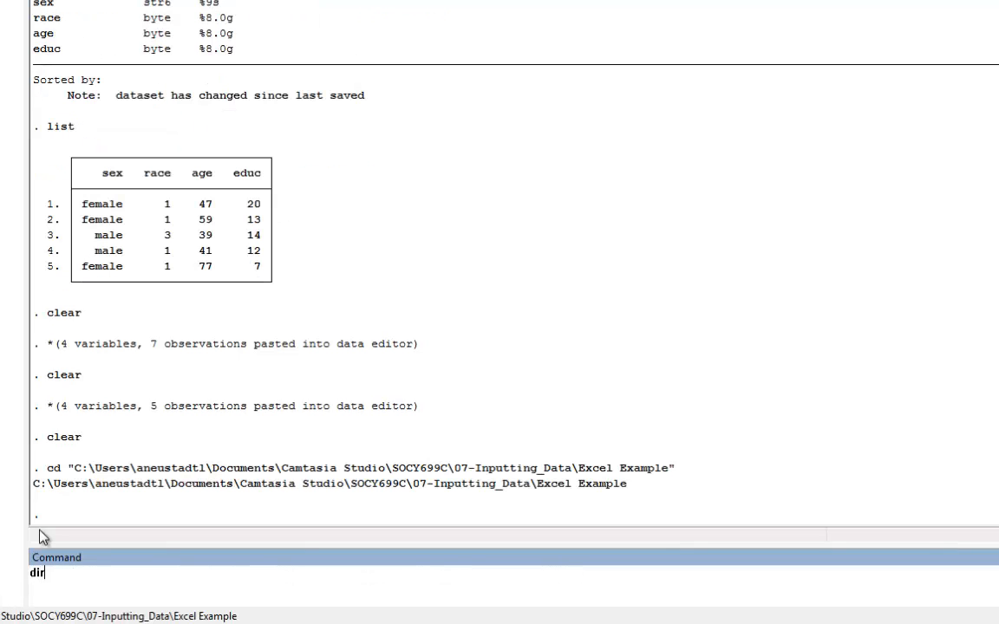
key("Return")
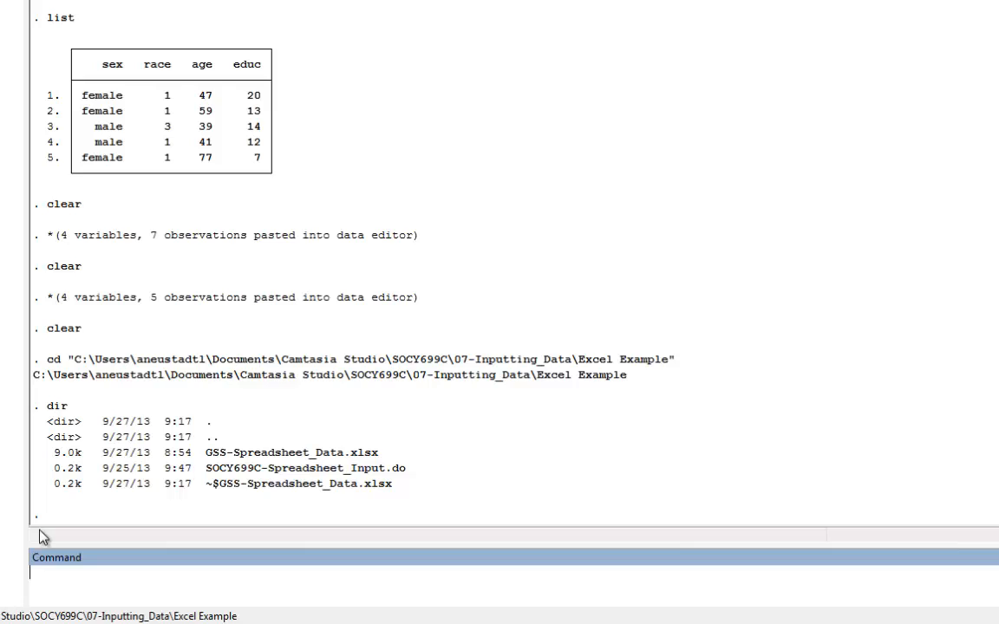
type("import excel")
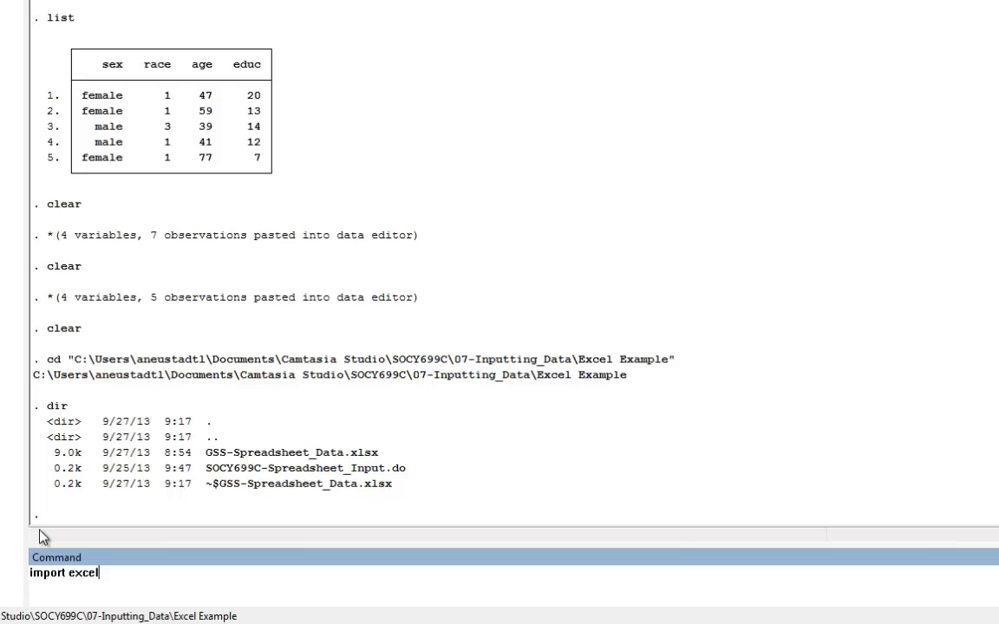
Run import excel using gss-spreadsheet_data.xlsx to load the sheet as variables A–D.
type("using")
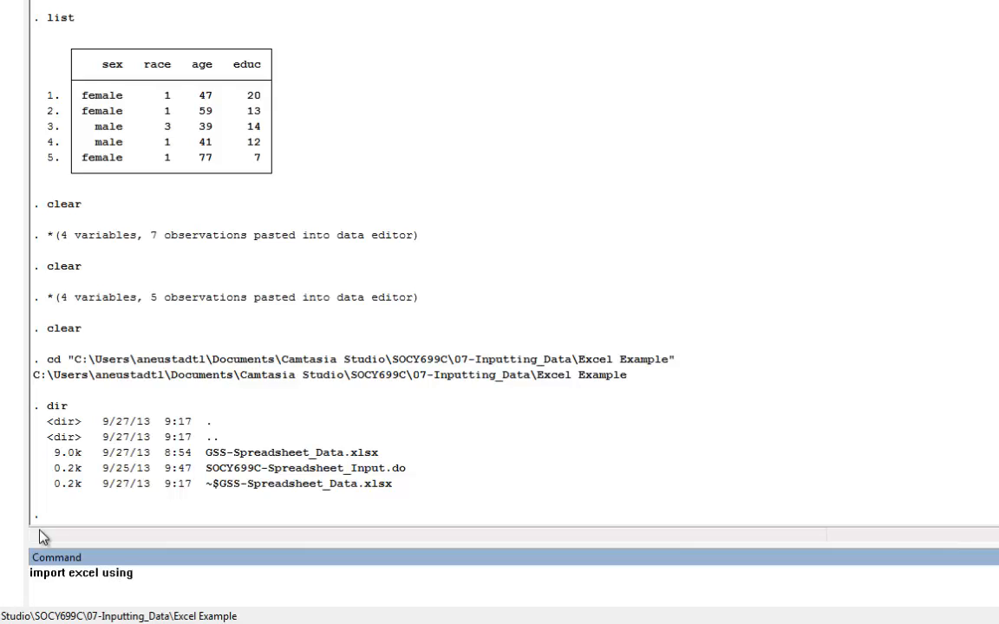
type("g")
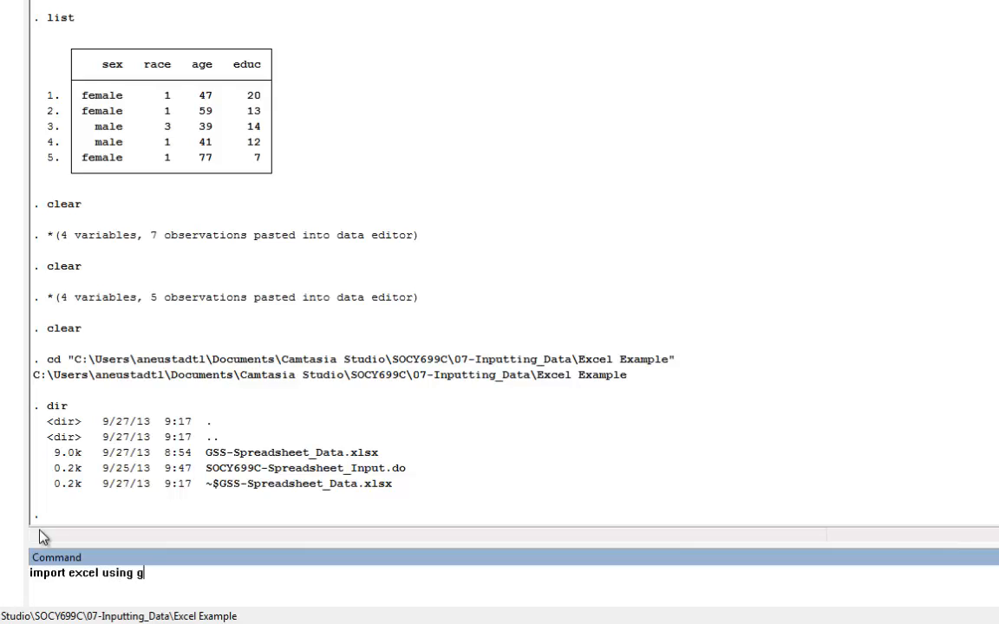
type("ss-sprea")
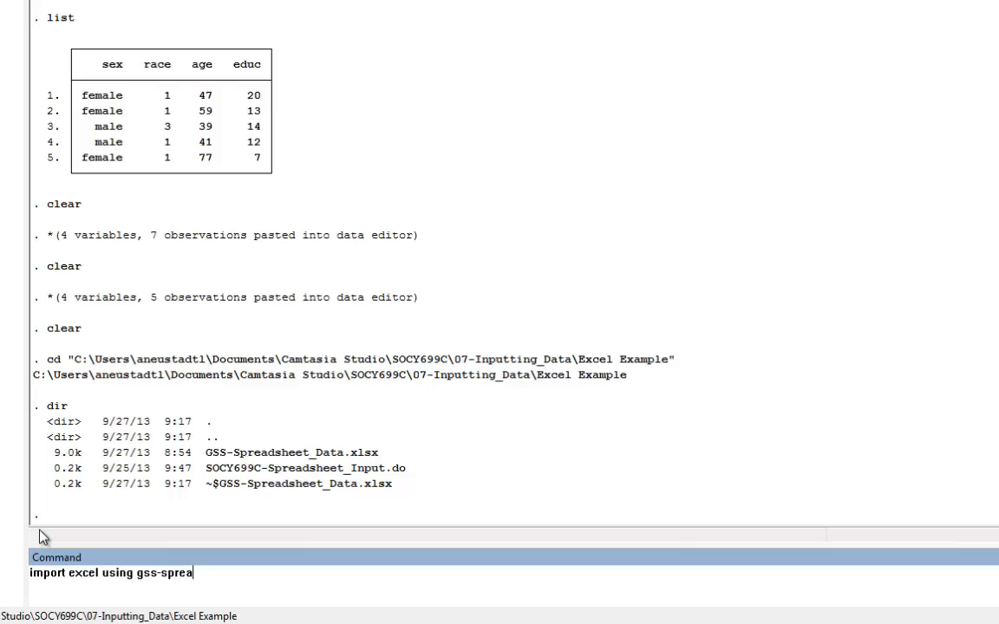
type("dsheet_")
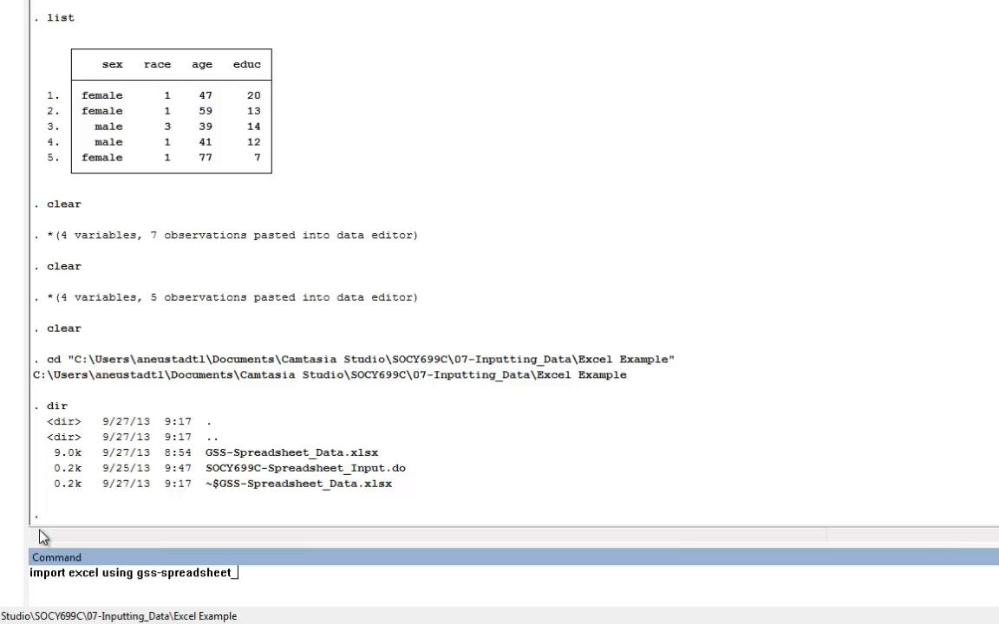
type("data.")
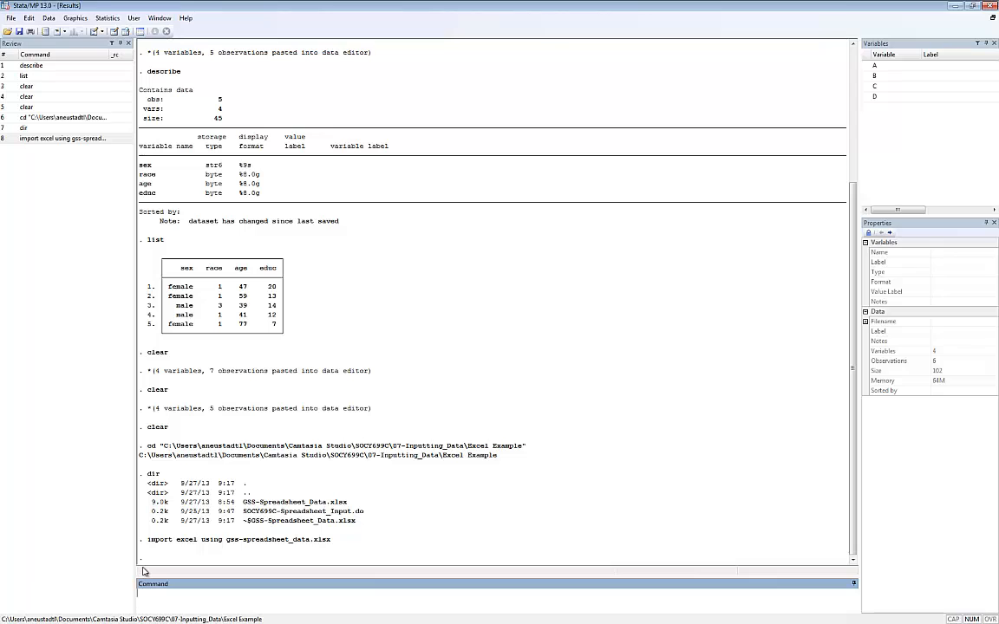
Run describe and list to show A–D as strings with the header row as observation one.
type("desc")
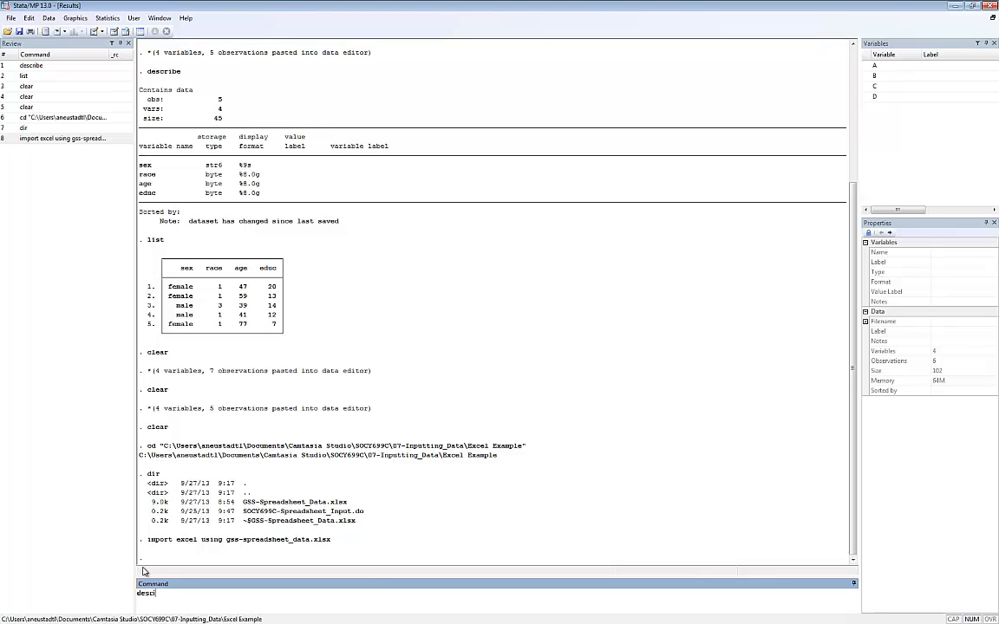
type("r")
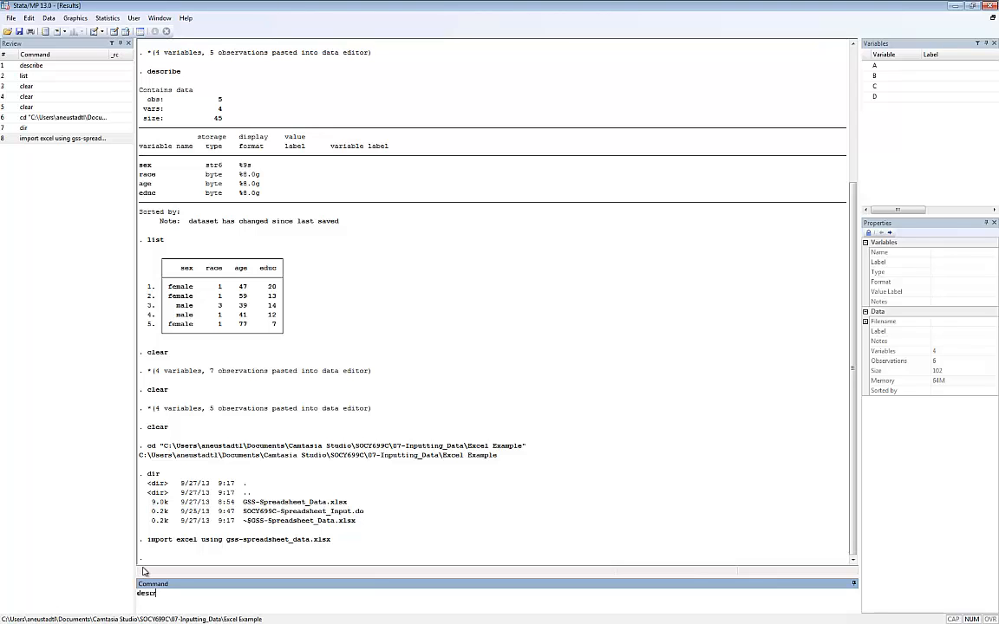
key("Return")
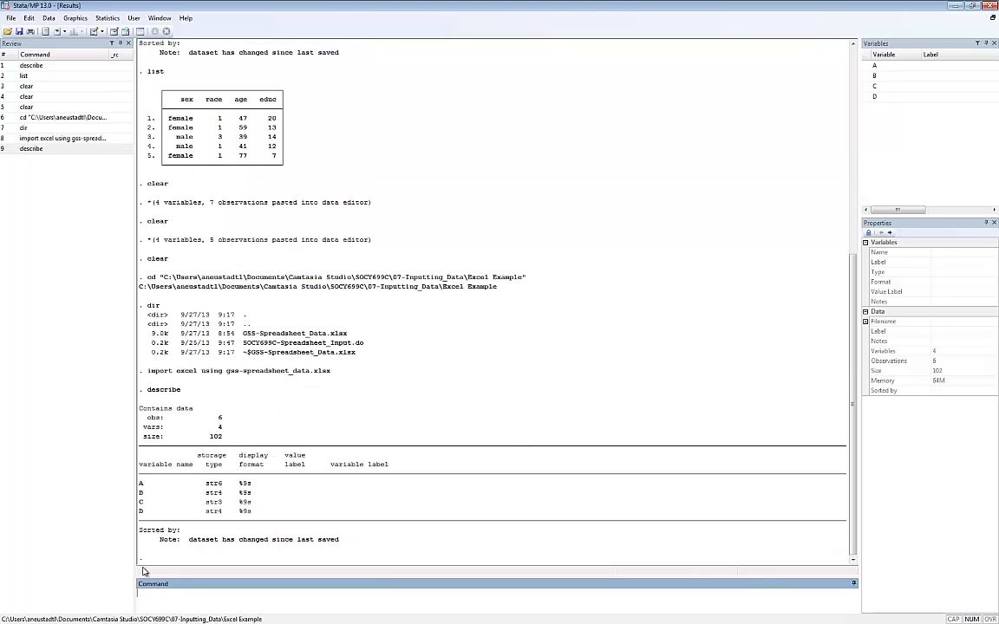
type("list")
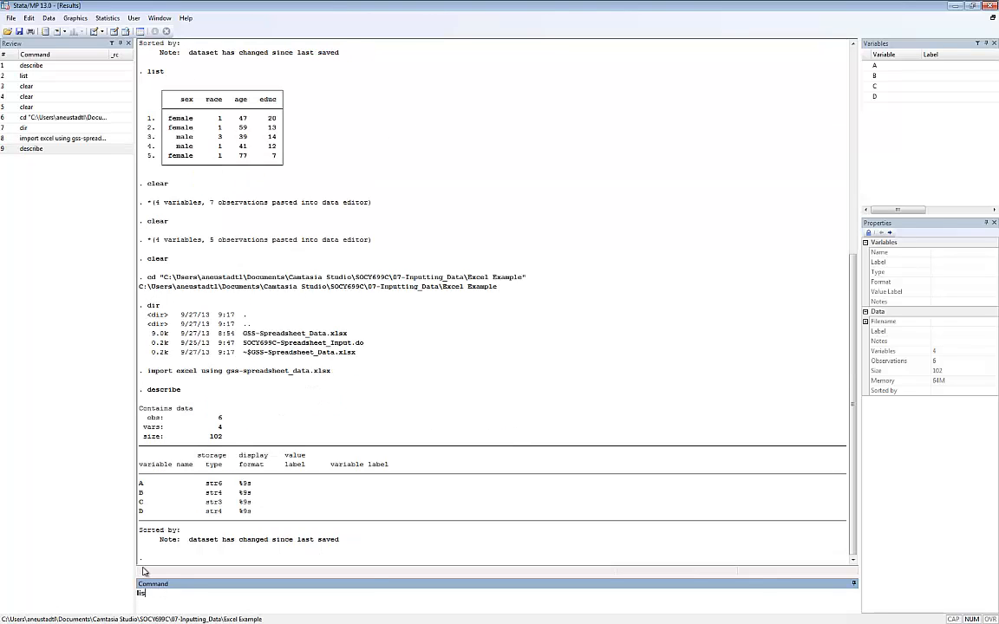
key("Return")
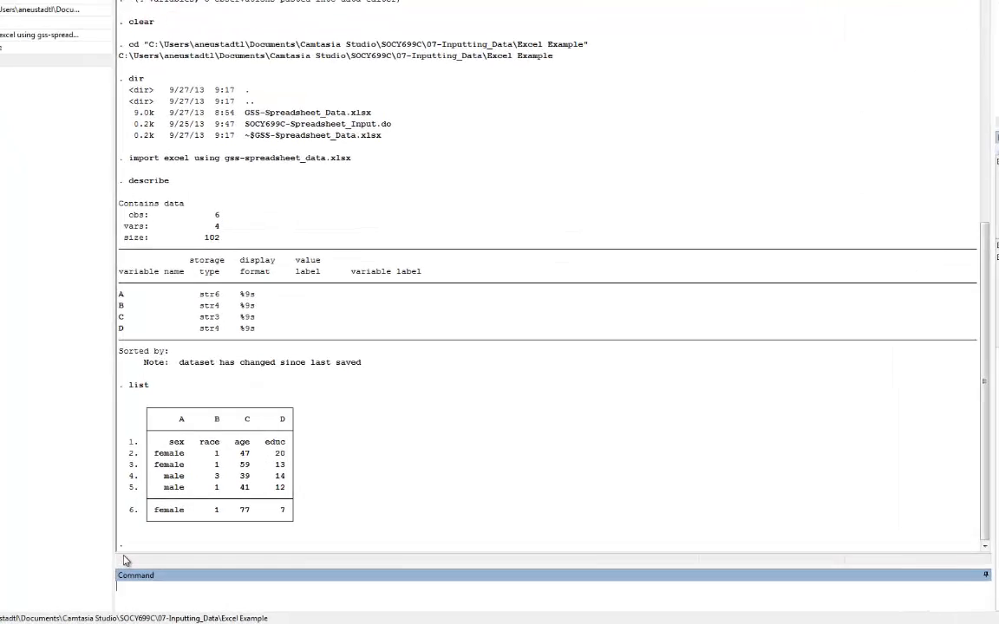
Re-import gss-spreadsheet_data.xlsx with the firstrow and clear options.
type("describe")
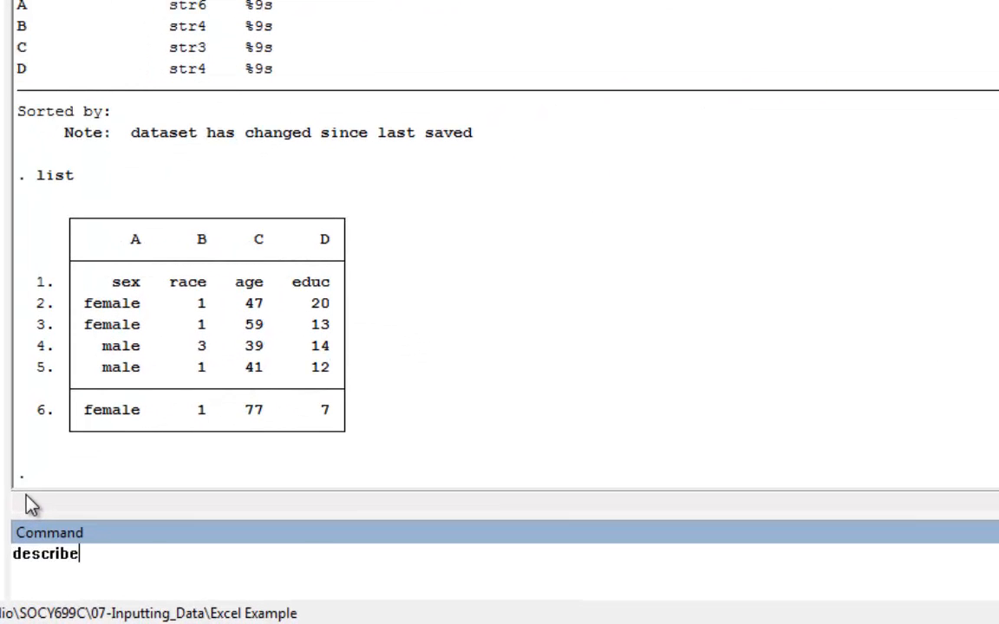
type("import excel using gss-spreadsheet_data.xlsx")
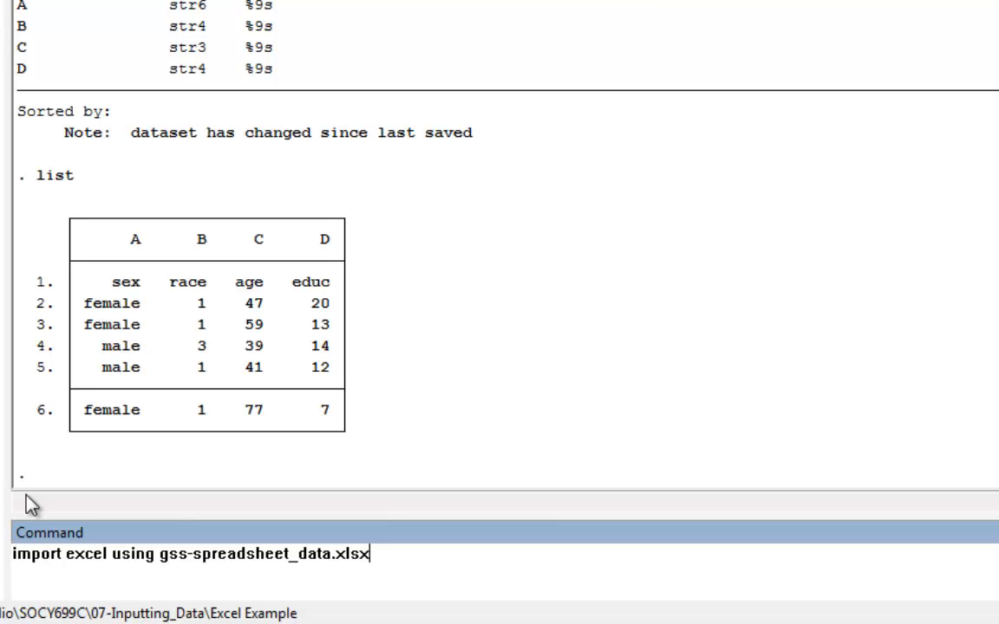
type(",")
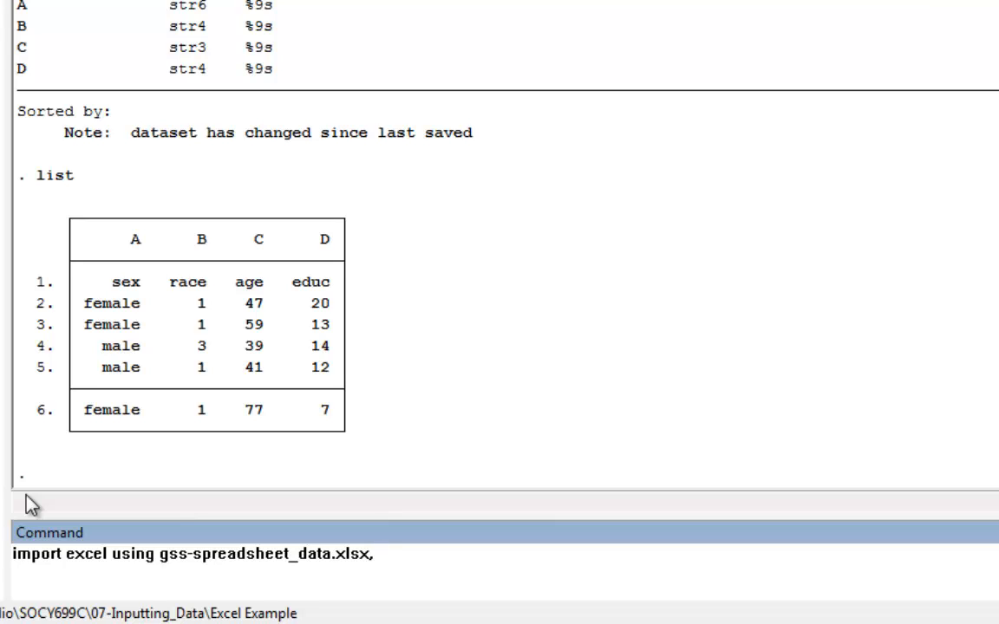
type("firstrow")
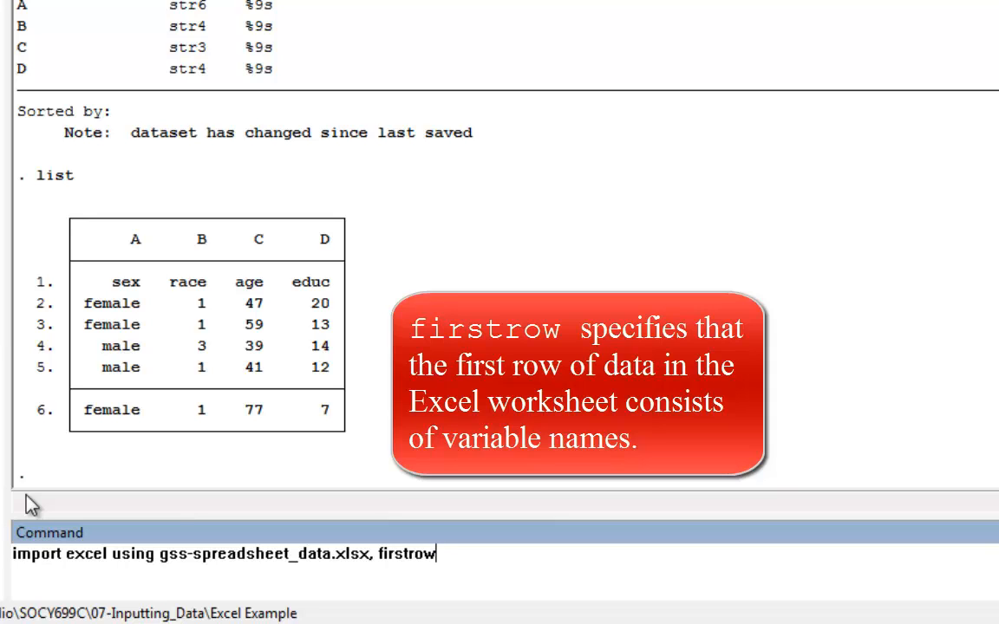
type("clear")
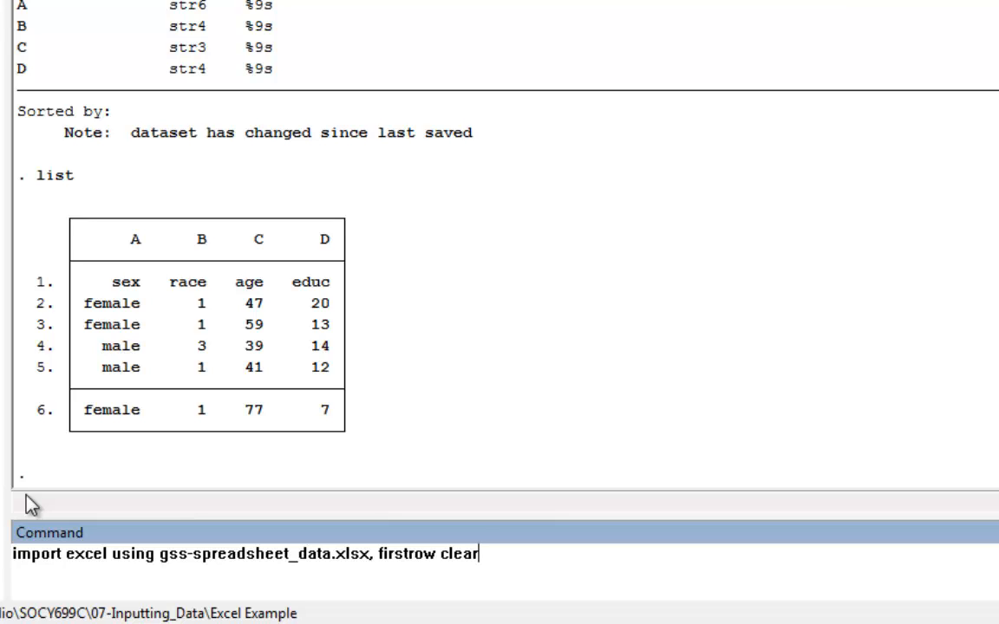
key("enter")
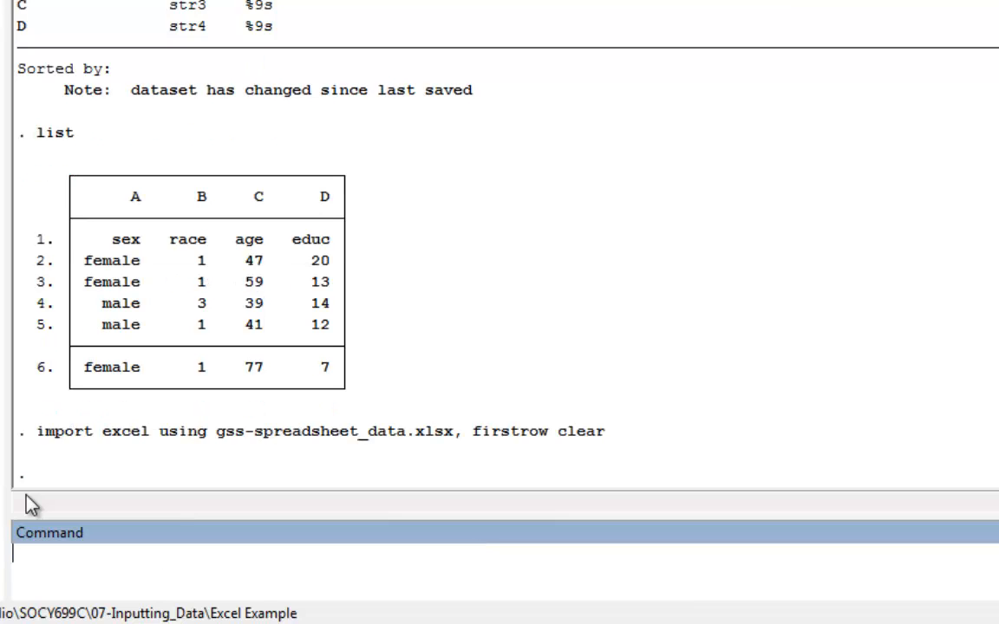
Run describe and list to check sex, race, age and educ names and types.
type("desc")
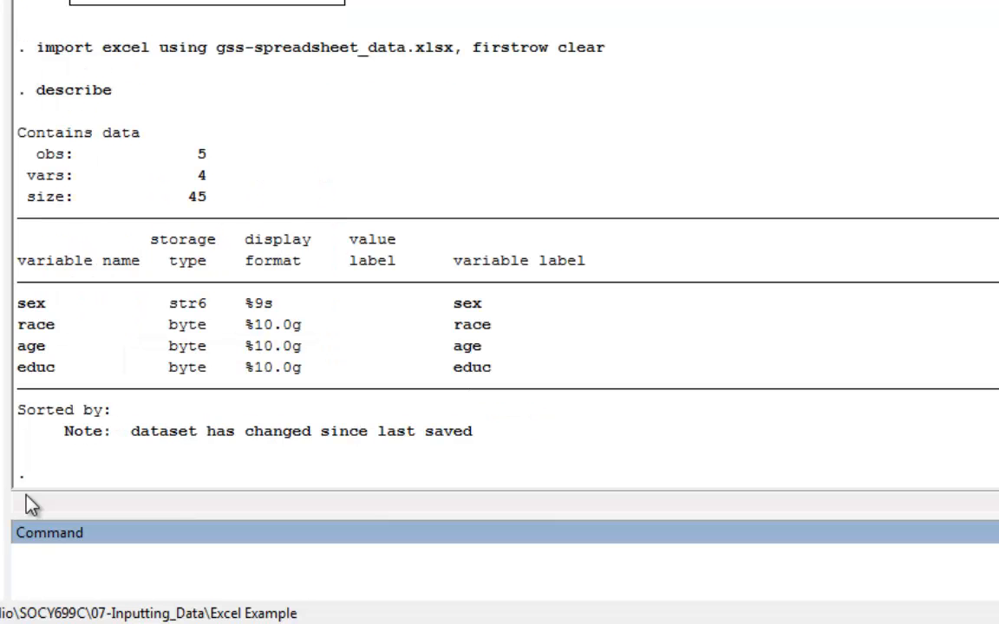
type("list")
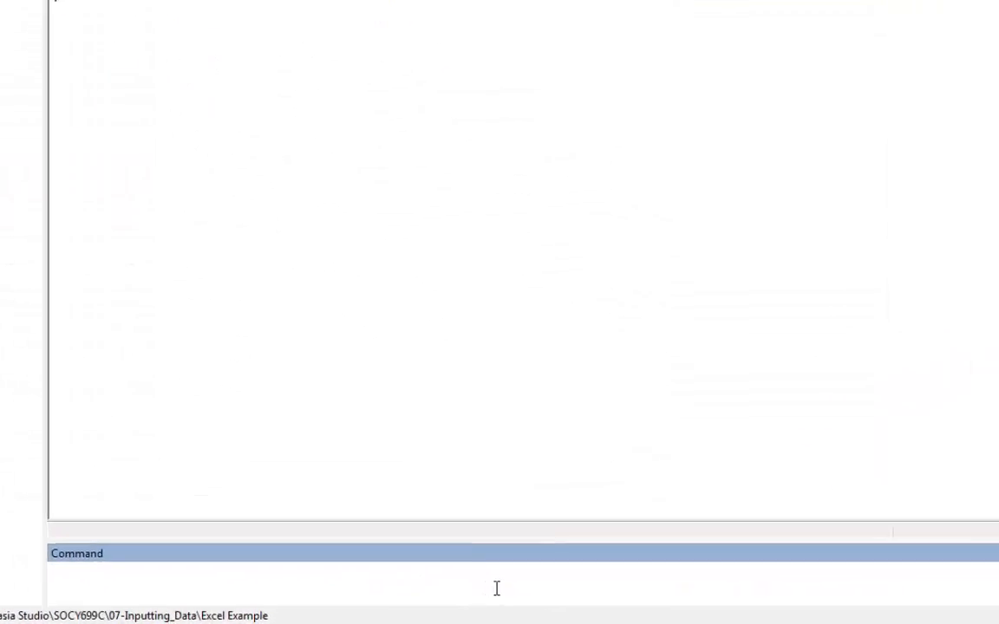
Write an import excel command reading sex=A and age=C from GSS-Spreadsheet_Data.xlsx, cellrange(a2:d6).
type("import excel sex=A age=C using GSS-Spreadsheet_Data.xlsx, clear cellrange(a2:d6)")
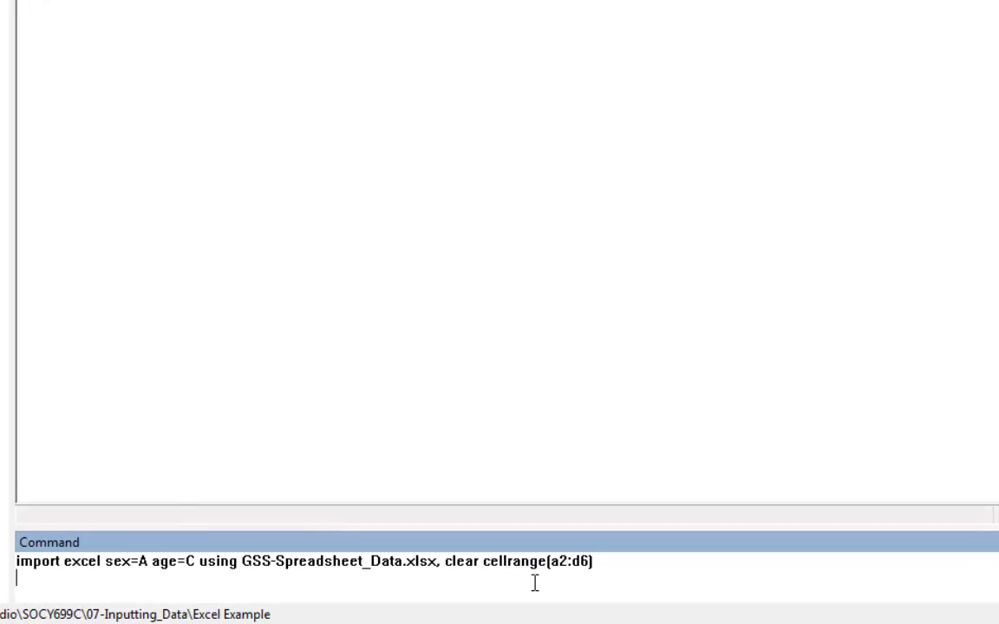
mouse_move(160, 507)
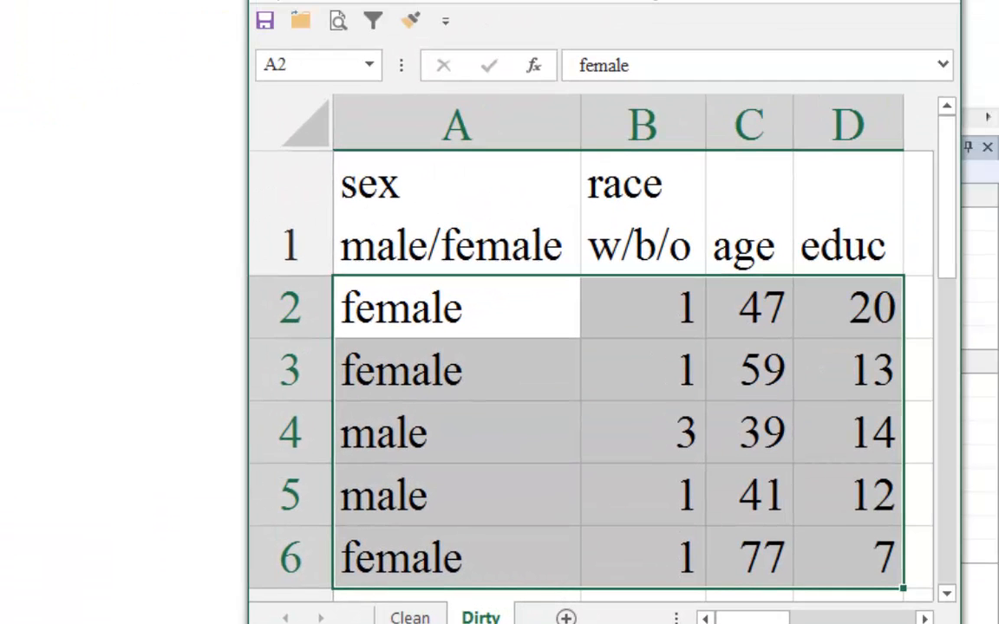
Show the Clean sheet and select its data starting at cell A2.
left_click(410, 618)
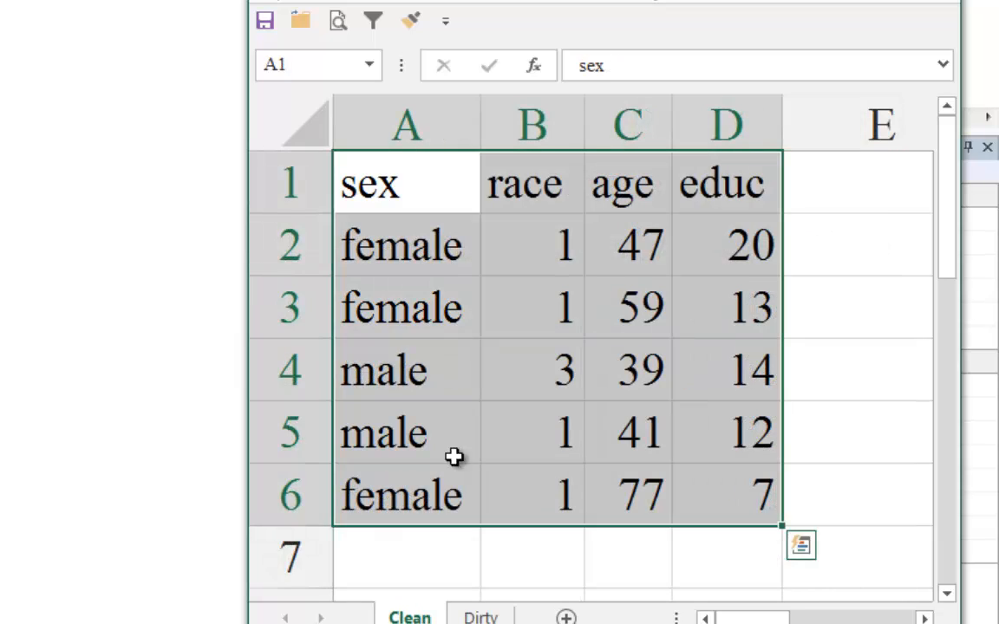
left_click(406, 246)
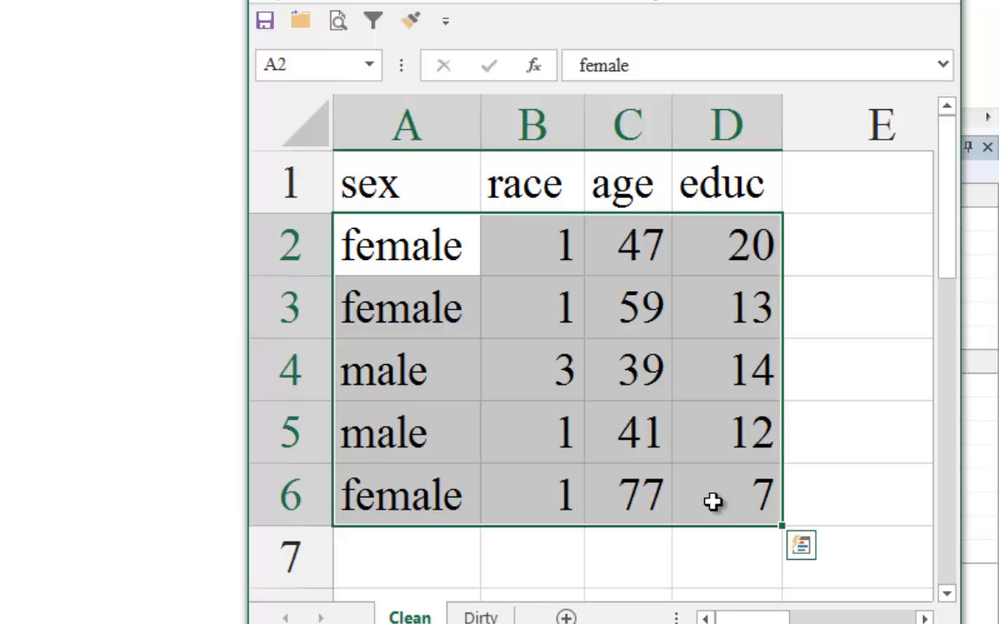
mouse_move(425, 246)
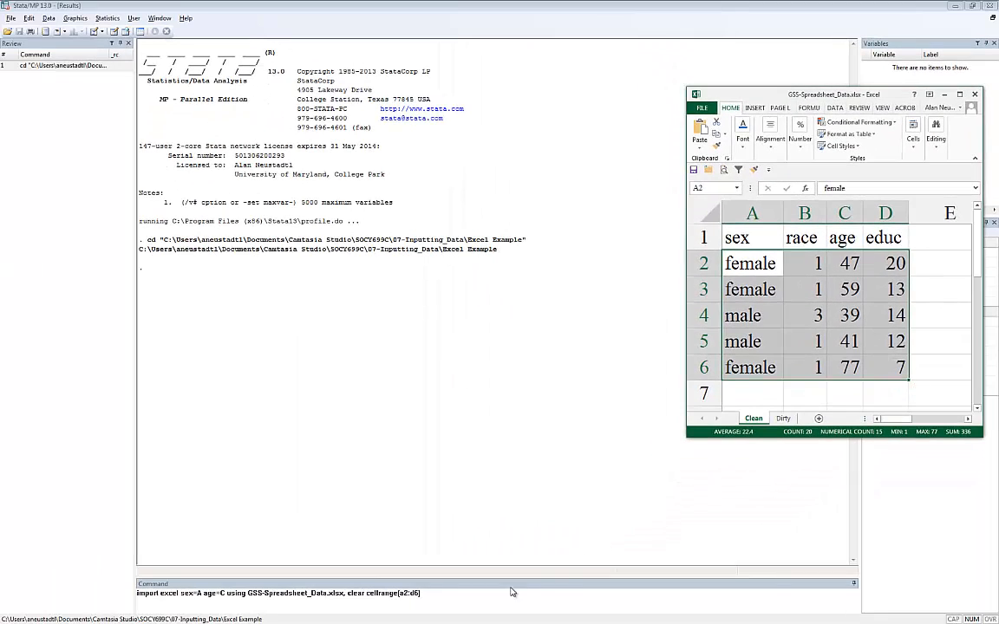
Run the cellrange import, then describe and list the five sex and age observations.
key("enter")
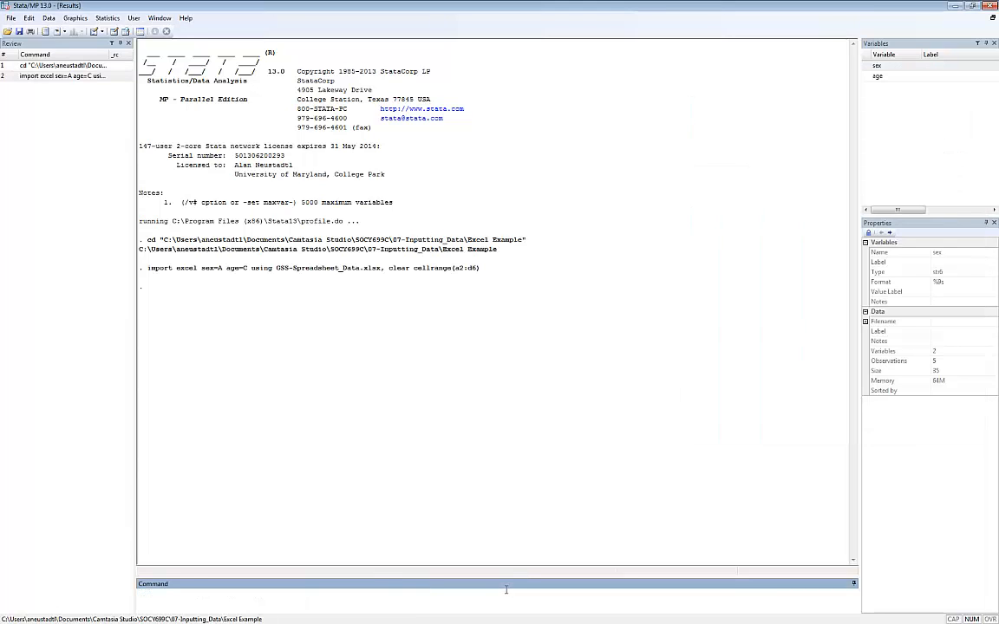
type("desc")
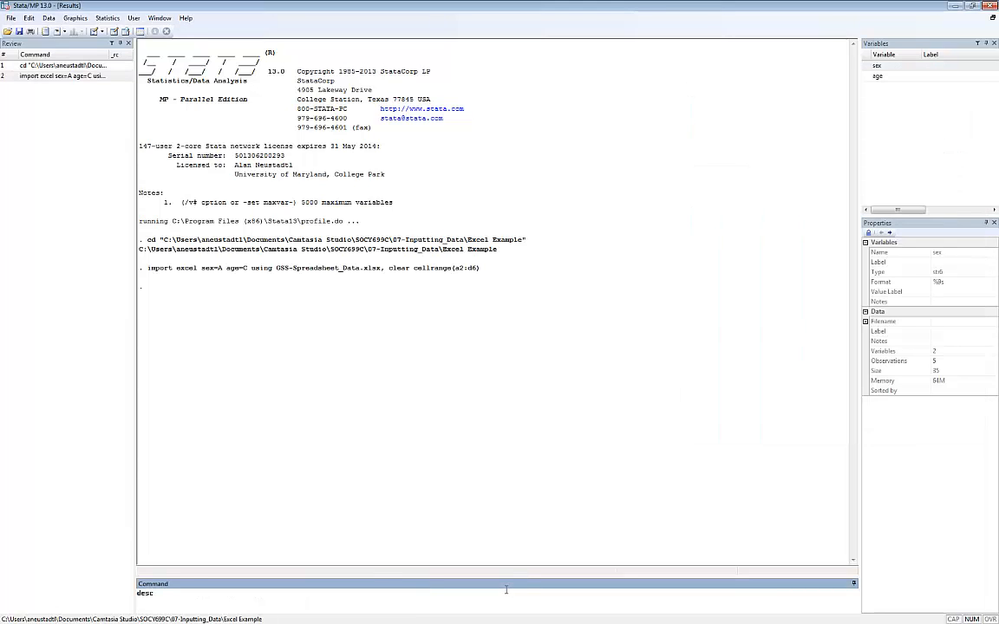
key("Return")
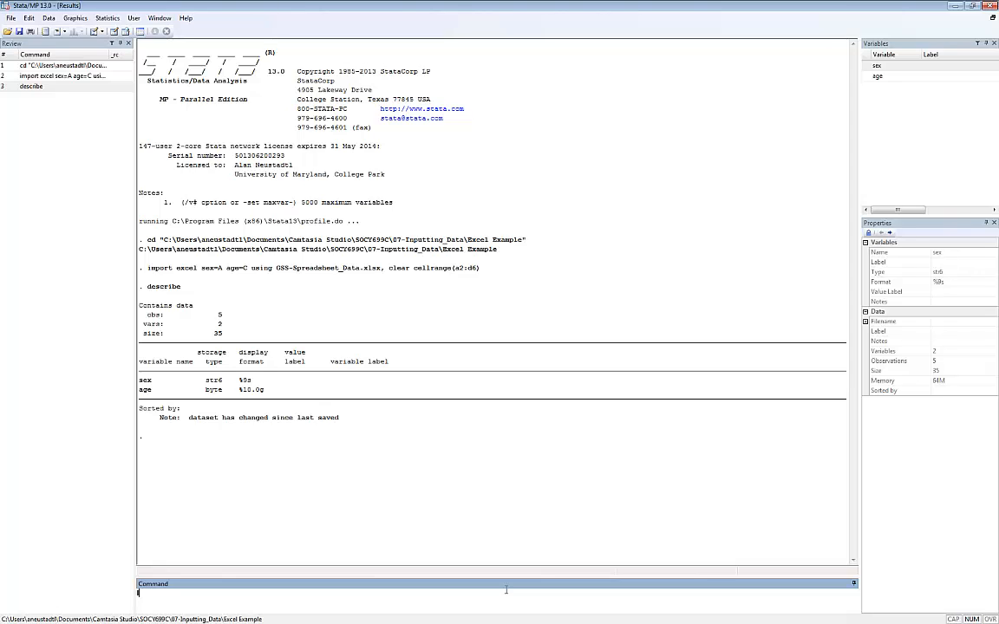
type("list")
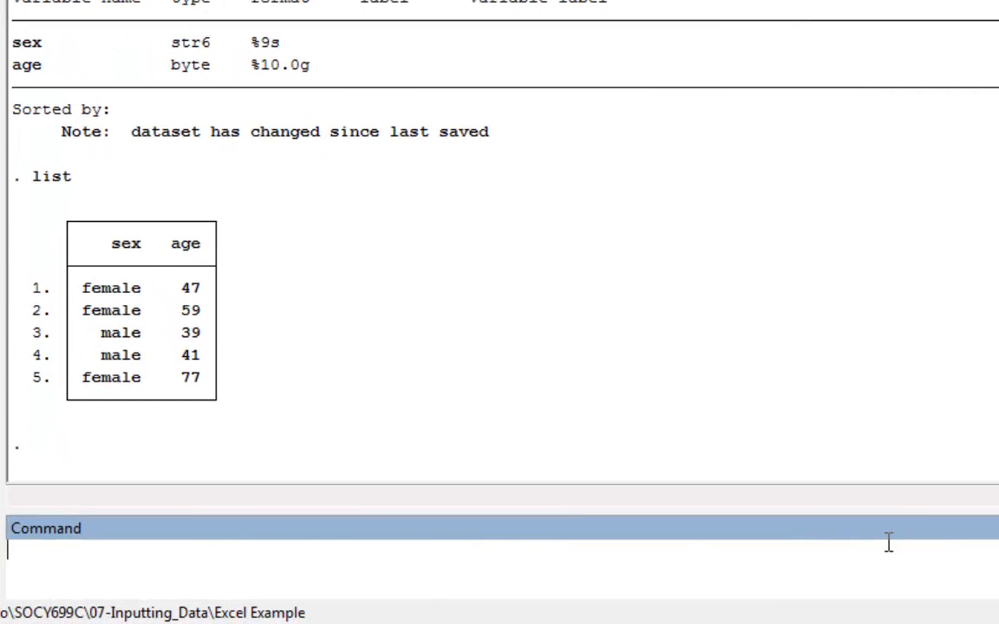
type("encode se")
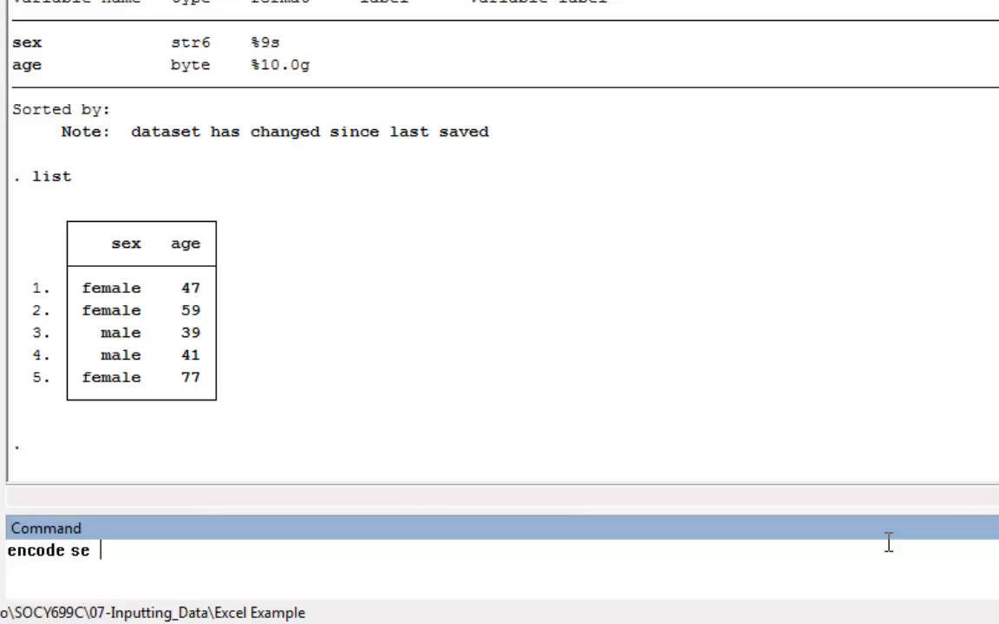
Encode sex into a numeric labelled variable sex1 with encode sex, gen(sex1).
type("x, gen(sex")
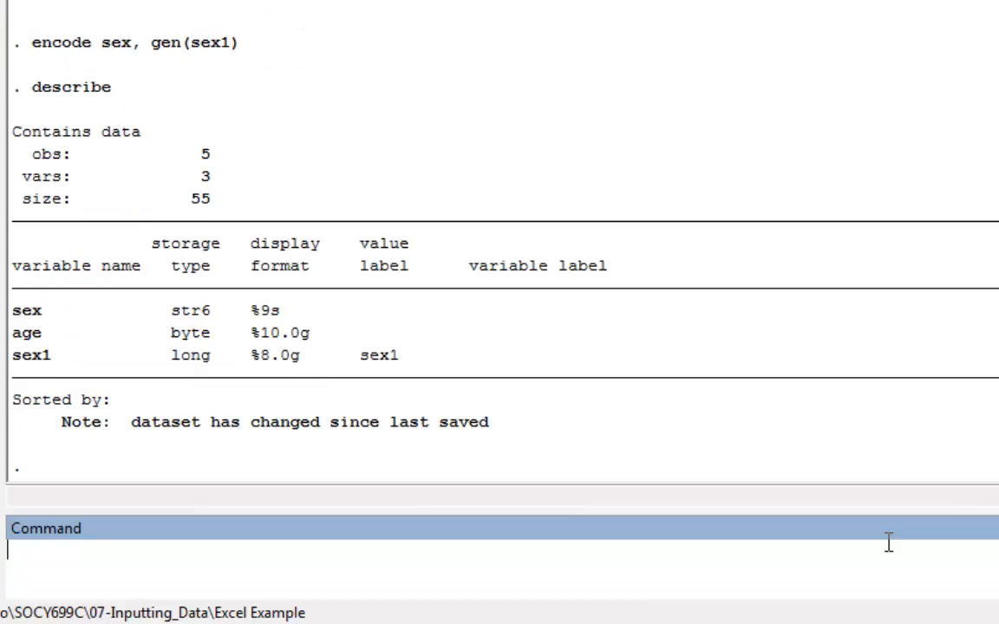
Browse the dataset in the Data Editor.
type("br")
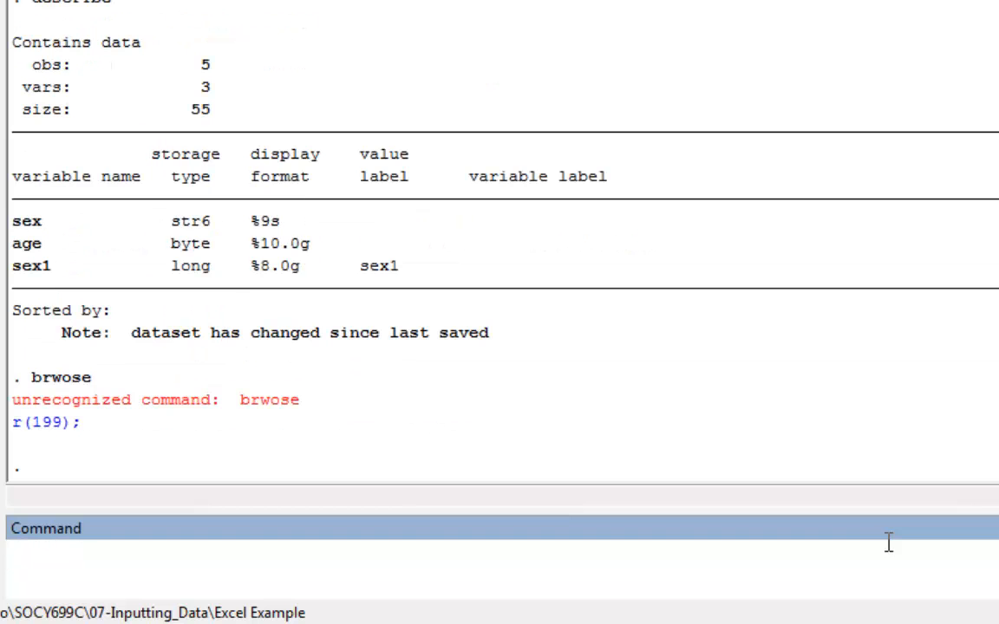
type("br")
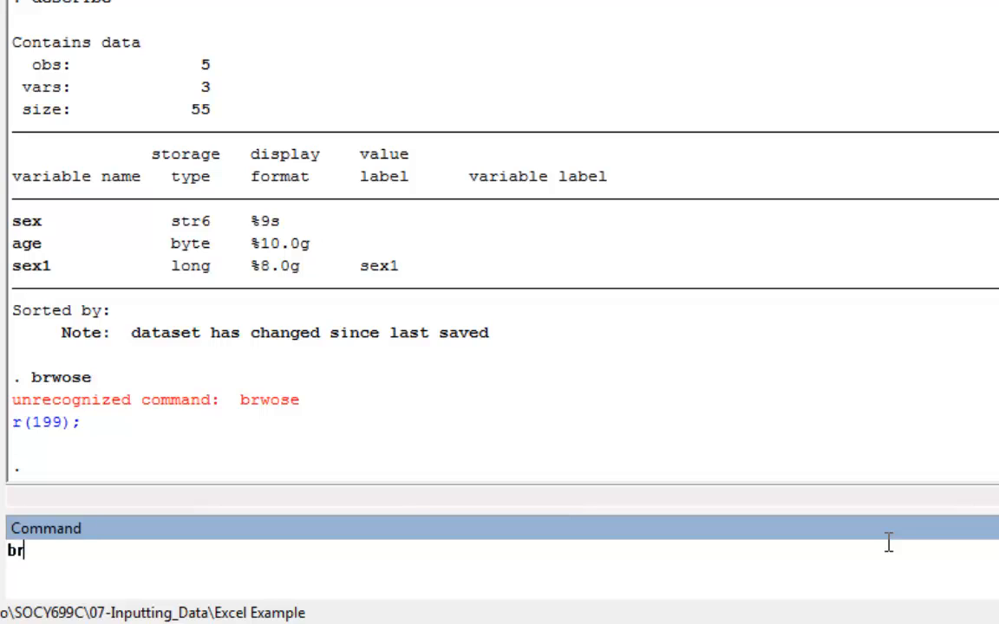
type("ow")
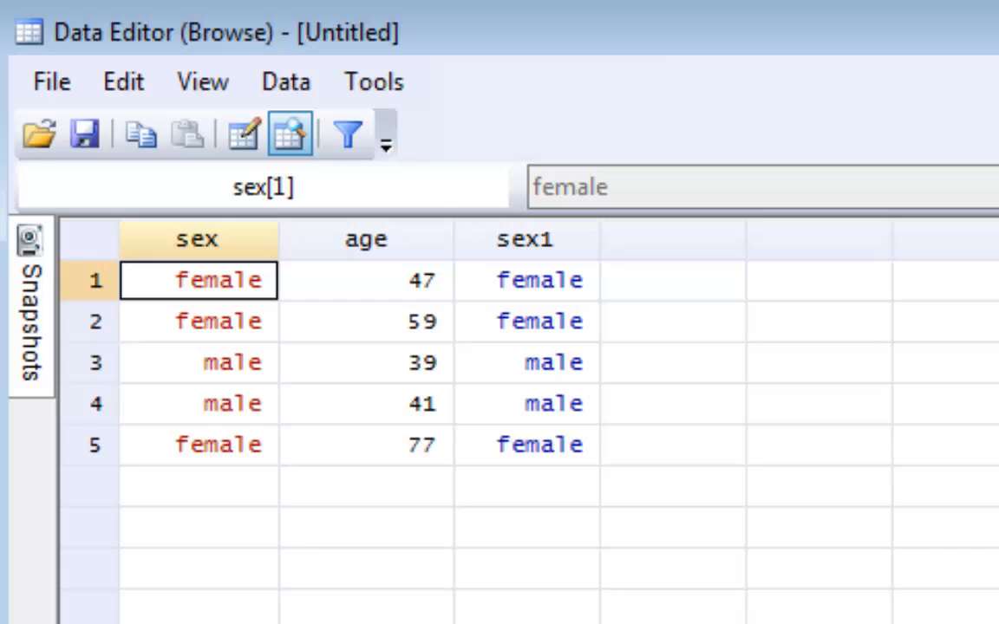
Compare the male and female sex entries with the numeric codes behind sex1.
left_click(198, 403)
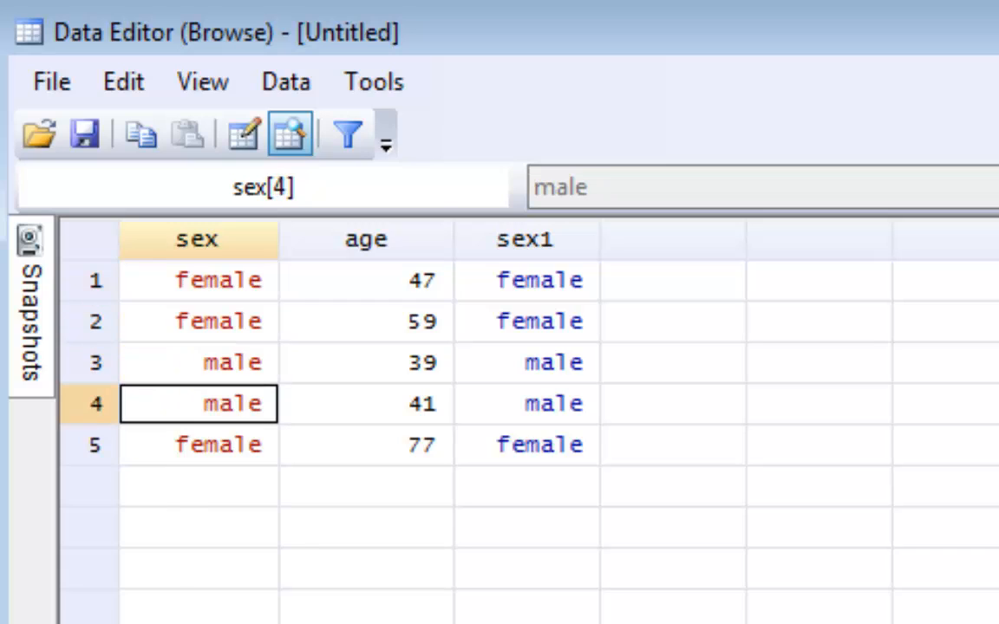
left_click(198, 444)
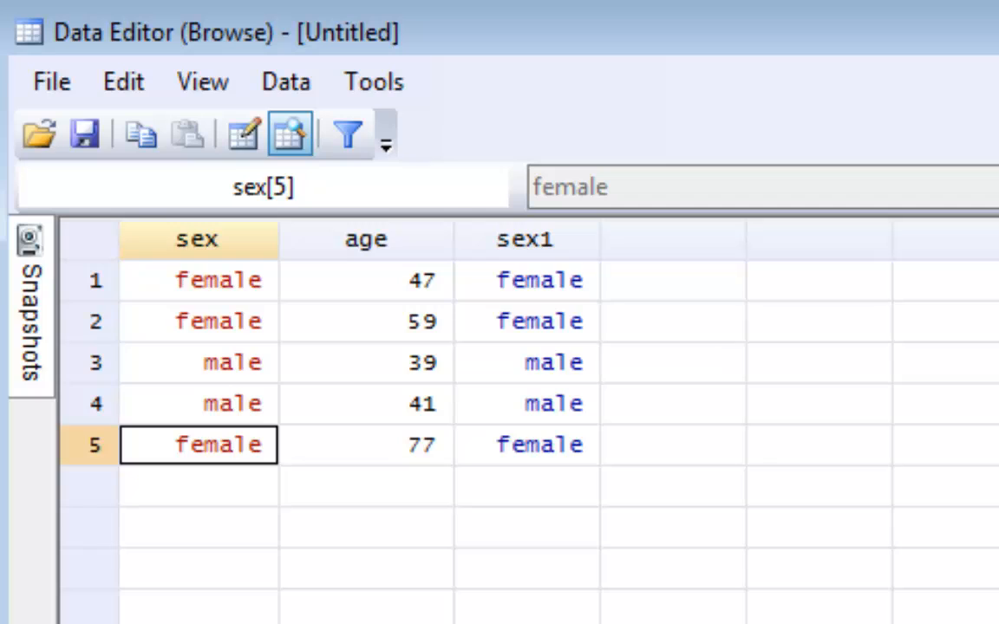
left_click(198, 279)
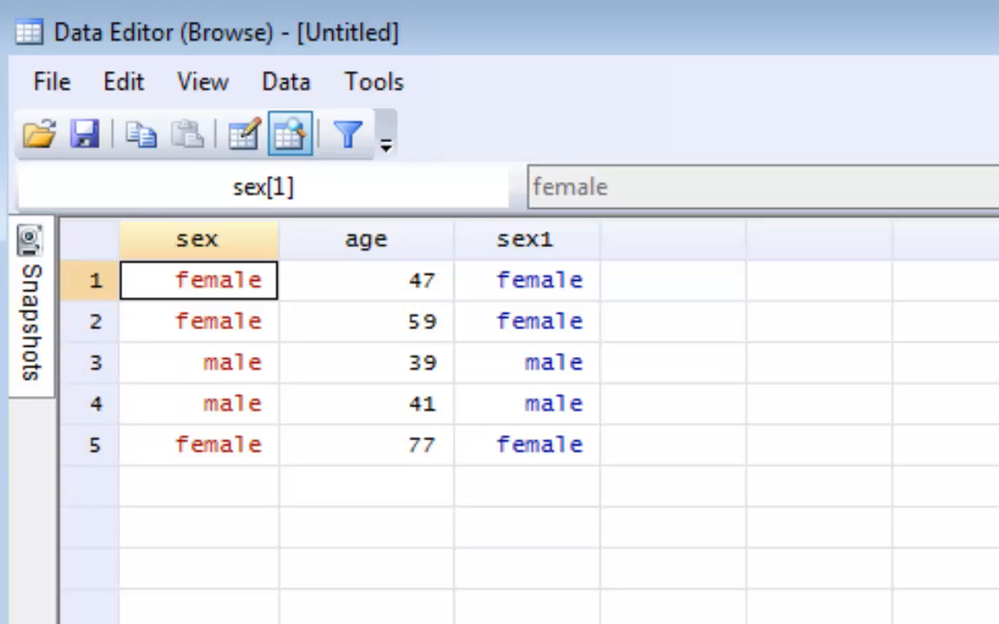
left_click(527, 279)
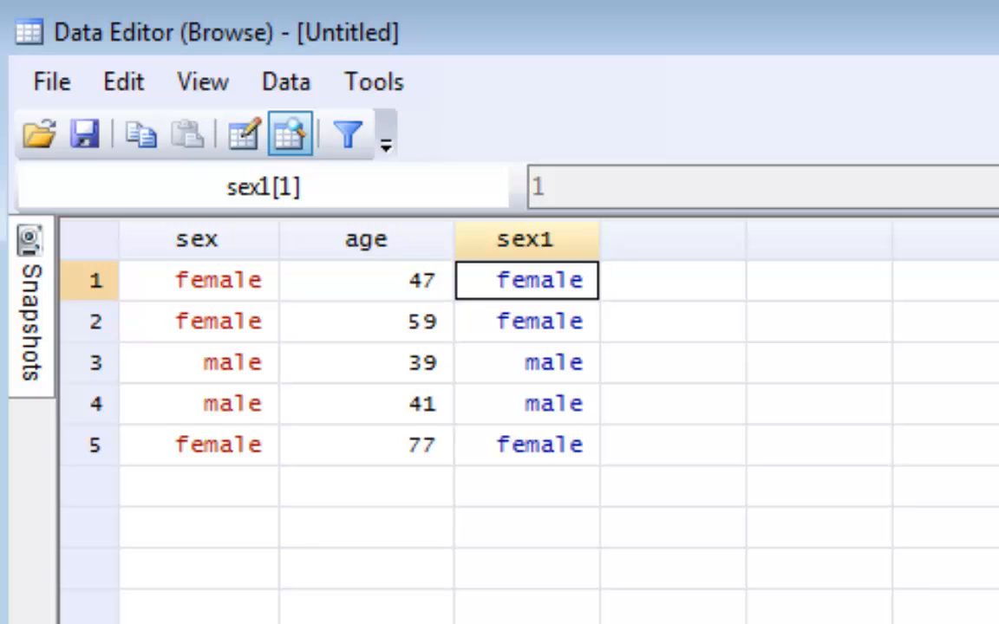
left_click(528, 363)
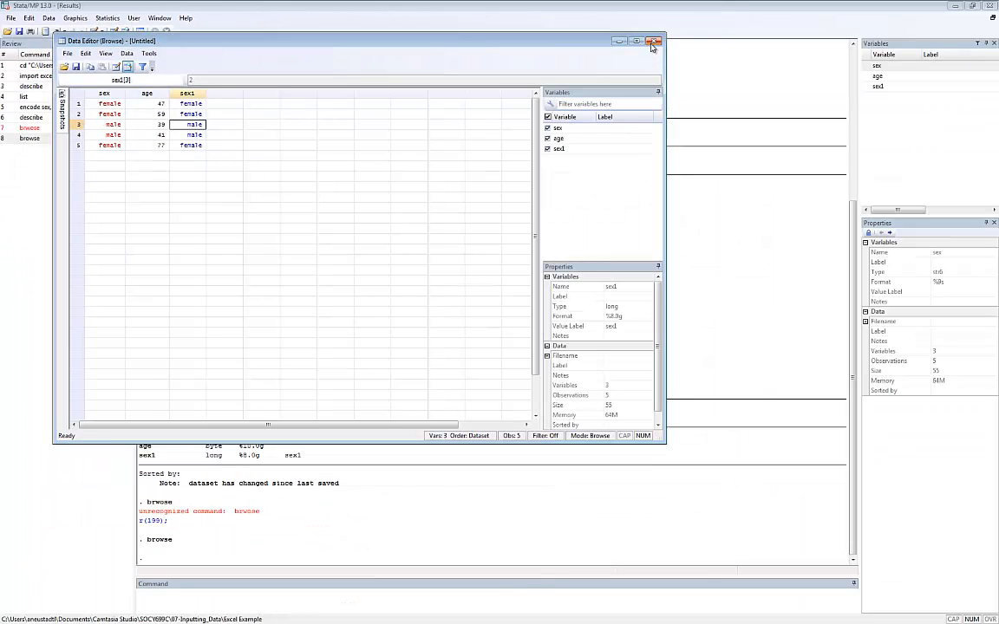
Close the Data Editor before opening the Table 10 workbook from the FBI_UCR folder.
left_click(653, 42)
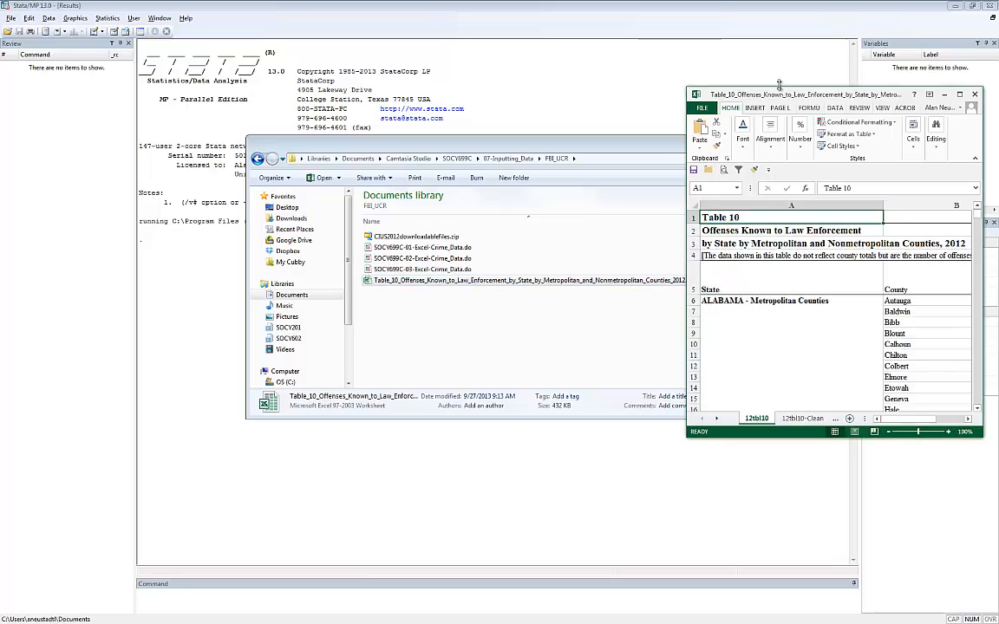
Maximize the Table 10 crime workbook to view Alabama counties and crime columns.
left_click(959, 93)
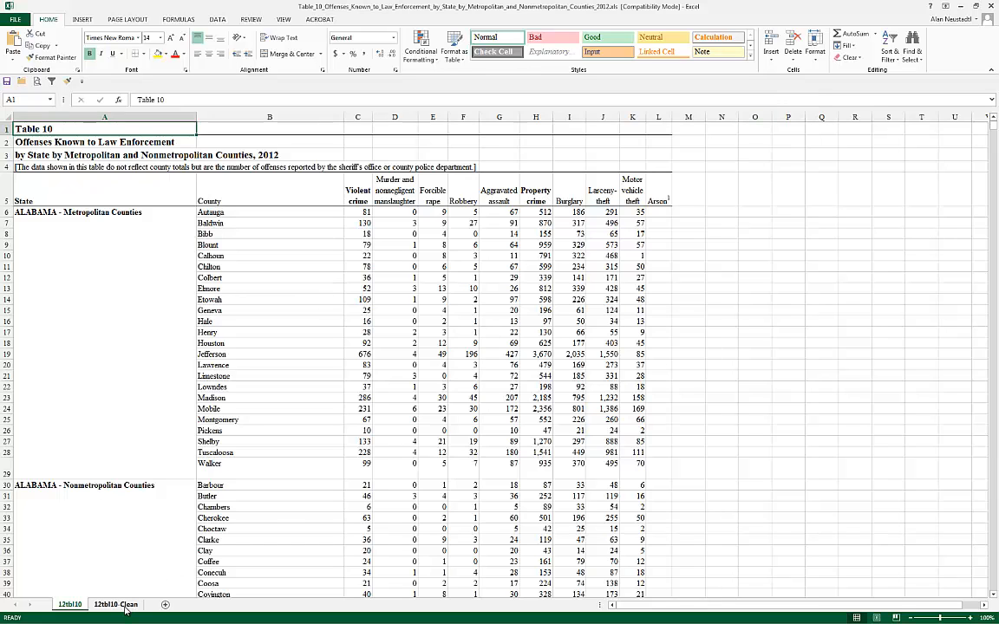
Review the cleaned crime sheet with one-row names like state, county, metro and violentcrime.
left_click(114, 604)
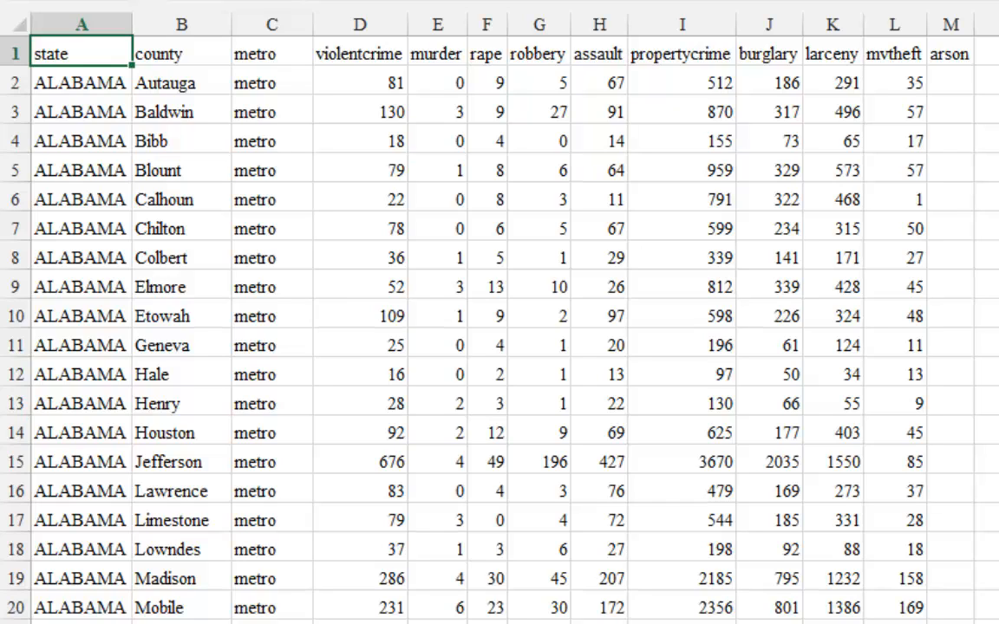
scroll("down", 3)
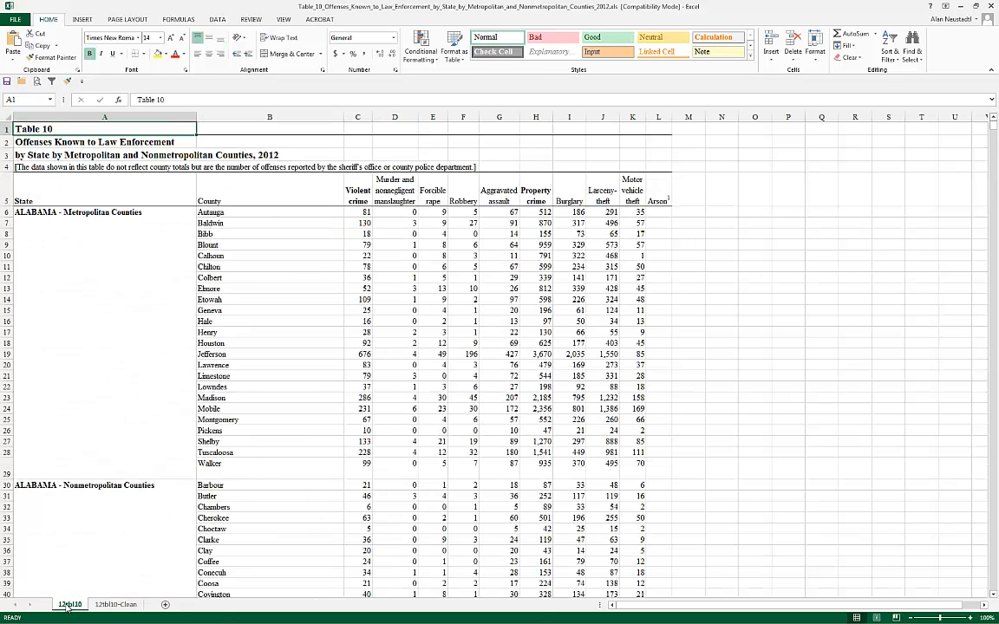
mouse_move(81, 577)
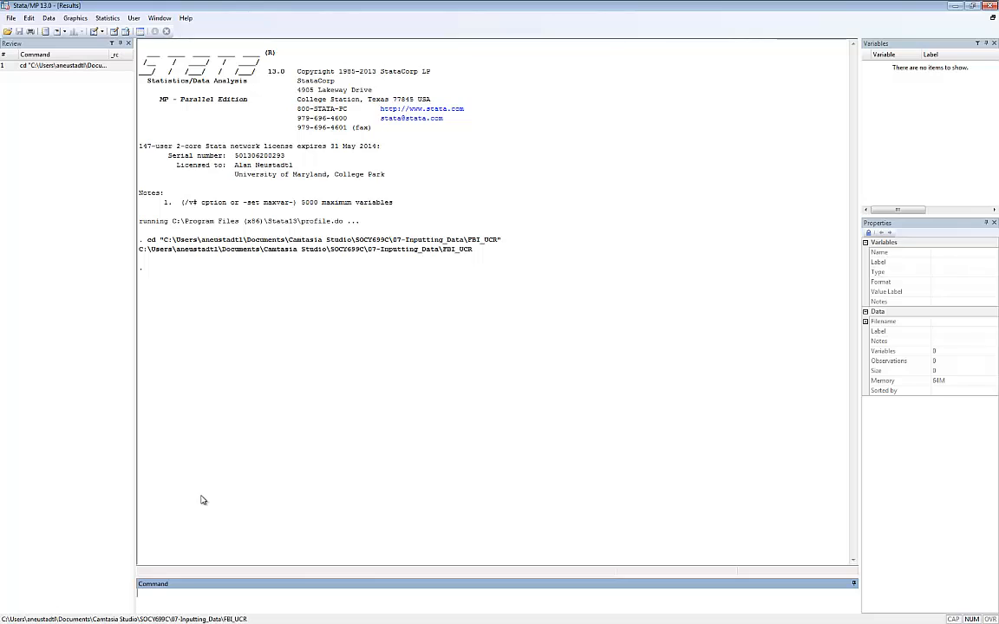
From the Do-file Editor, navigate into FBI_UCR to open SOCY699C-01-Excel-Crime_Data.do.
left_click(128, 31)
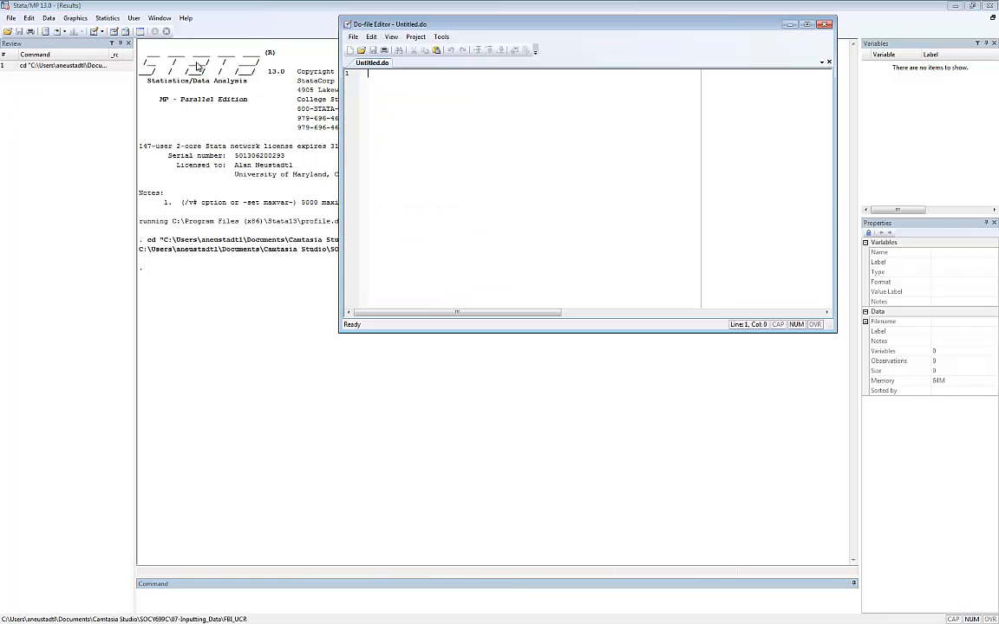
left_click(361, 48)
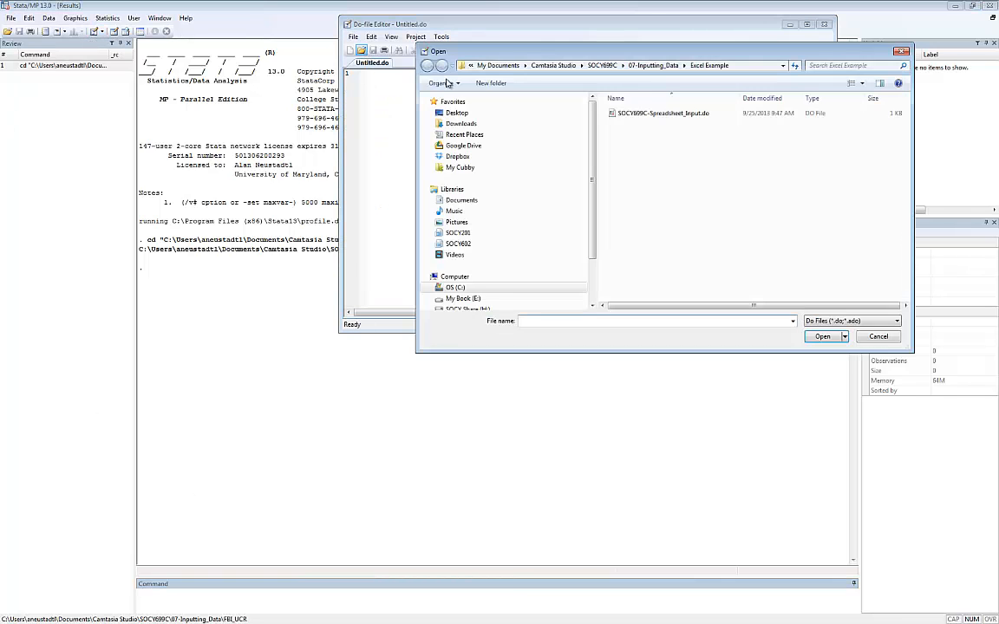
left_click(683, 66)
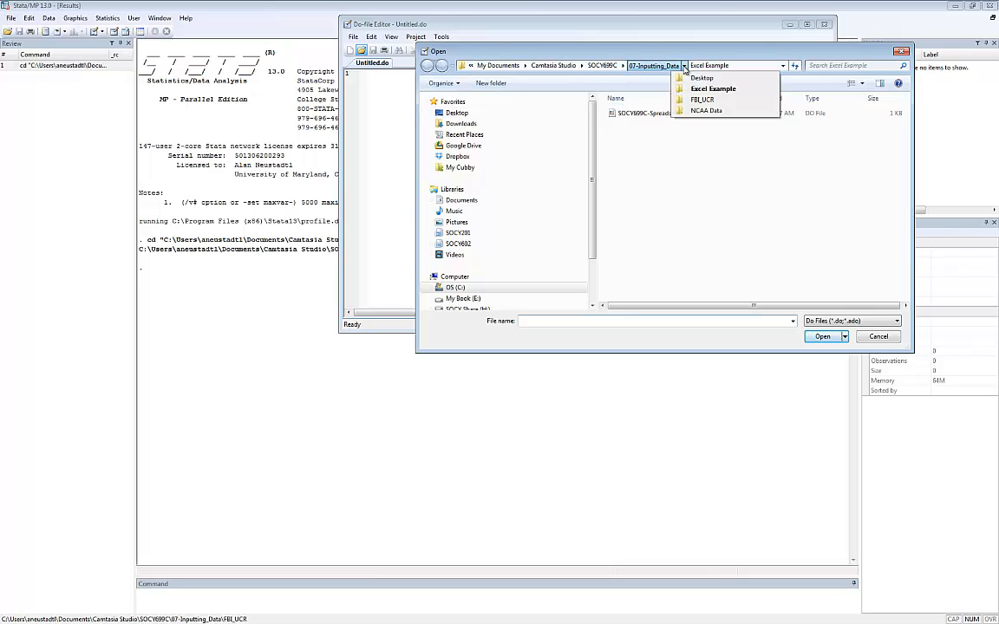
left_click(703, 99)
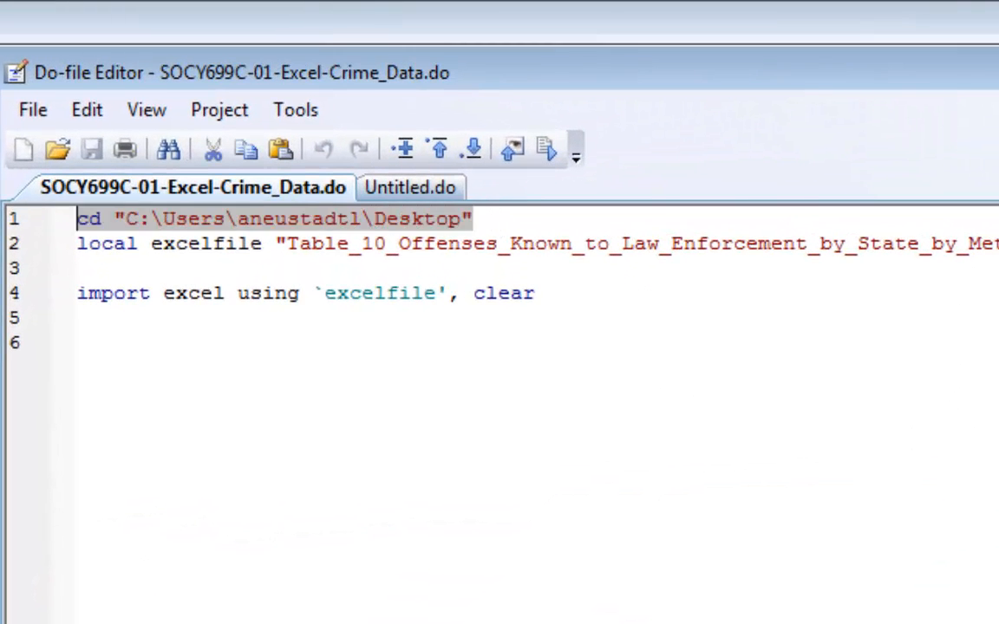
Delete the cd line so the do-file starts with local excelfile followed by import excel.
key("Delete")
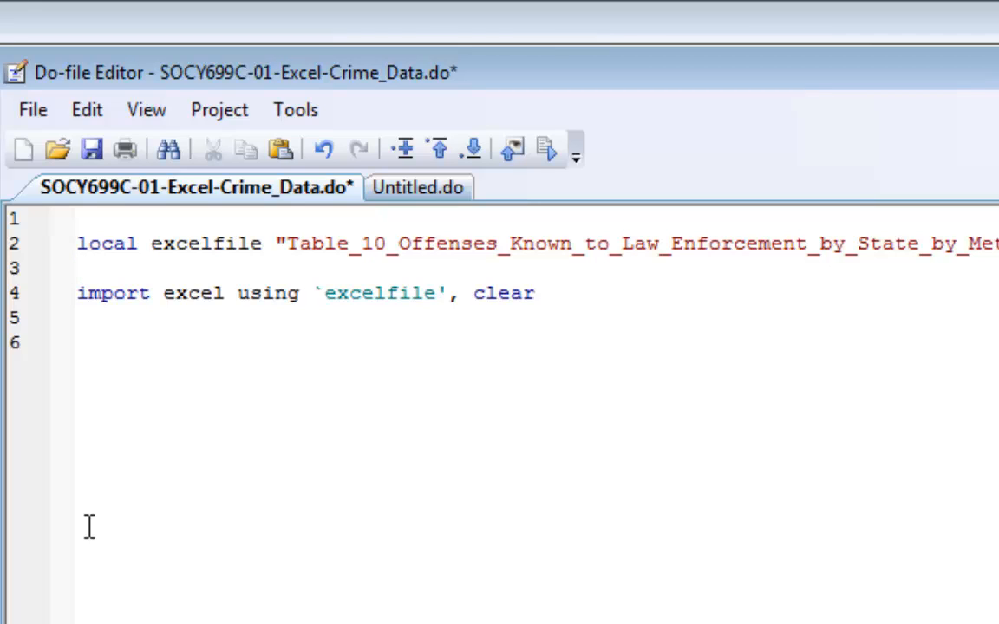
left_click(78, 267)
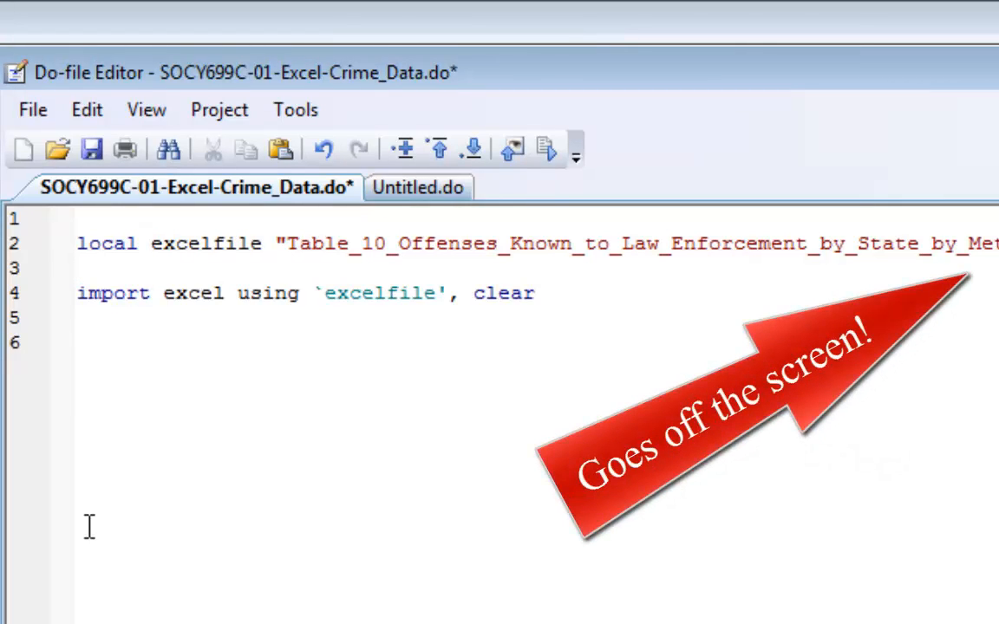
left_click(78, 267)
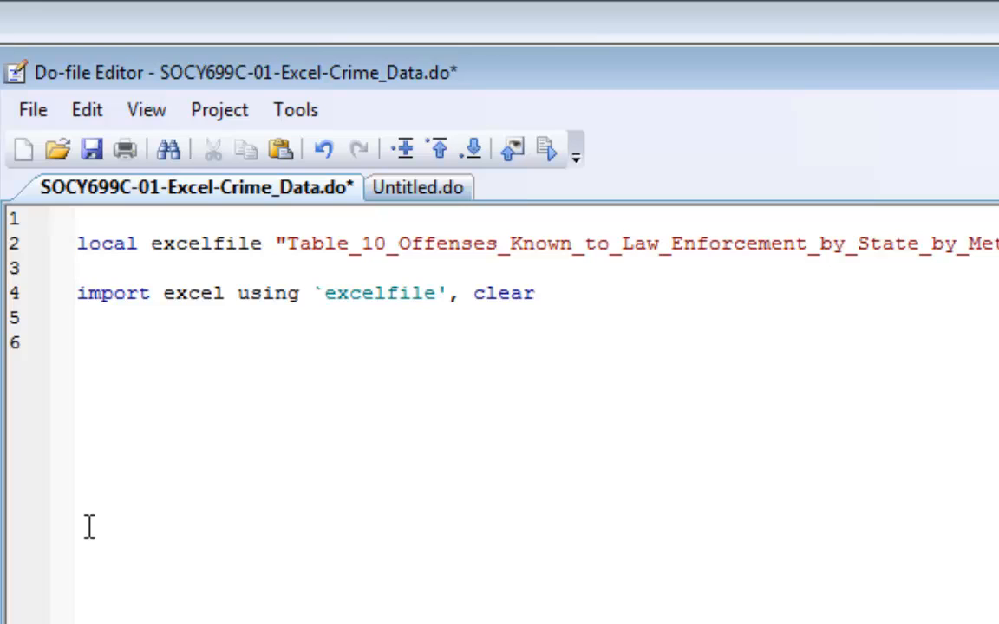
left_click(78, 268)
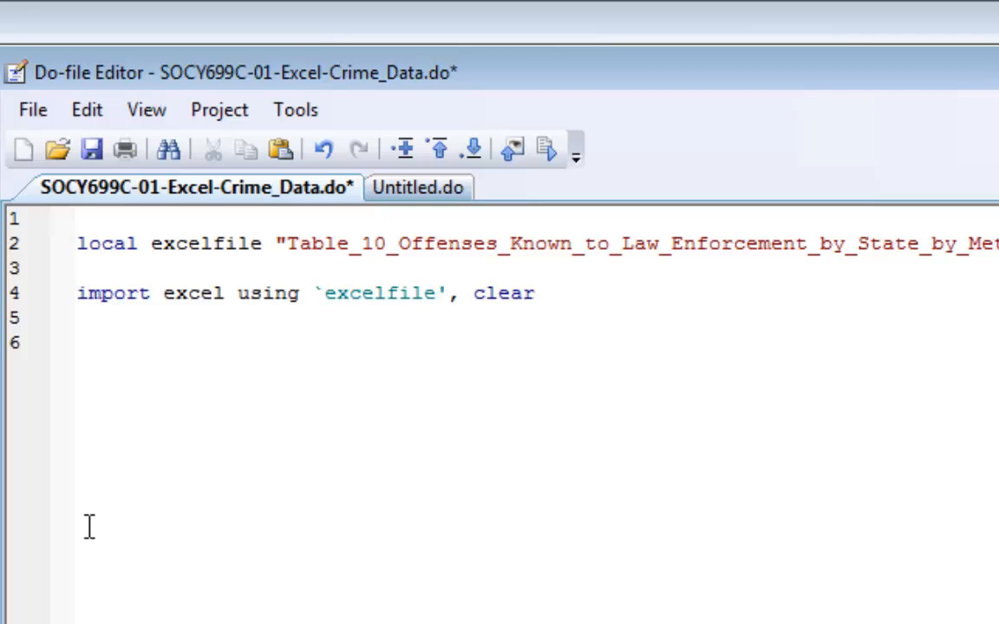
left_click(78, 267)
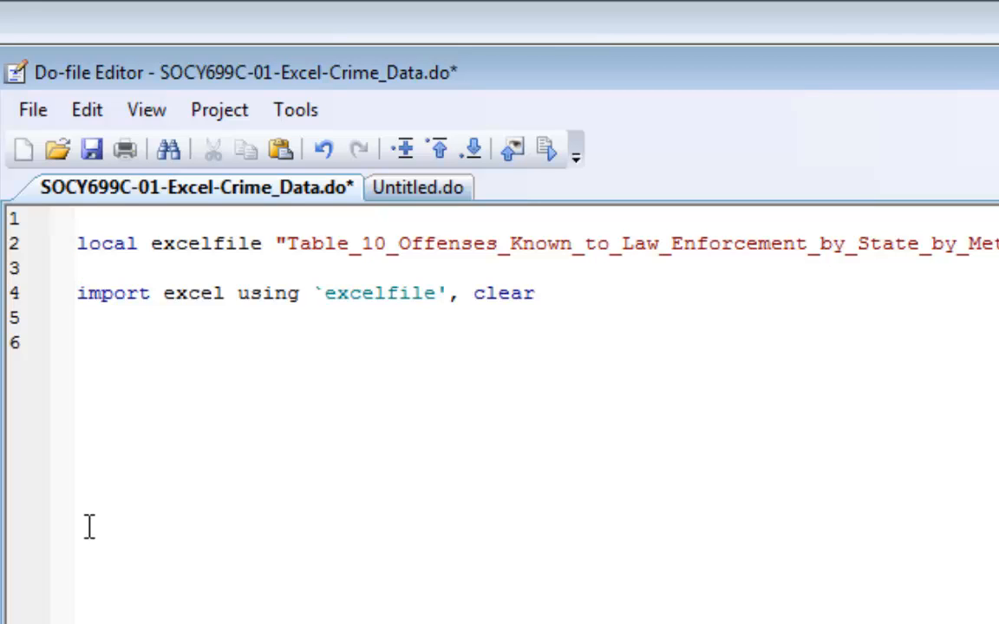
left_click(78, 267)
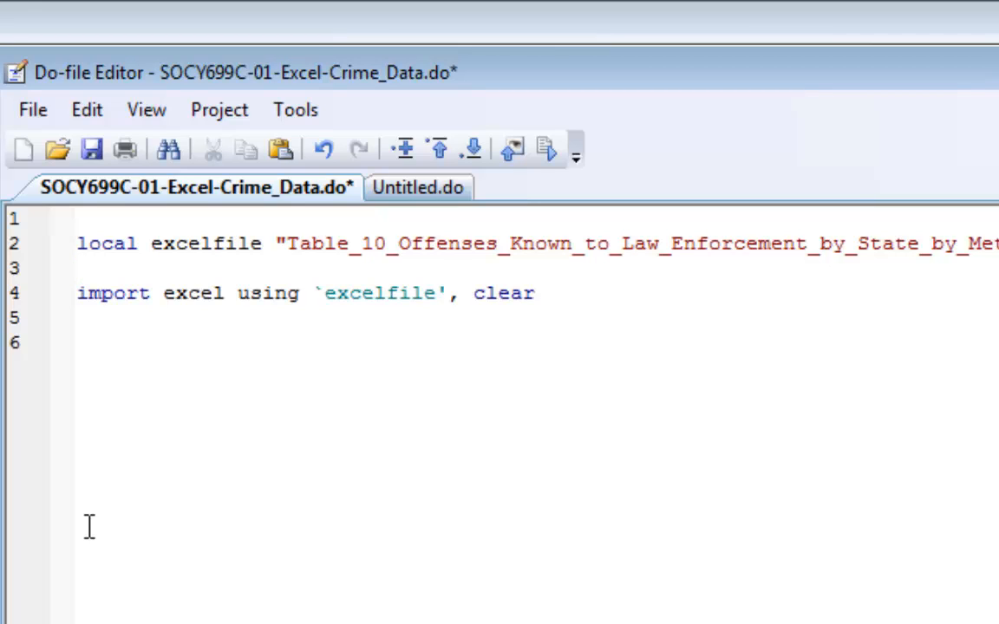
left_click(78, 268)
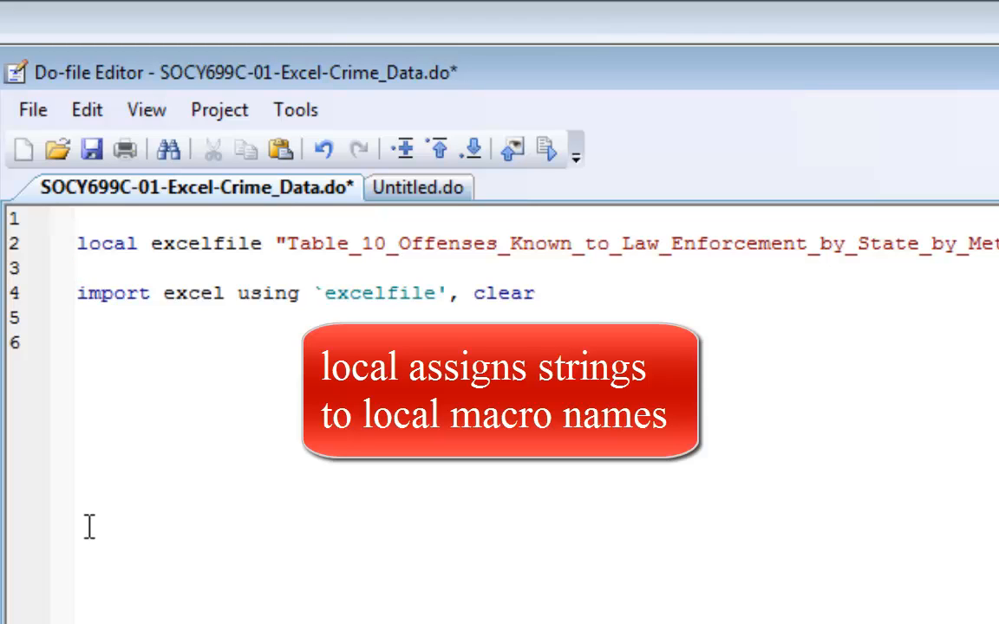
left_click(78, 267)
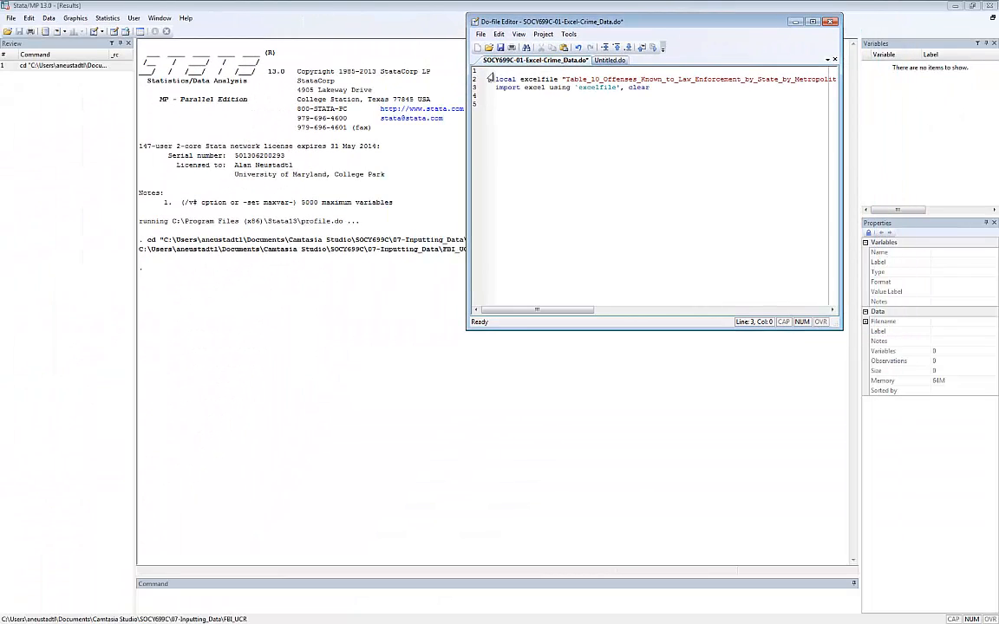
mouse_move(655, 49)
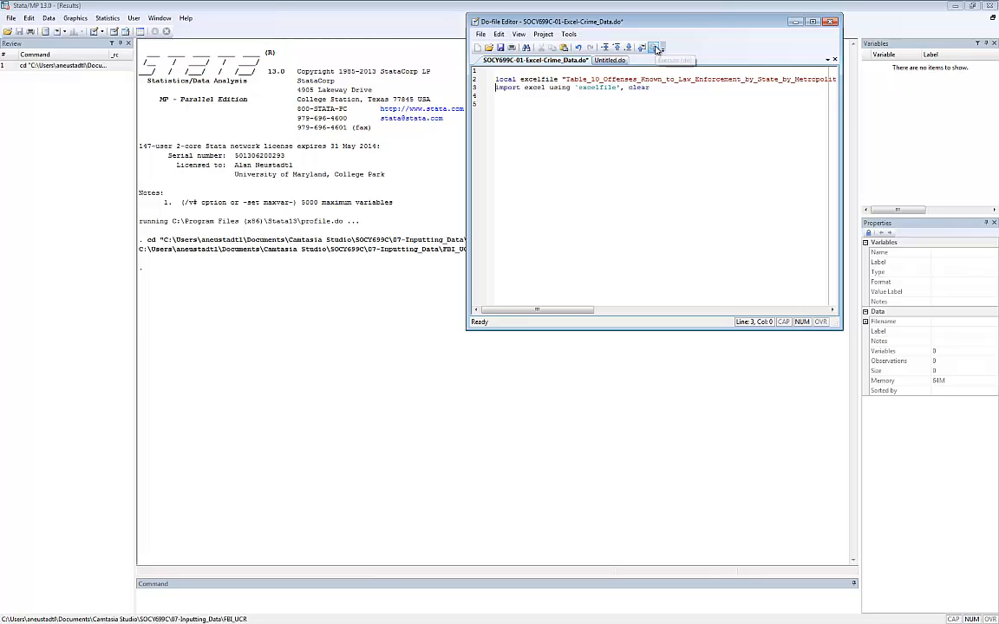
left_click(655, 48)
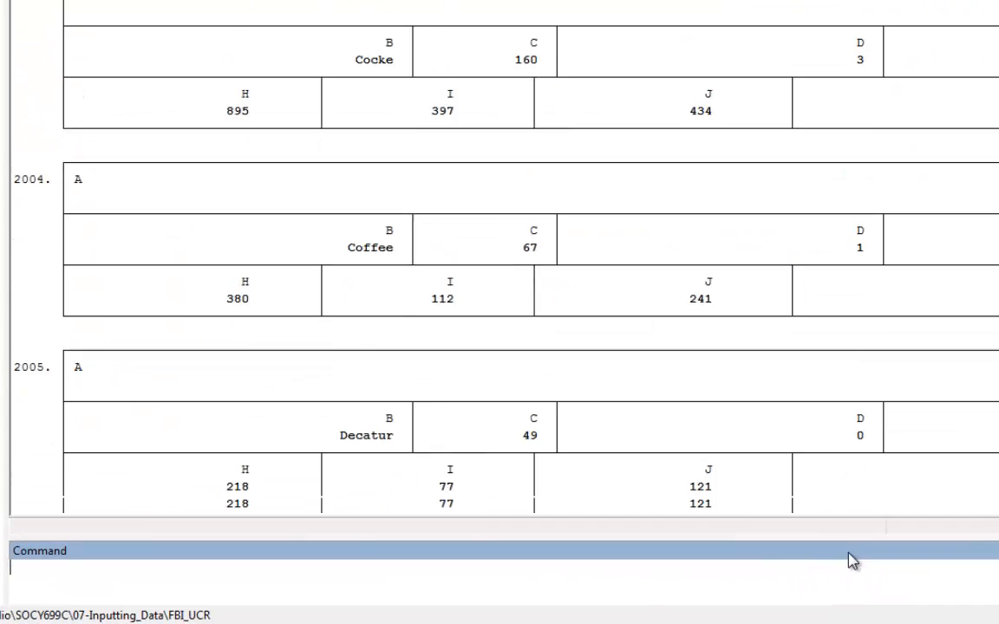
scroll("down", 3)
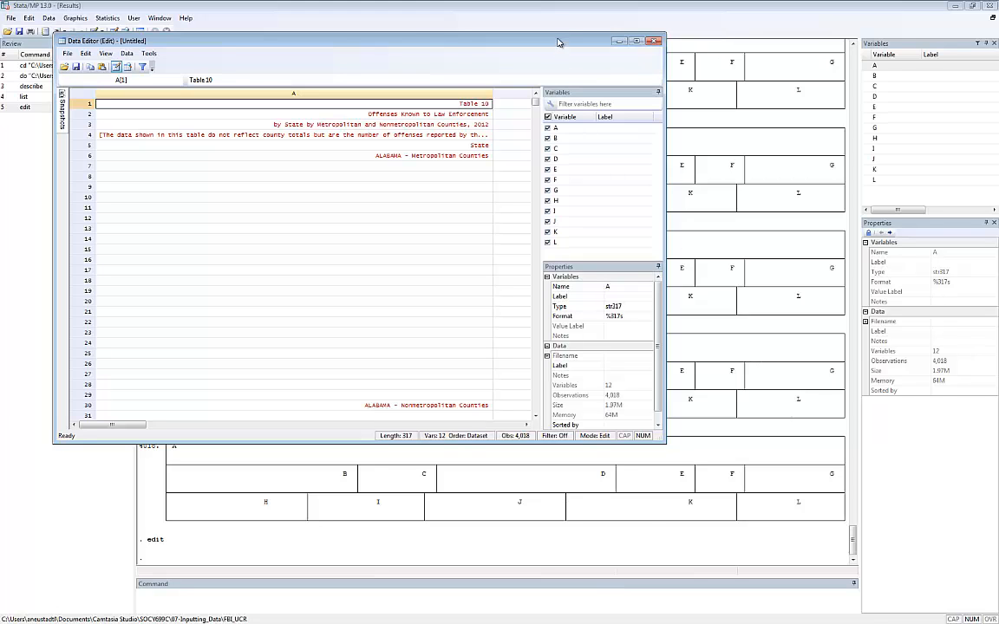
left_click(635, 42)
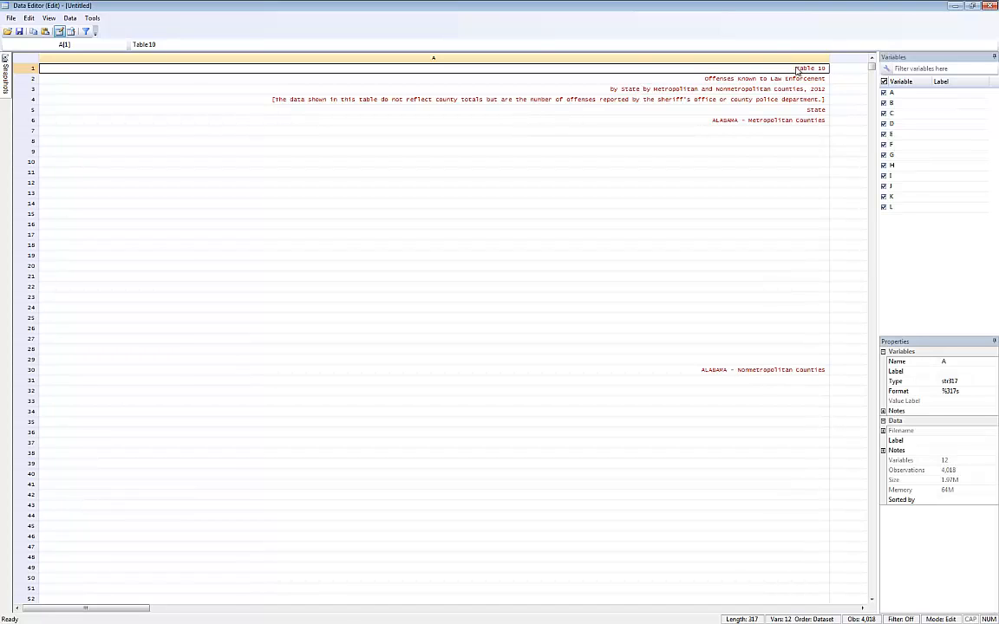
left_click(433, 89)
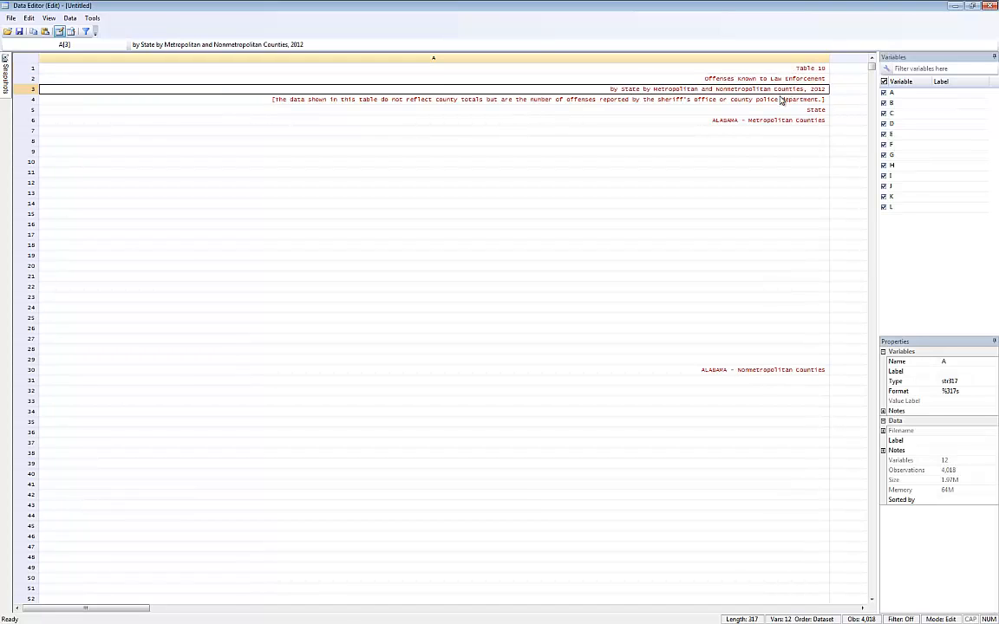
left_click(763, 120)
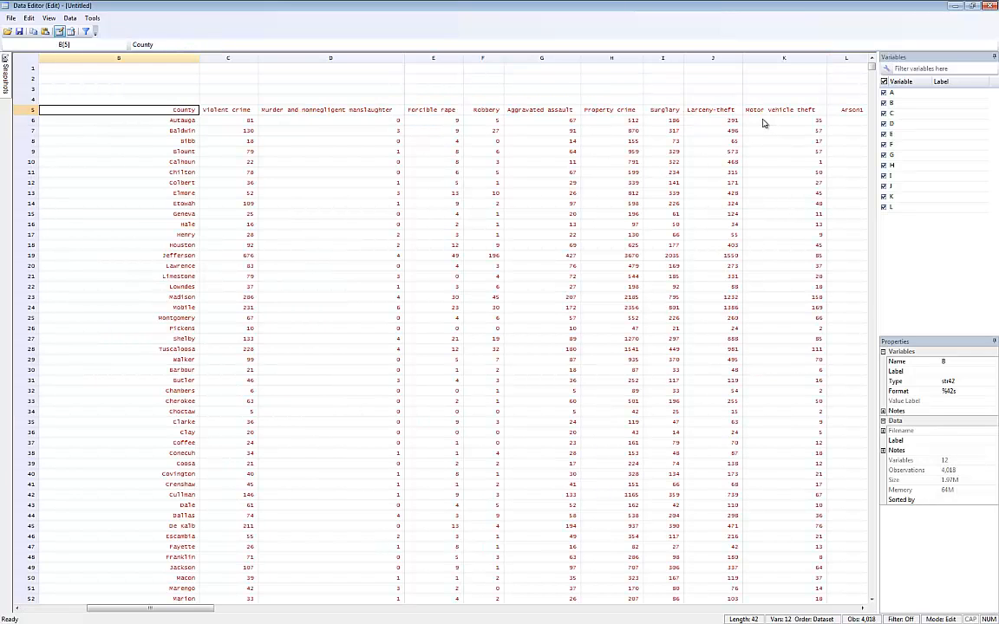
left_click(433, 110)
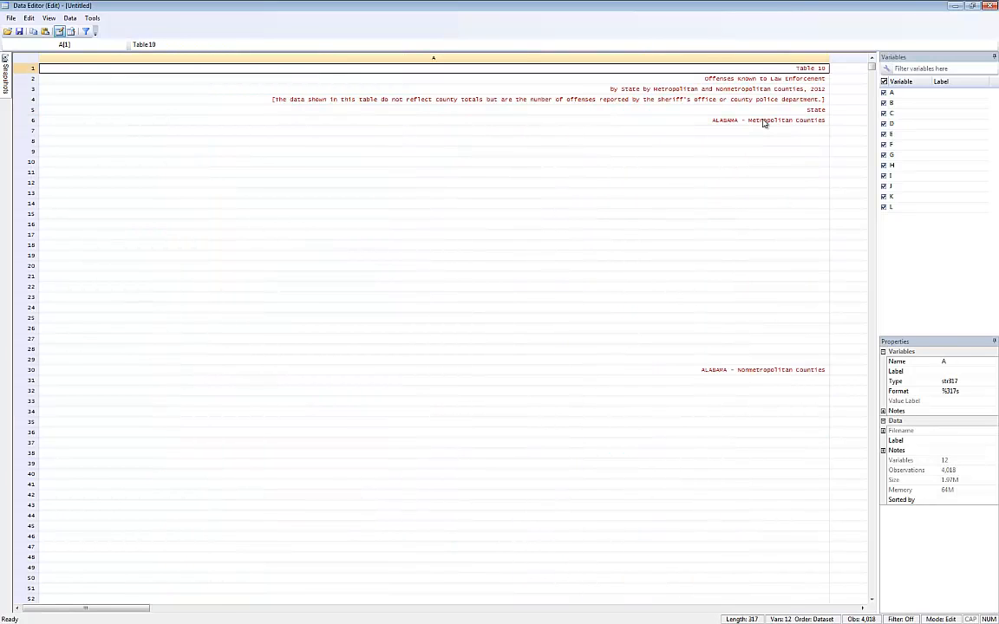
mouse_move(759, 94)
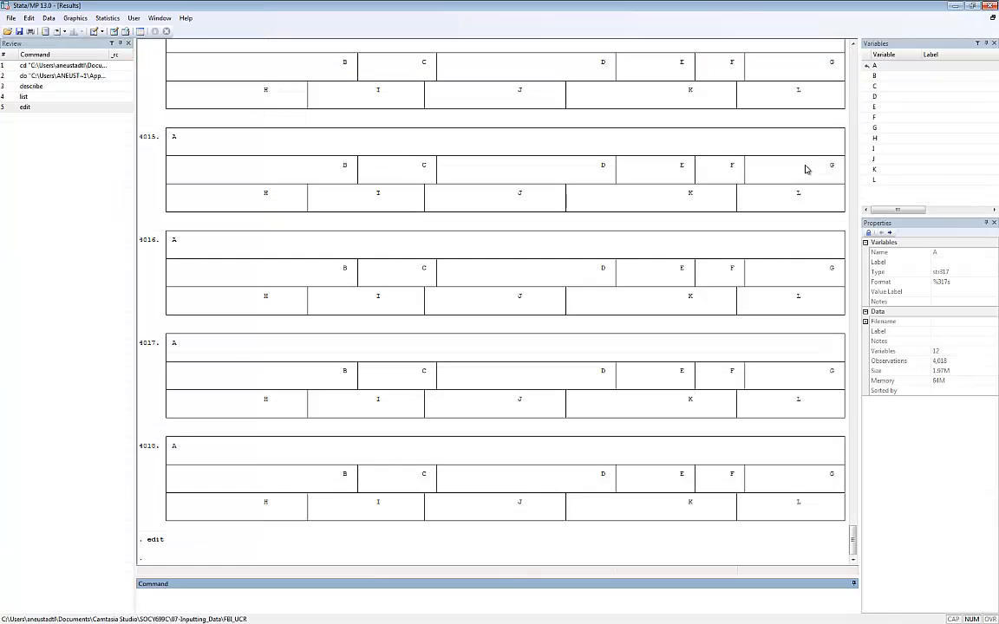
Clear memory and load SOCY699C-02-Excel-Crime_Data.do with its cellrange(a6:l2580) import.
type("clear")
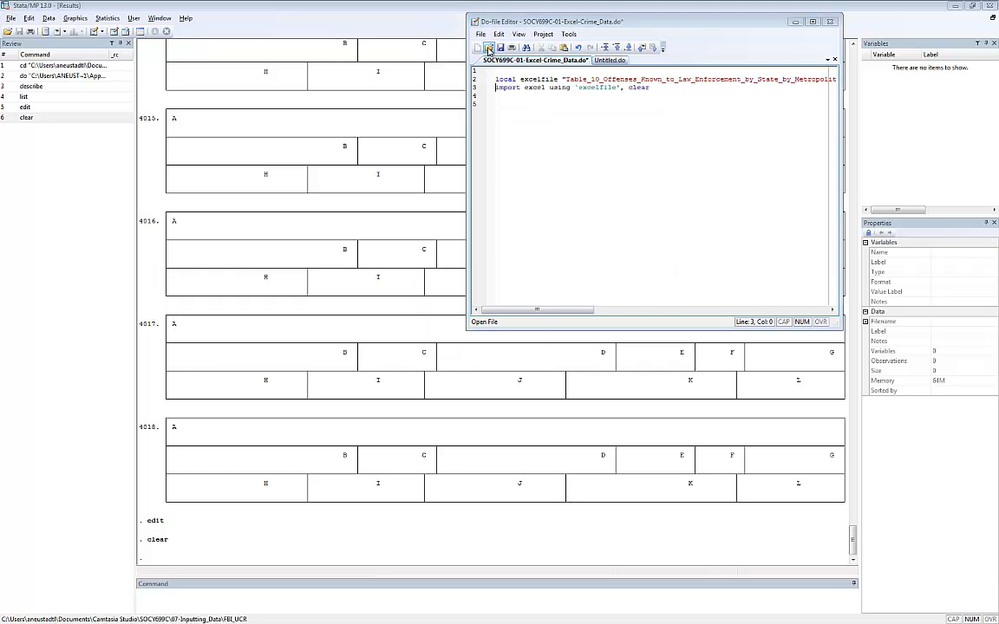
left_click(489, 48)
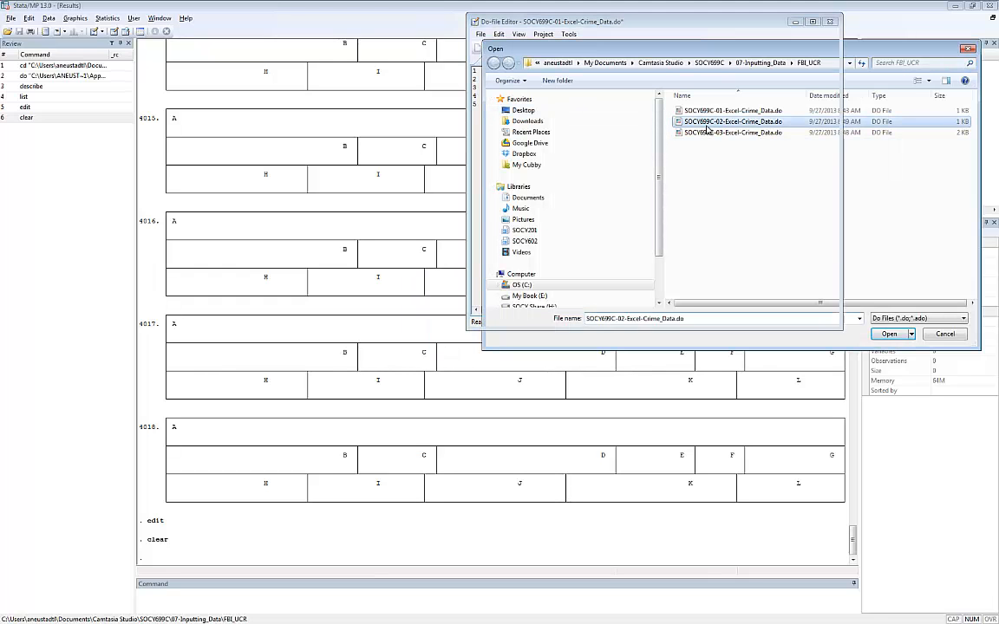
left_click(888, 333)
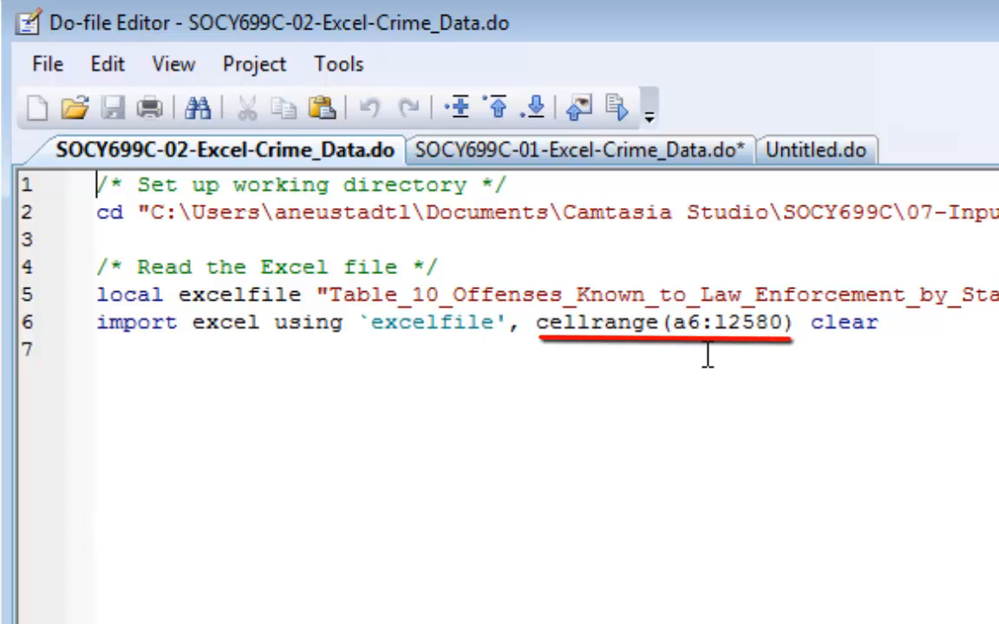
mouse_move(749, 355)
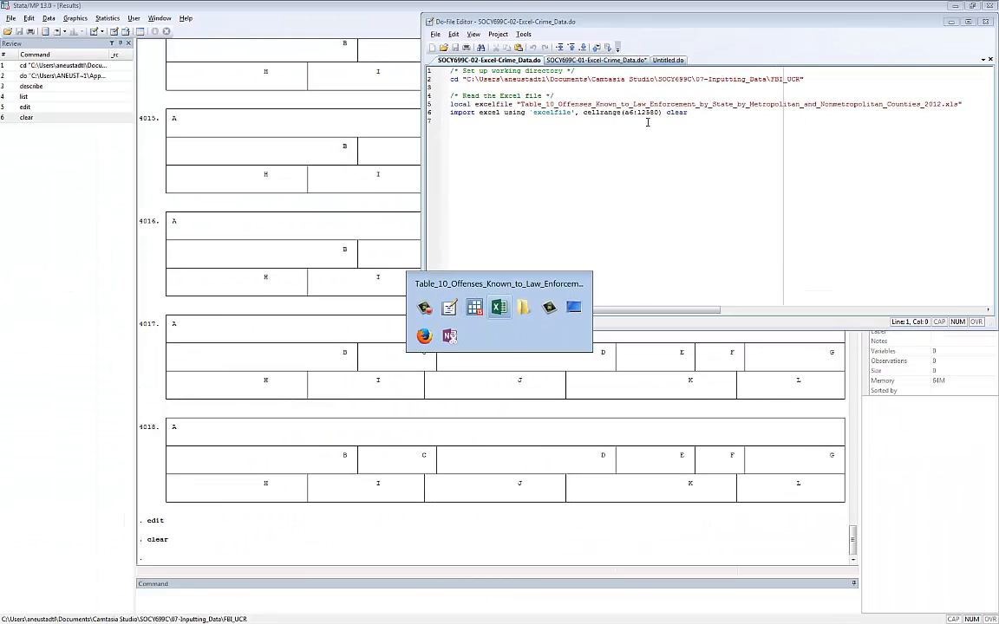
Check in Excel that Table 10's county rows end near row 2580 above the footnotes, then return to Stata.
left_click(500, 307)
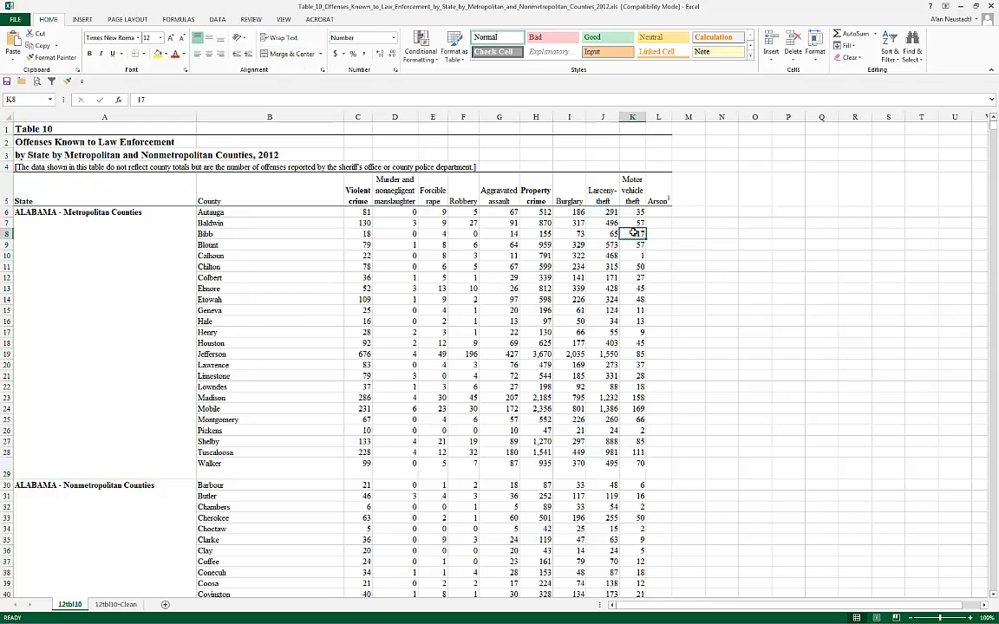
scroll("down", 3)
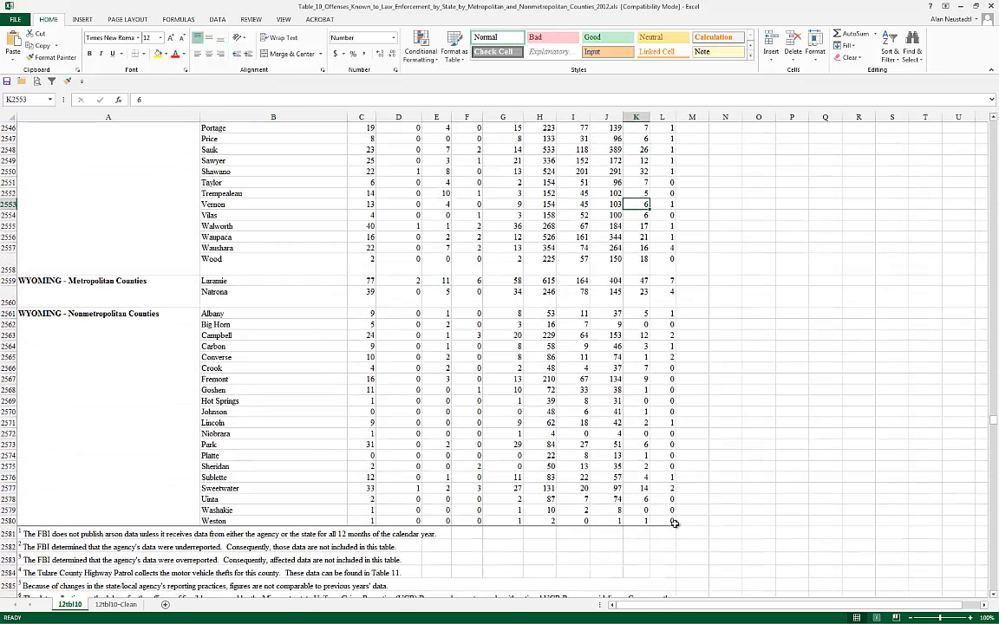
left_click(663, 521)
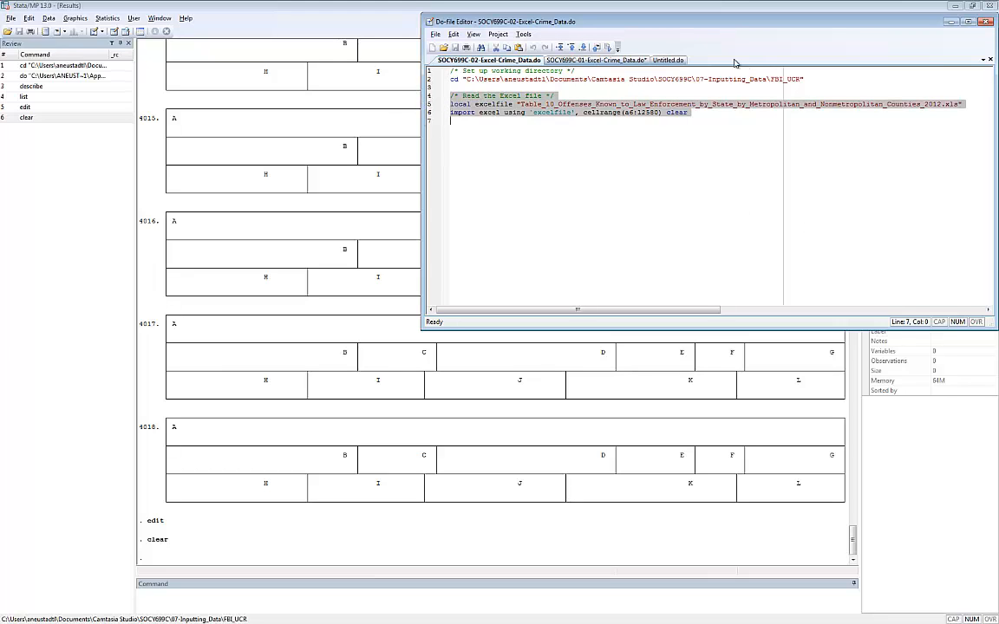
Run the cell-range import, confirm 2,575 observations of 12 variables via describe and edit, then clear memory.
left_click(607, 47)
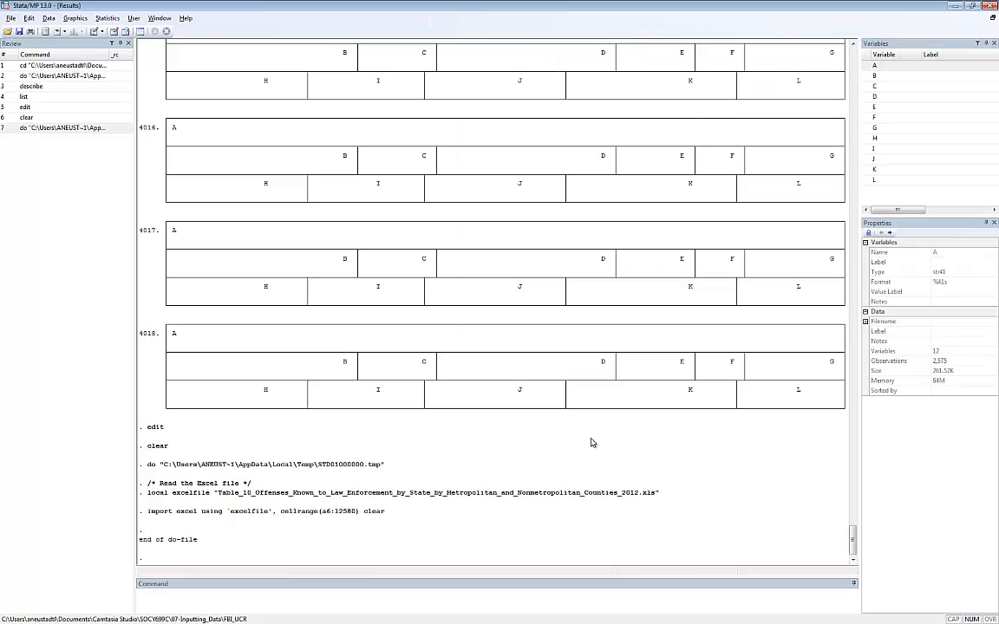
type("descri")
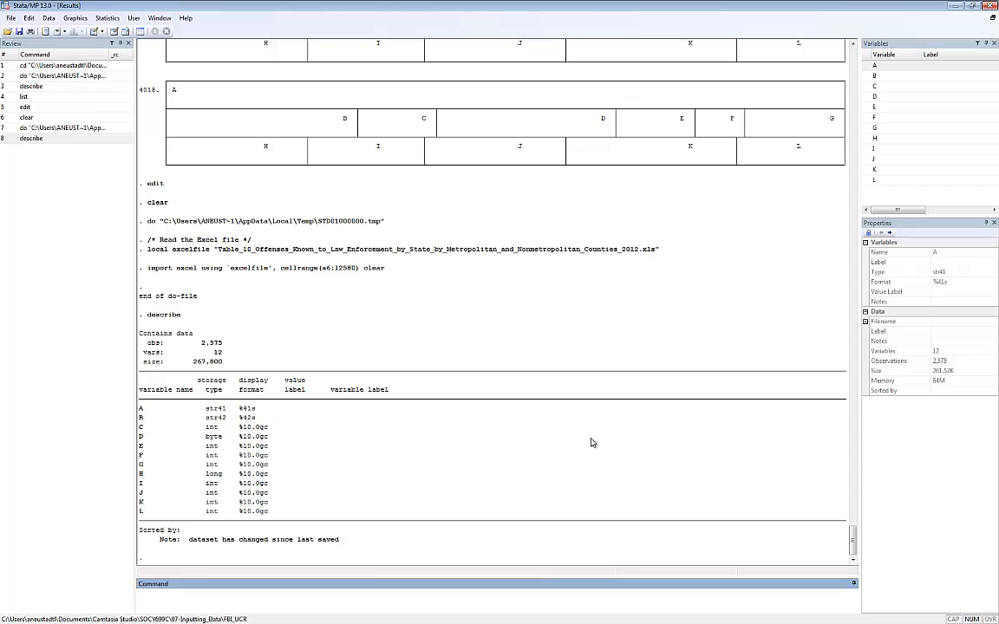
type("edit")
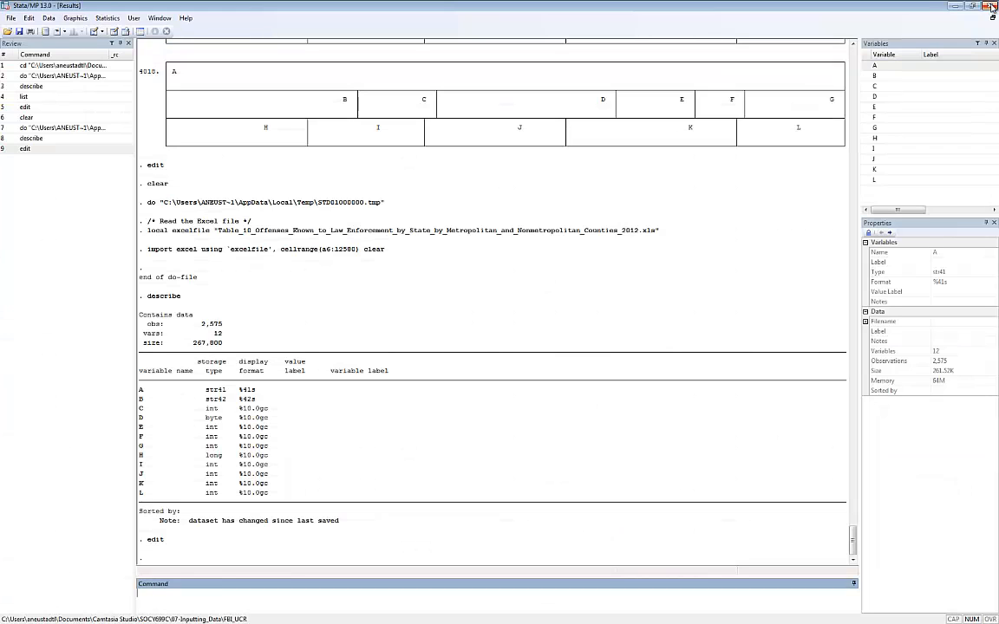
type("clear")
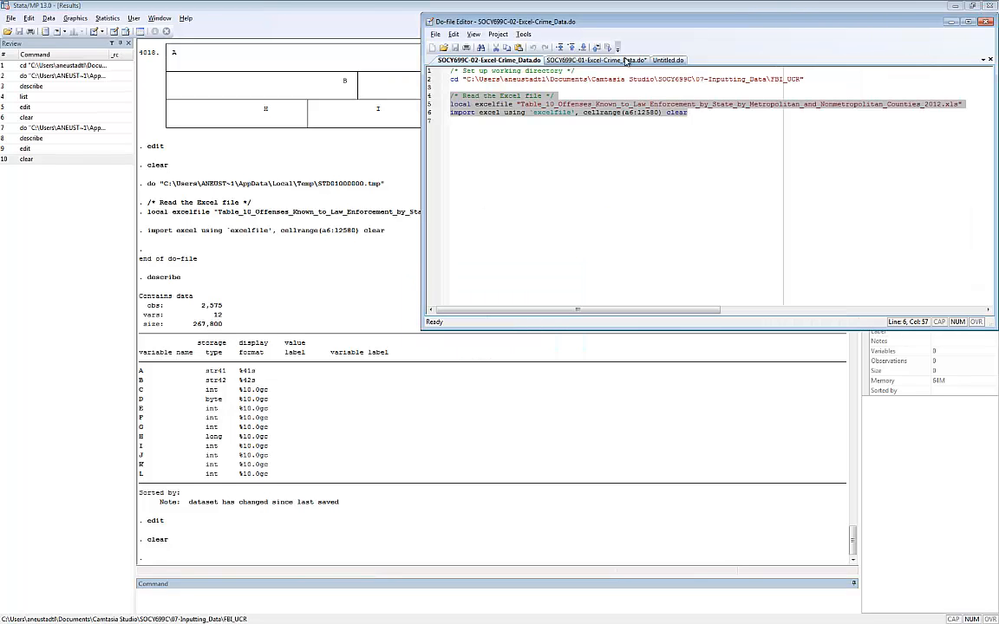
Load SOCY699C-03-Excel-Crime_Data.do containing the rename, fill, metro and cleanup code.
left_click(444, 47)
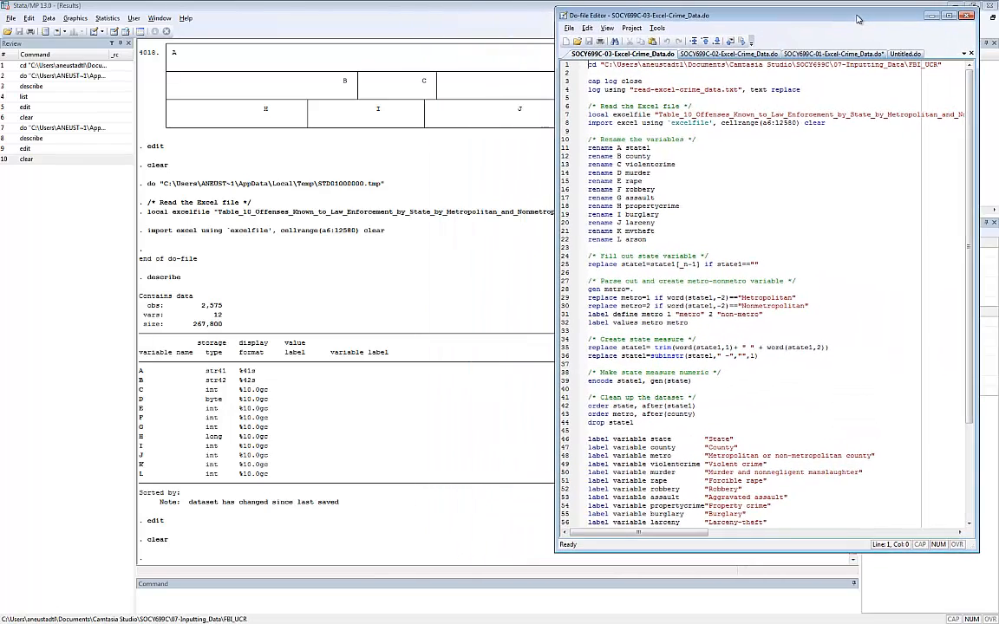
left_click(951, 16)
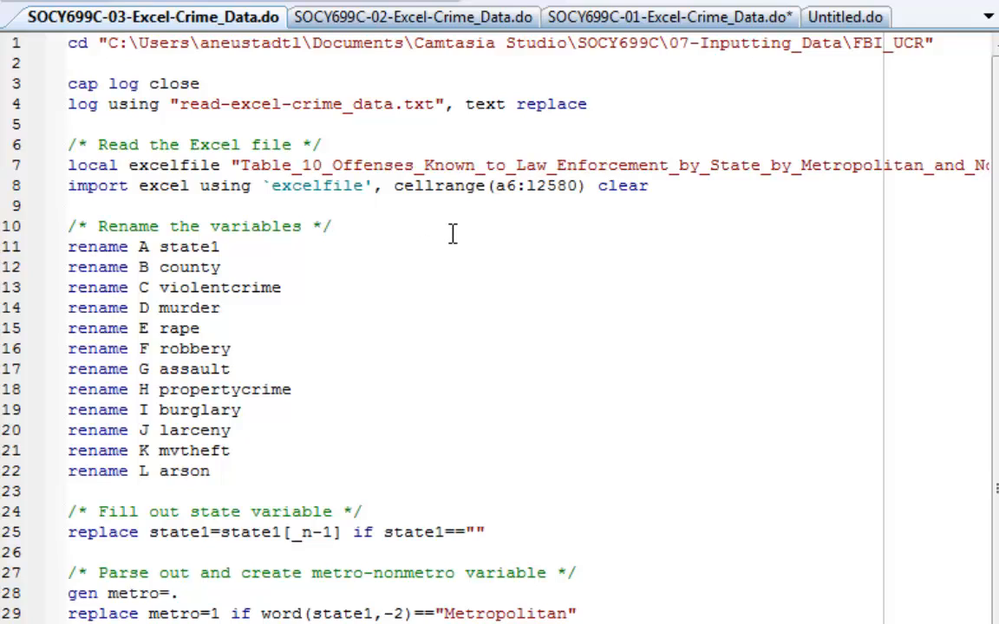
left_click(330, 226)
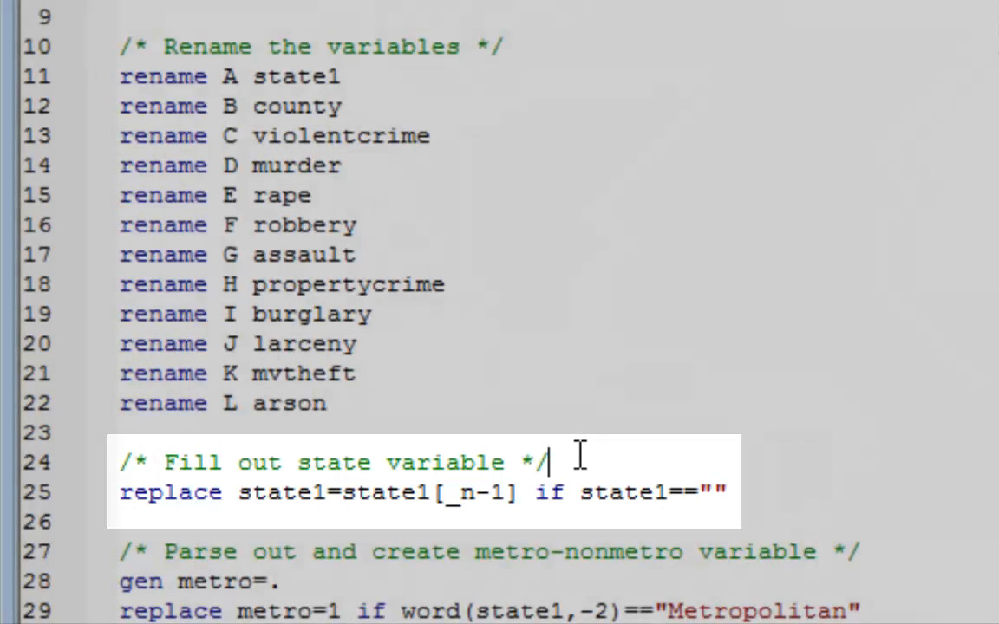
left_click(579, 461)
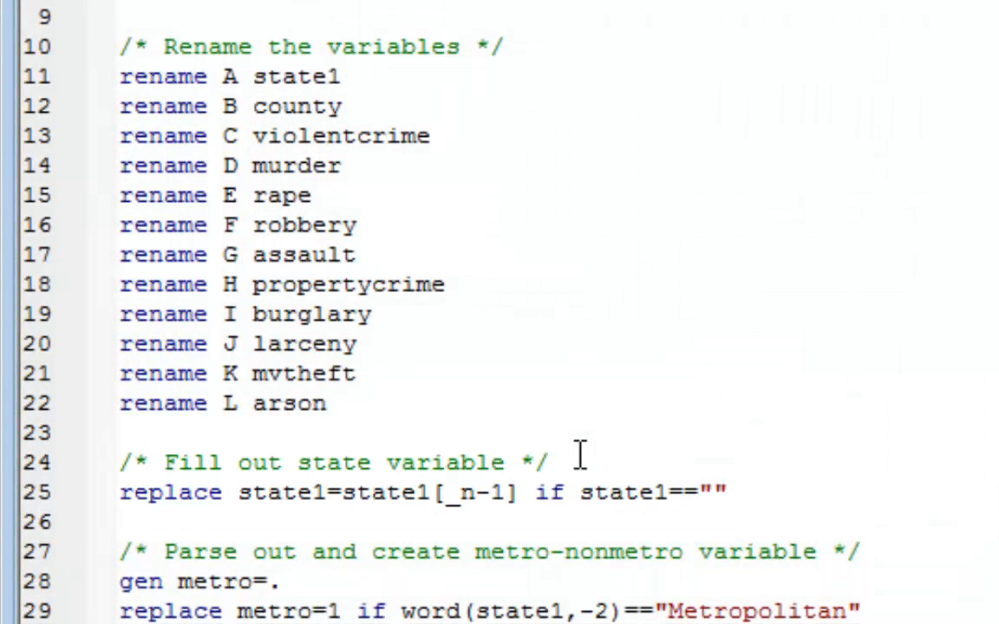
left_click(551, 461)
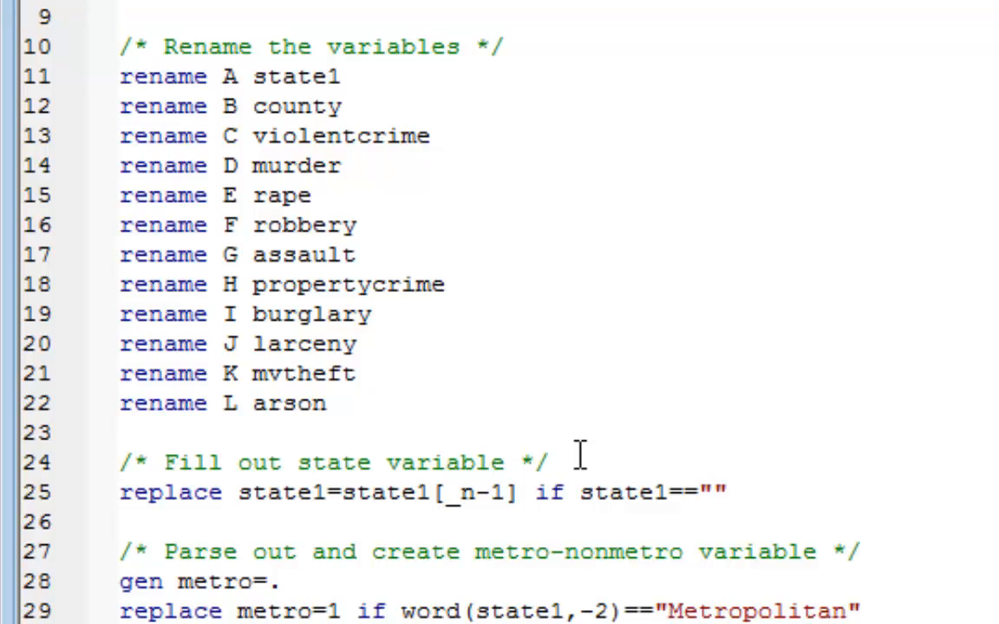
left_click(548, 461)
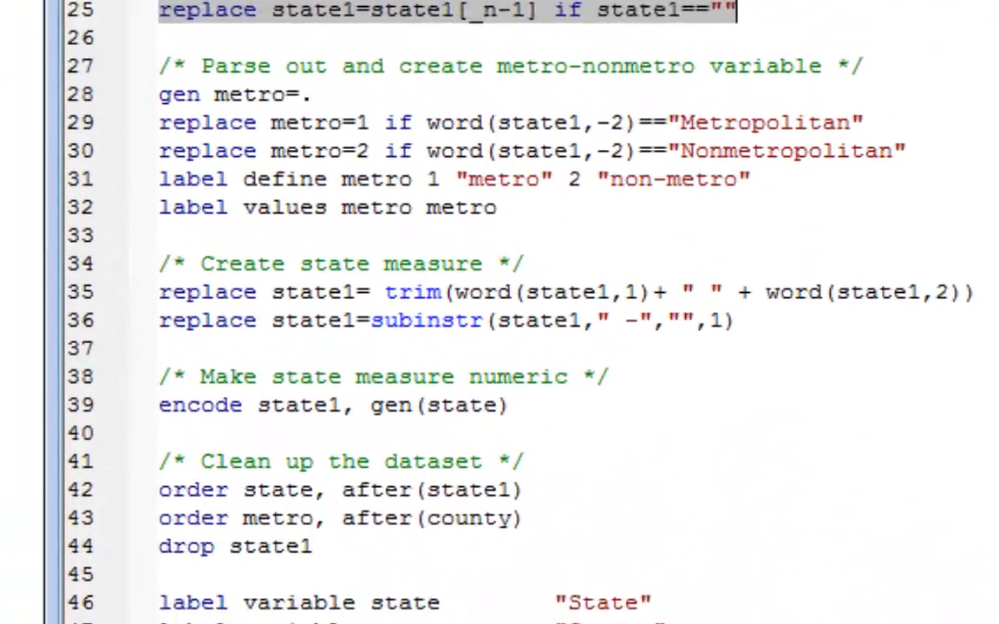
scroll("down", 3)
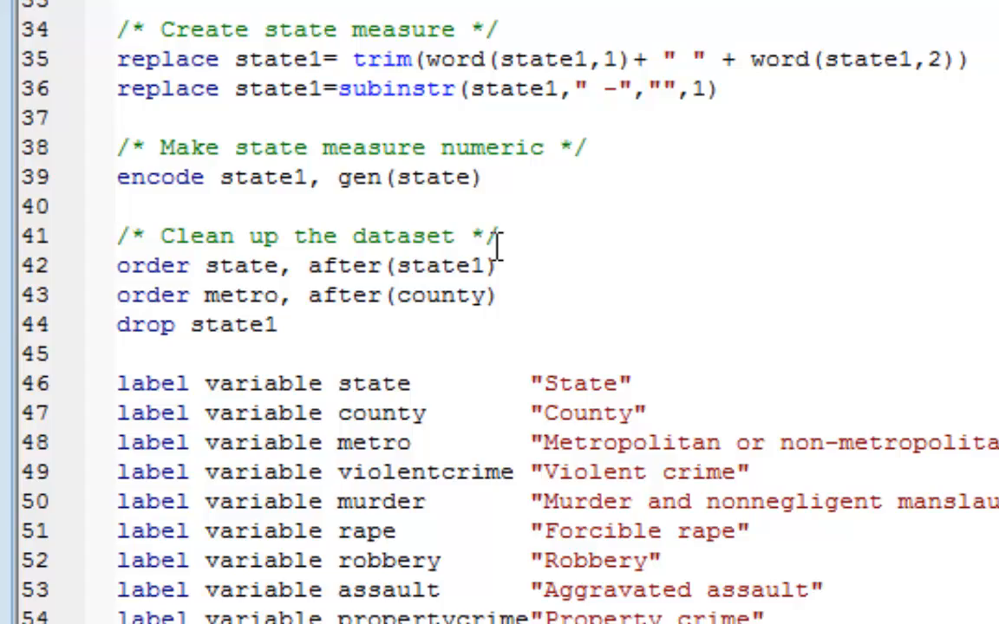
Scroll the Data Editor to review trimmed state1 names like ALABAMA beside the metro labels.
scroll("down", 3)
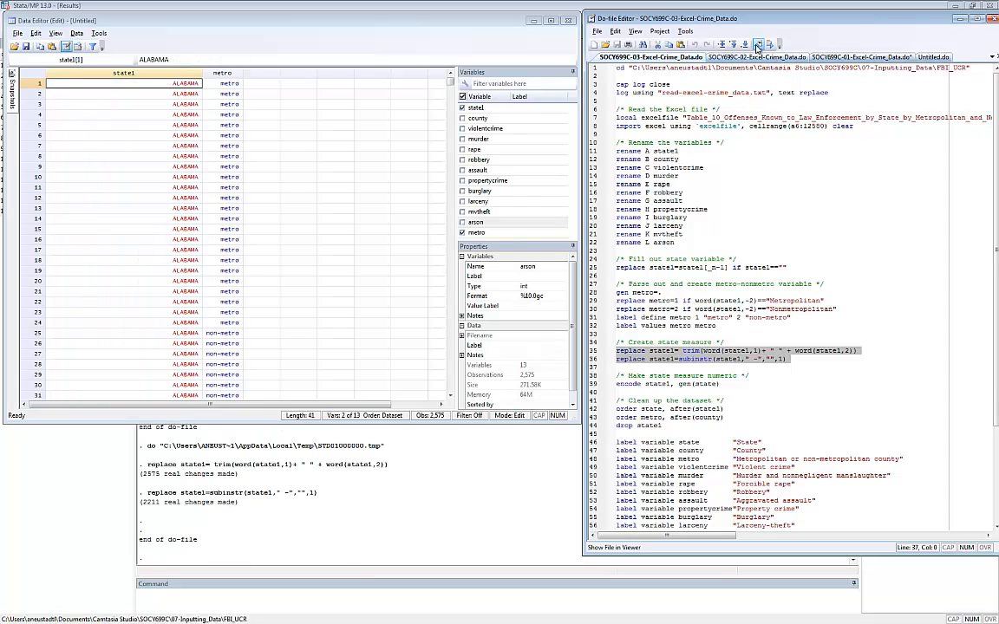
scroll("down", 3)
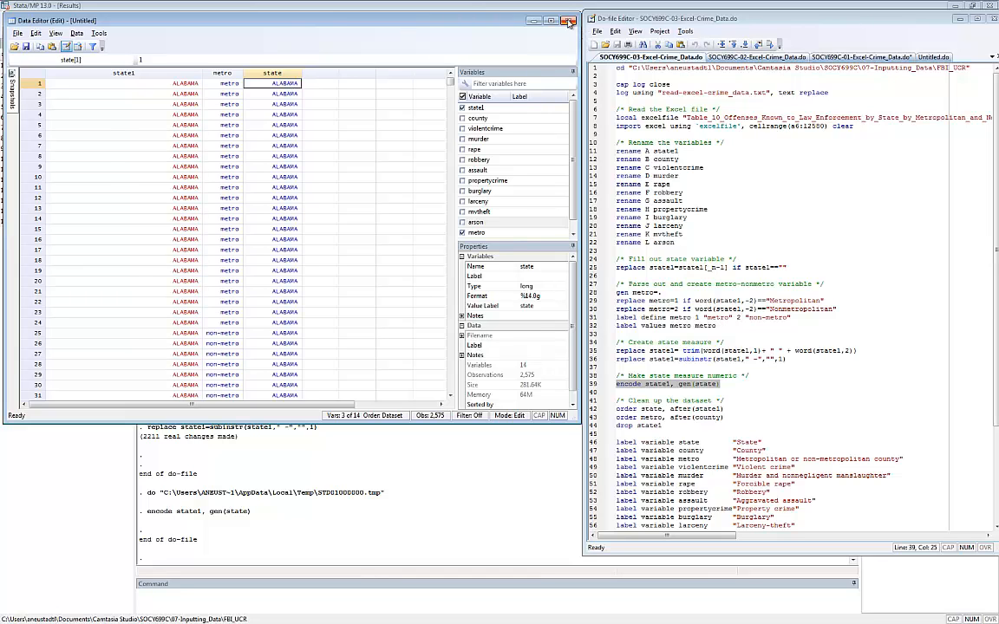
Close the Data Editor after checking the encoded state variable, returning to the Results window.
left_click(569, 21)
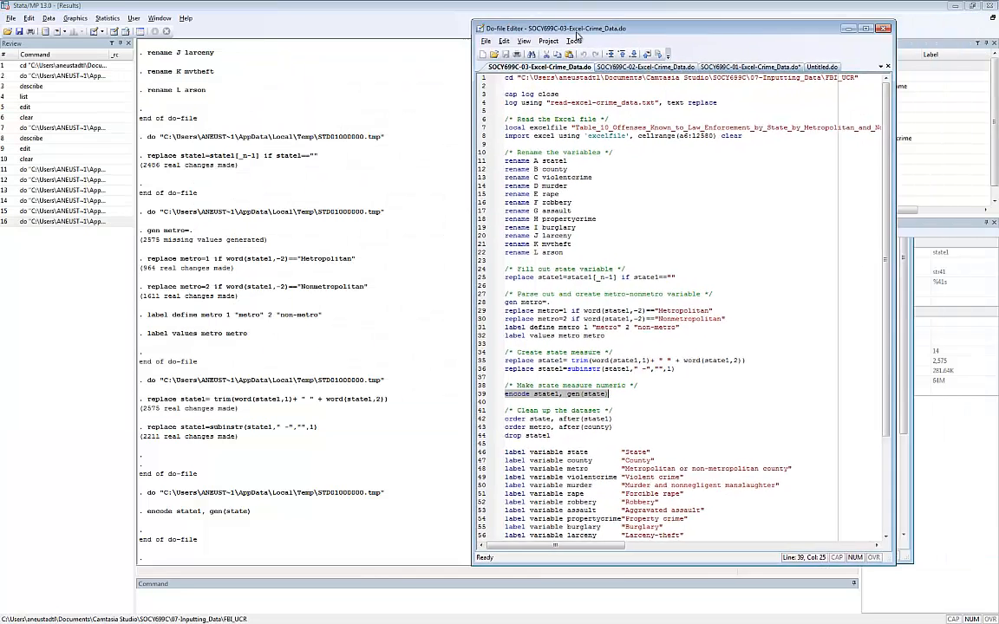